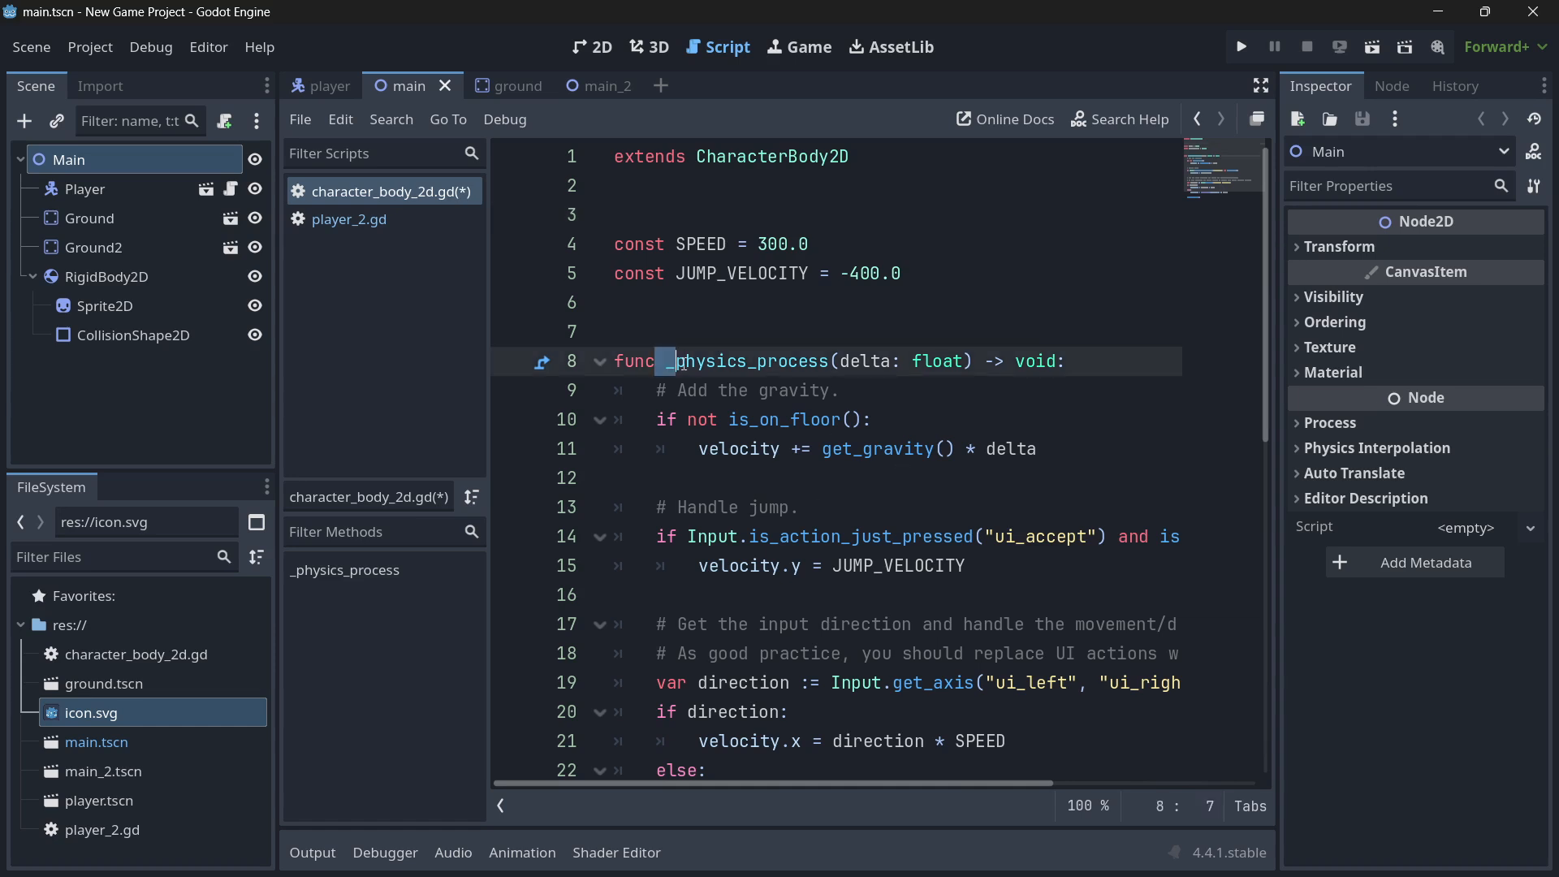
Compare _physics_process with player_2.gd's _process, run the project, then open main_2
double_click(741, 361)
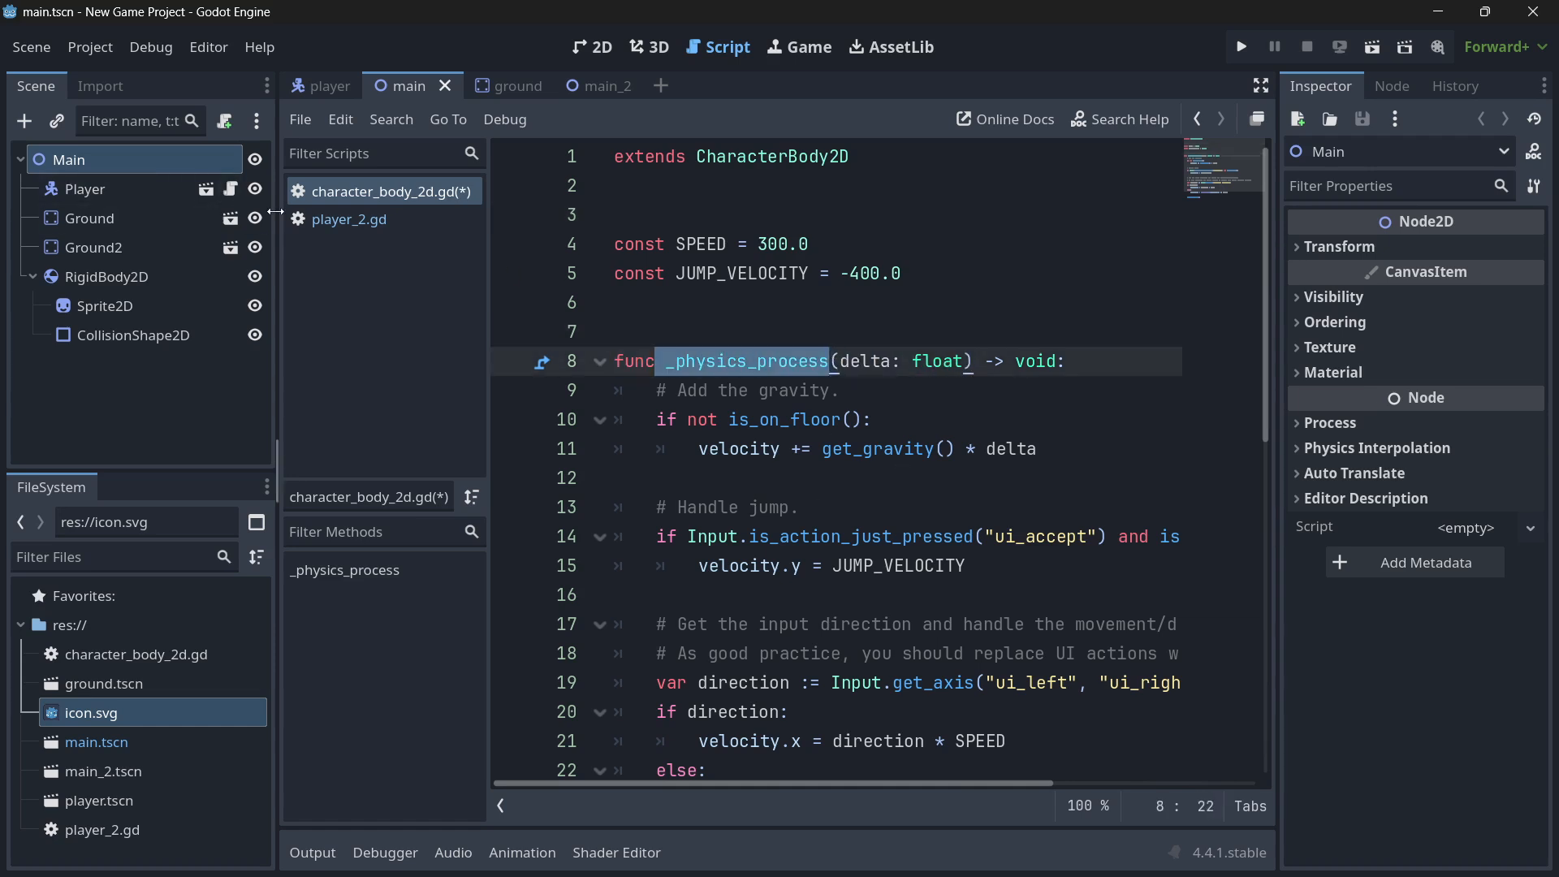
left_click(348, 219)
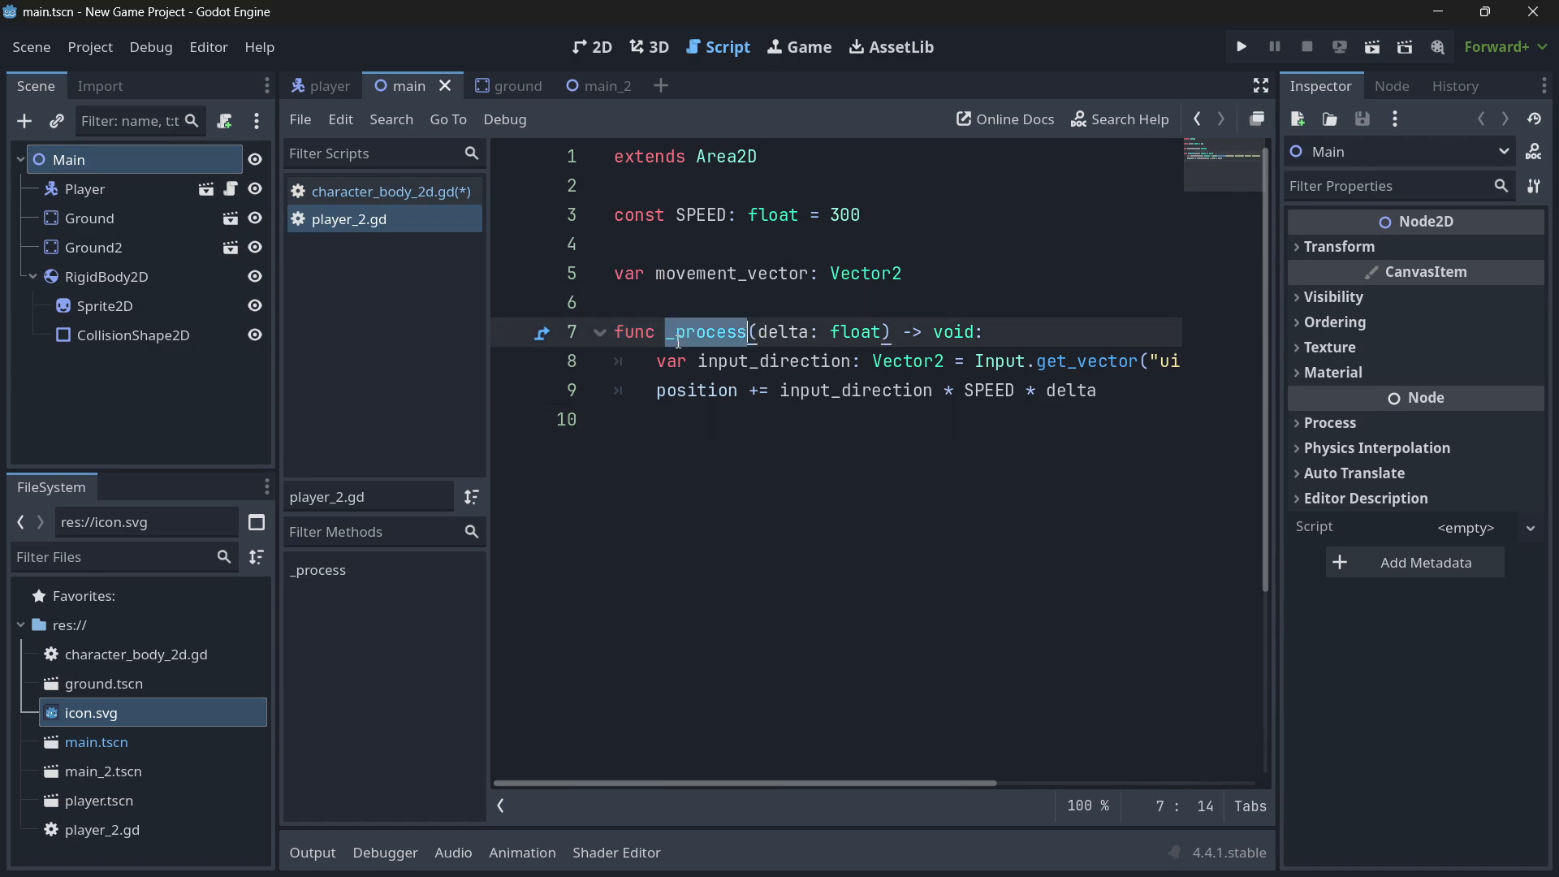
left_click(748, 419)
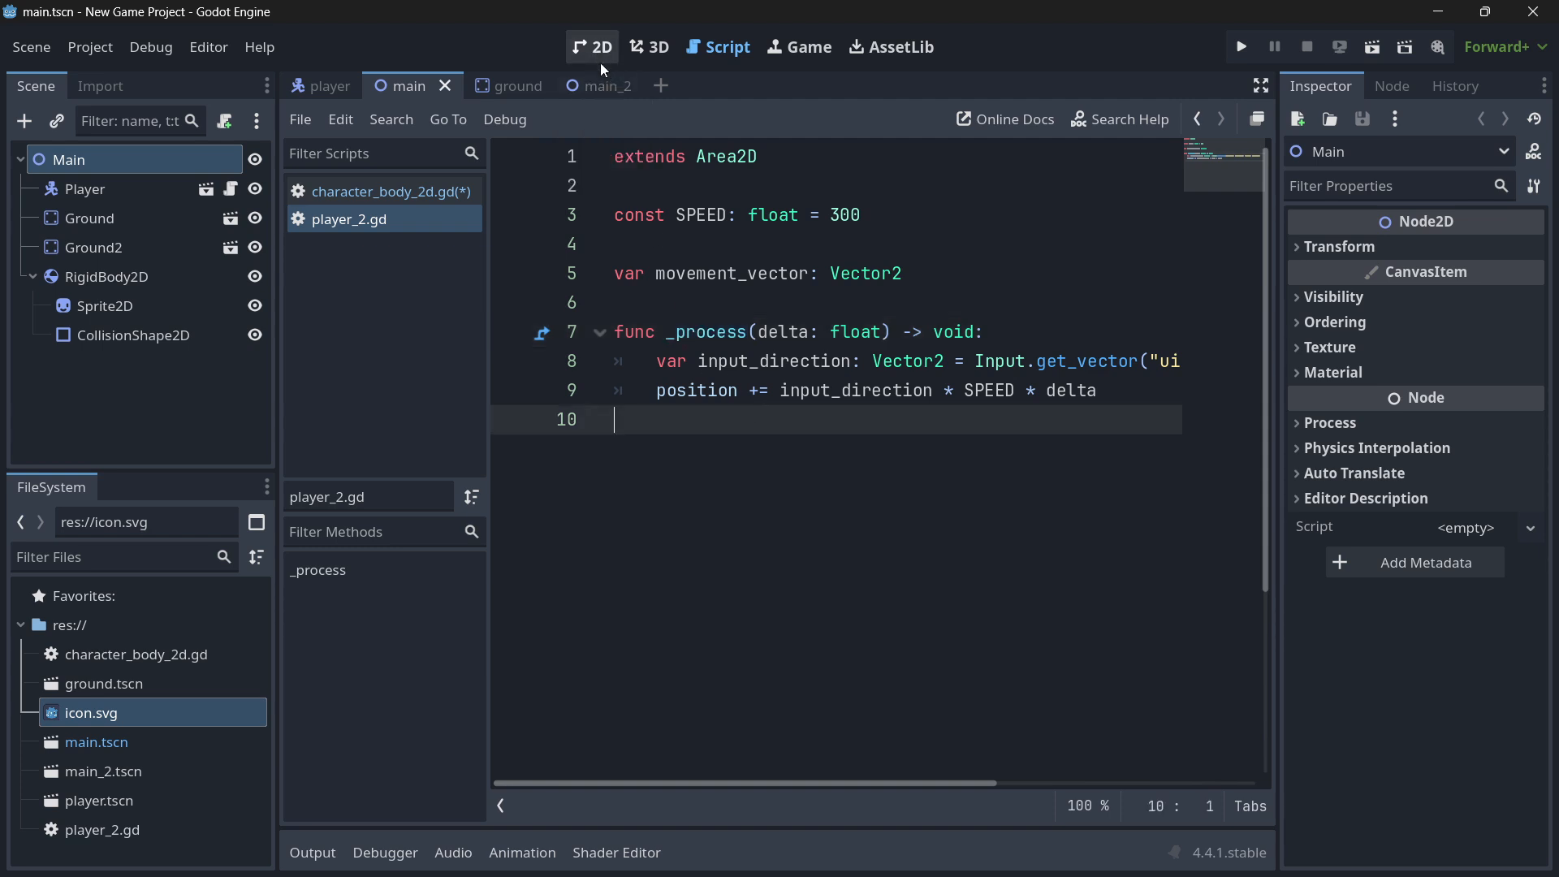
left_click(1241, 46)
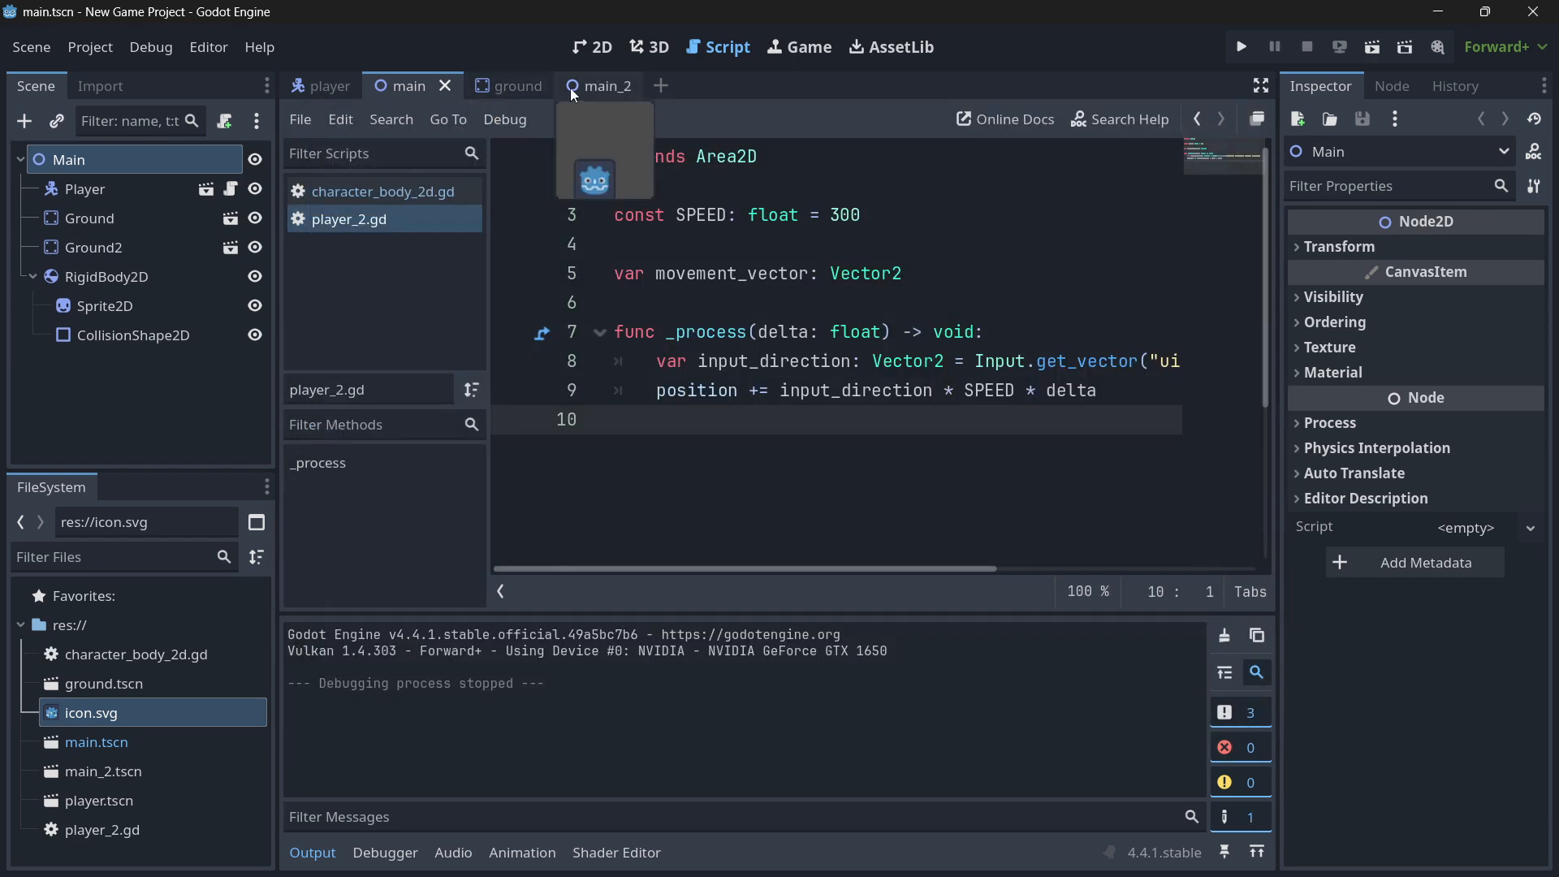
left_click(1241, 46)
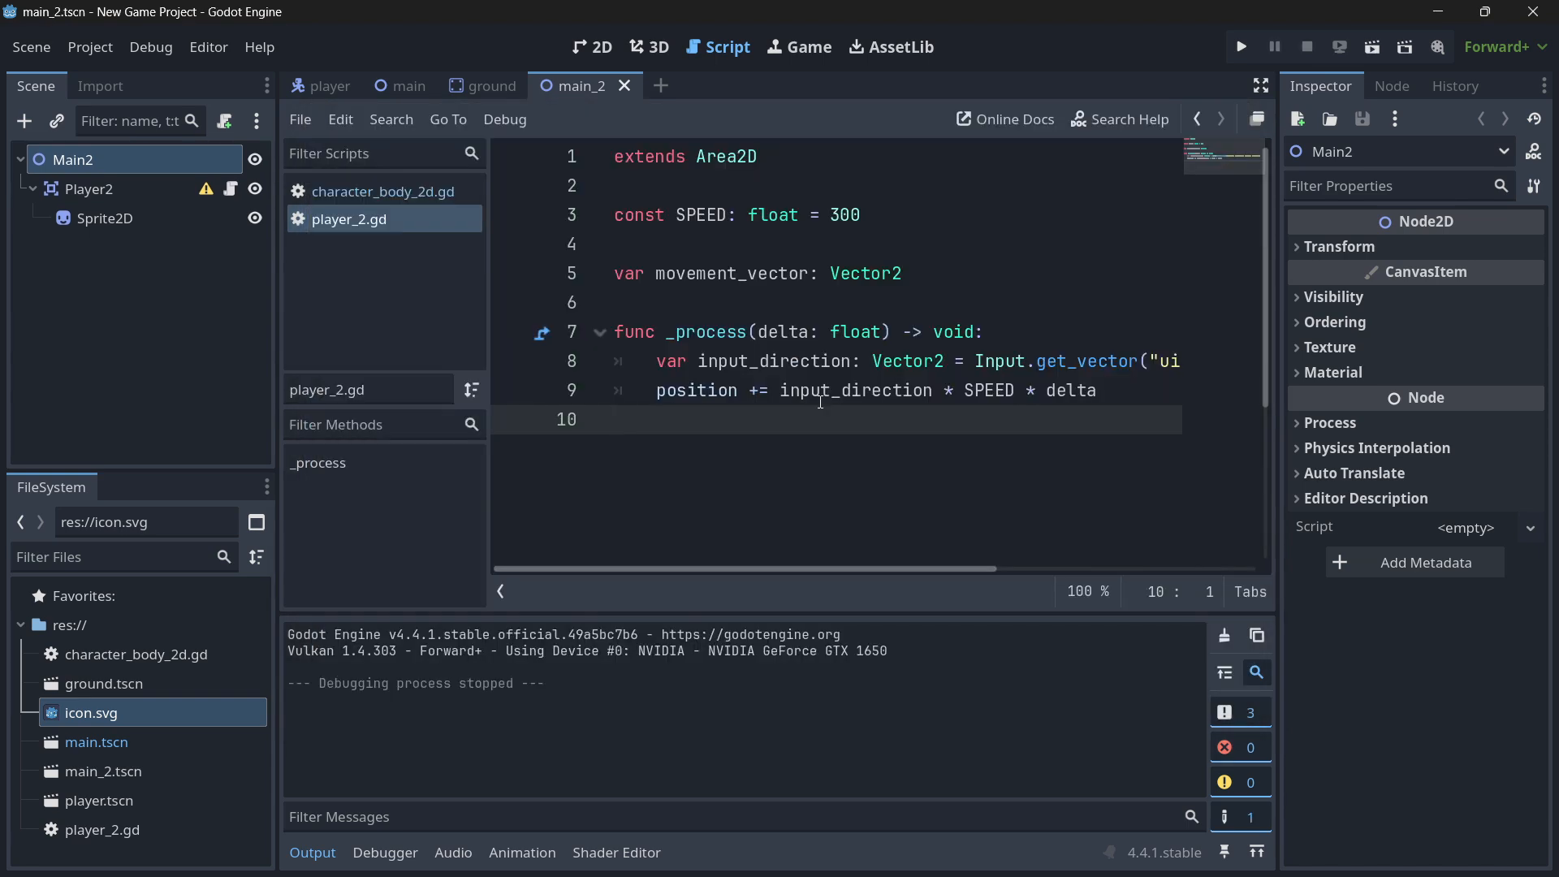
mouse_move(820, 396)
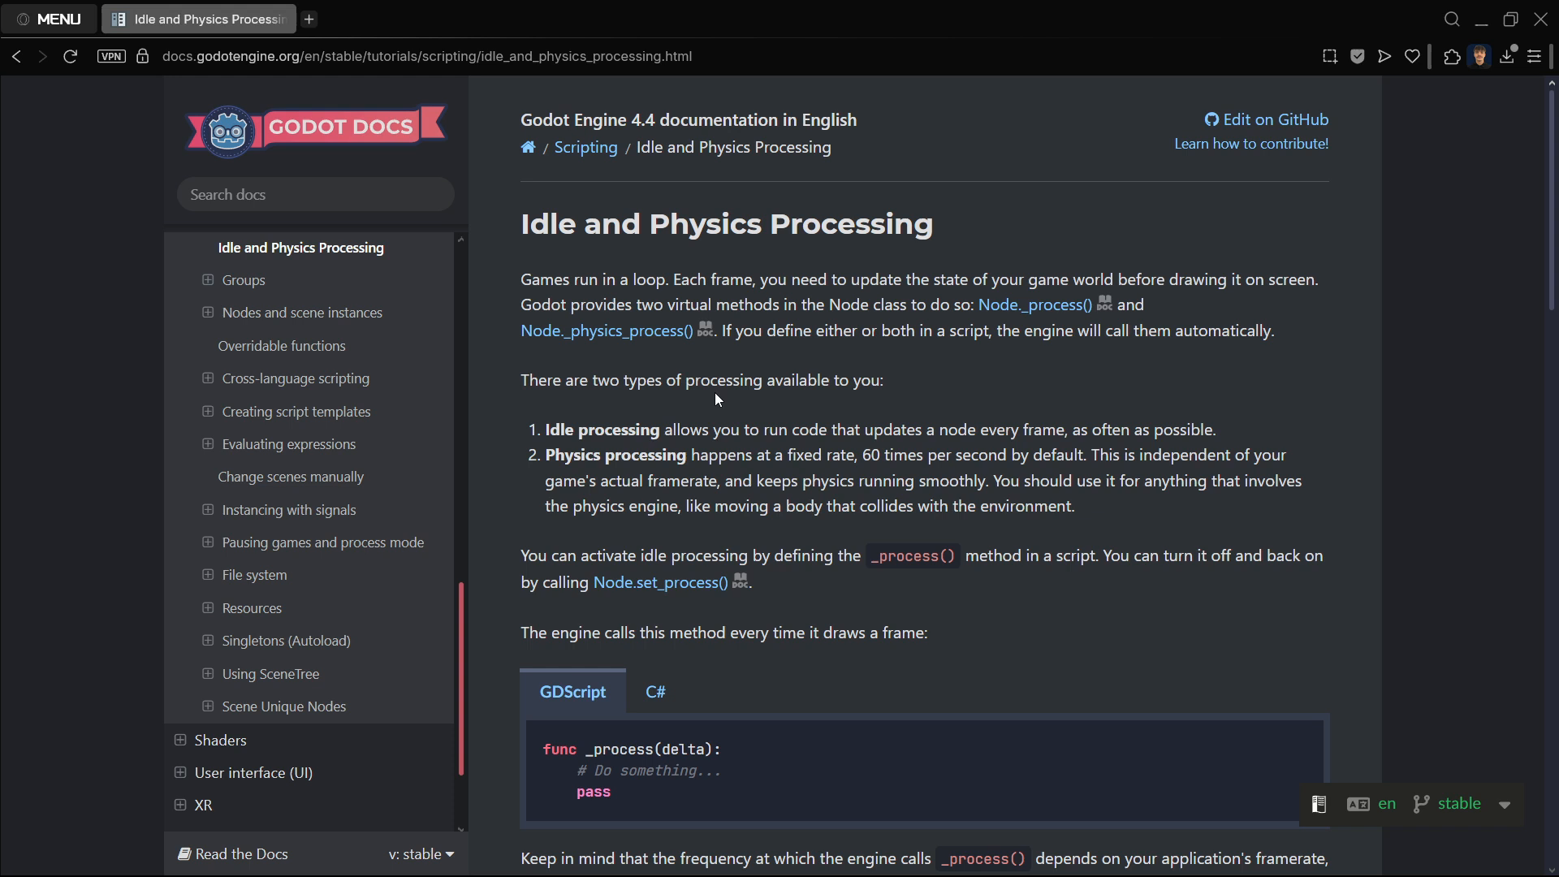
mouse_move(638, 420)
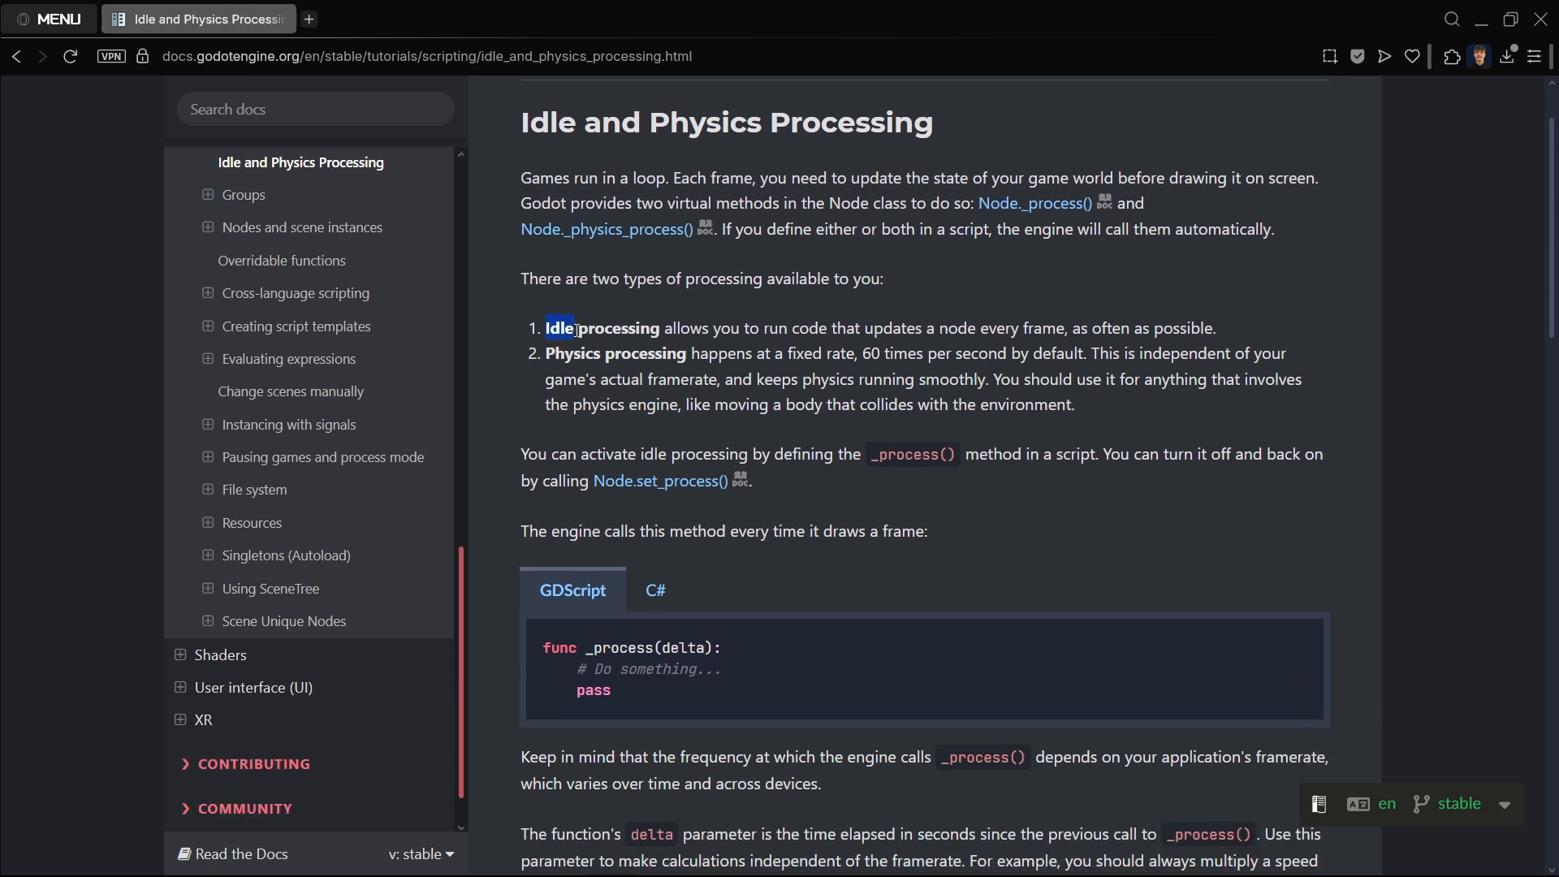
Highlight the Idle processing phrases 'as often as possible' and 'every frame' in the docs
double_click(615, 649)
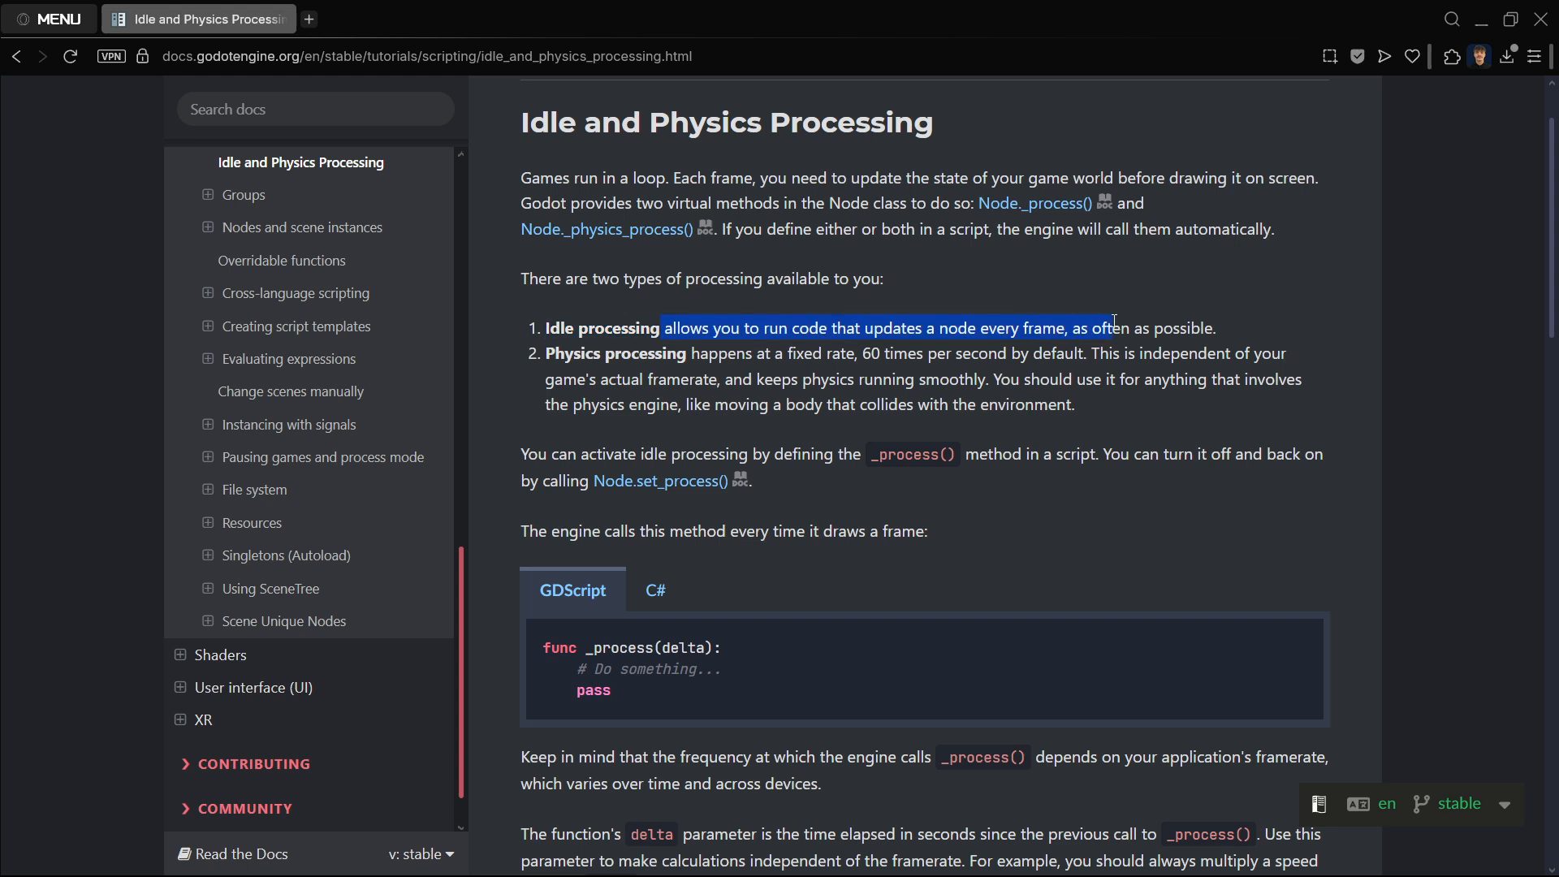
left_click(1069, 328)
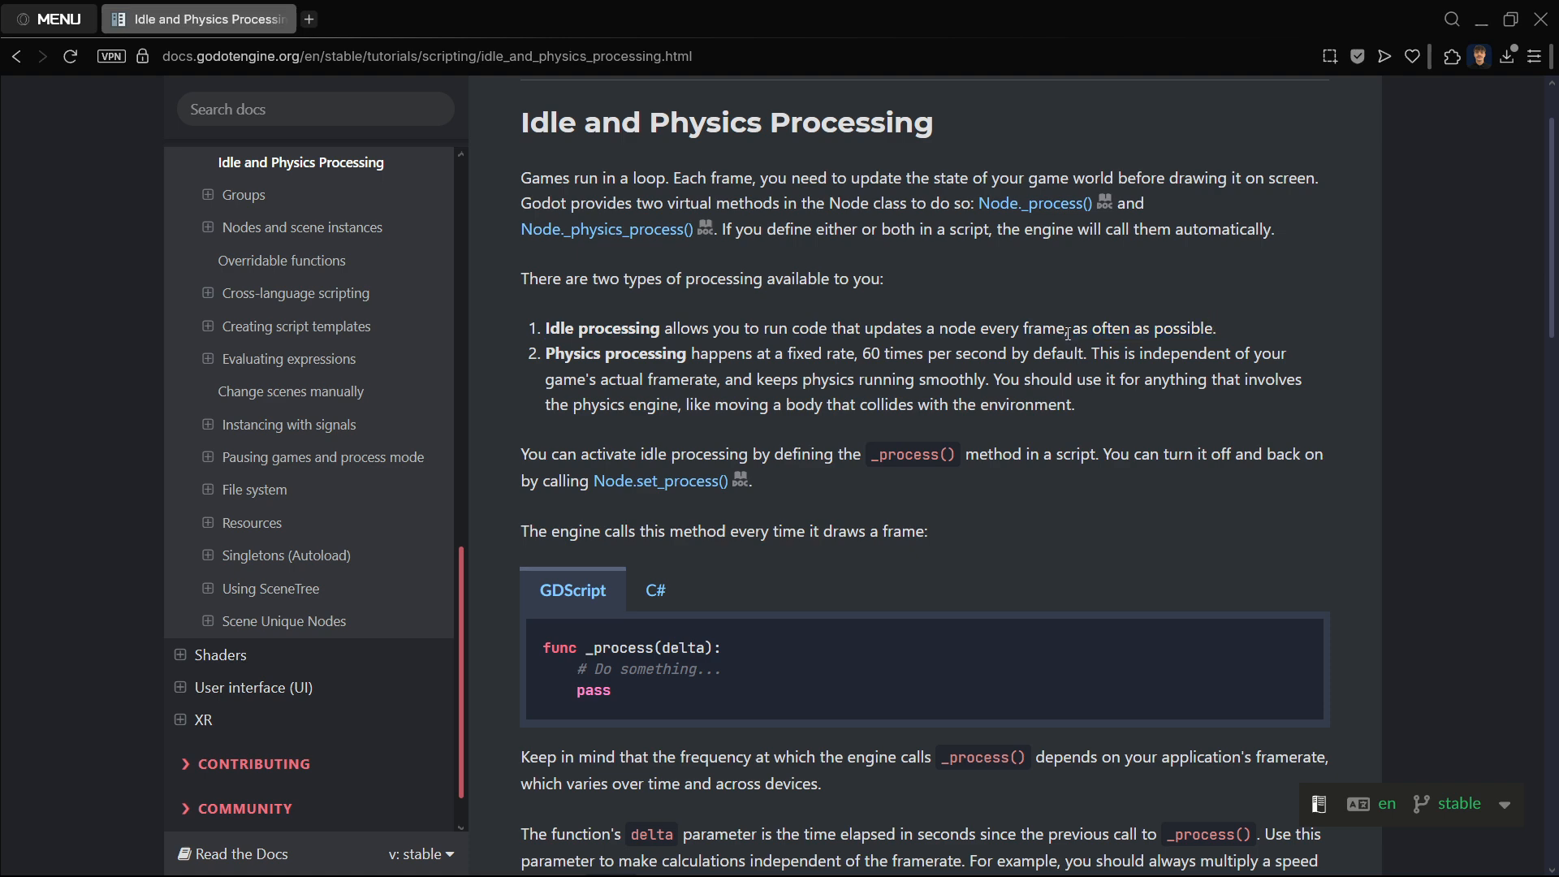
left_click_drag(1067, 328, 1201, 328)
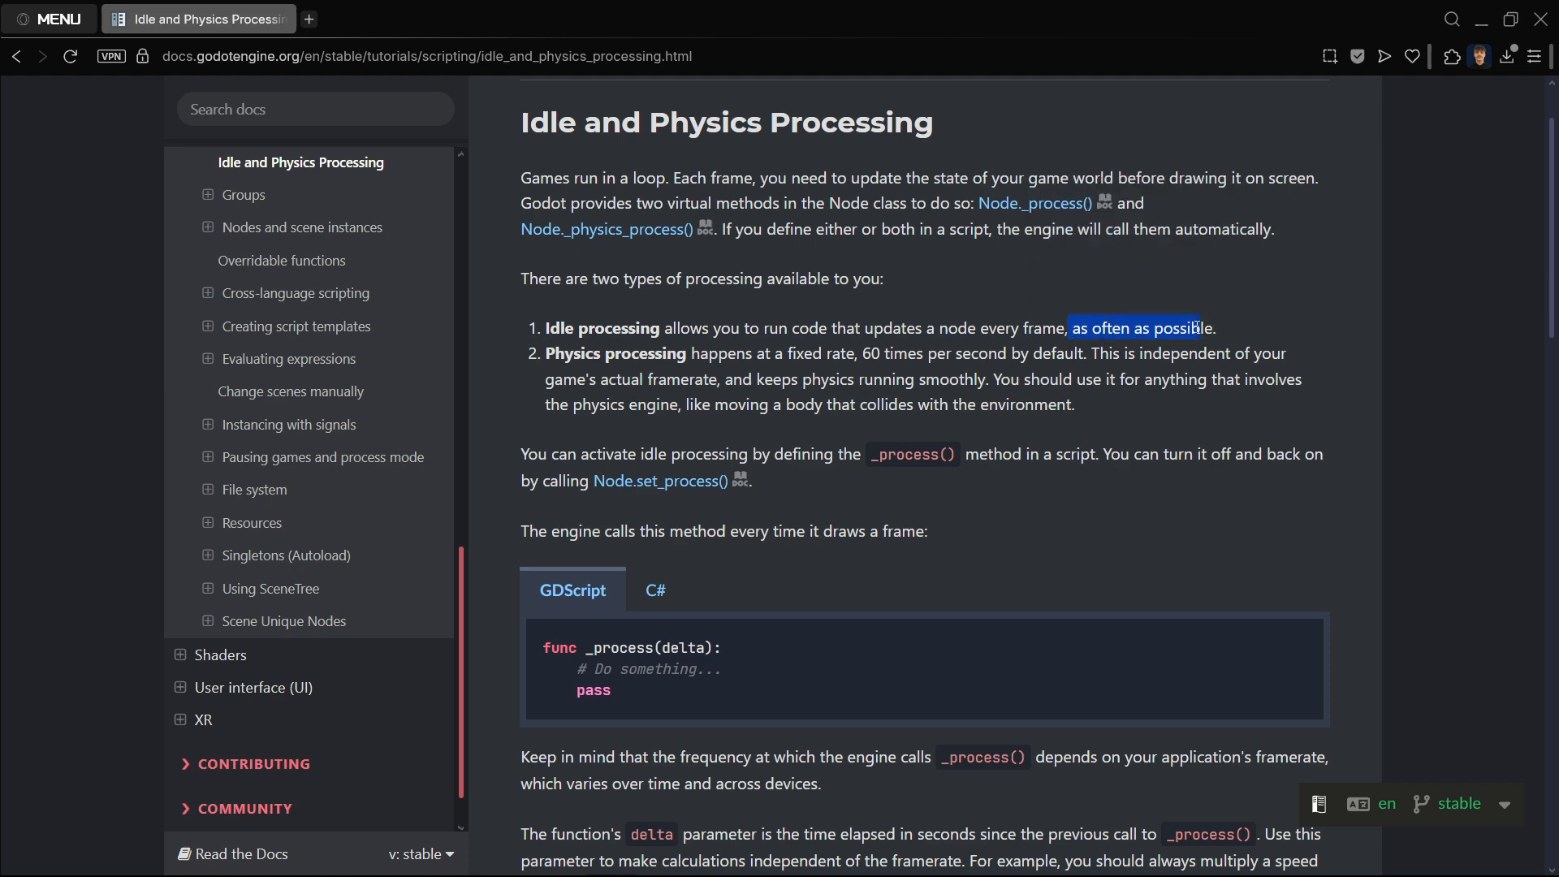
left_click(988, 328)
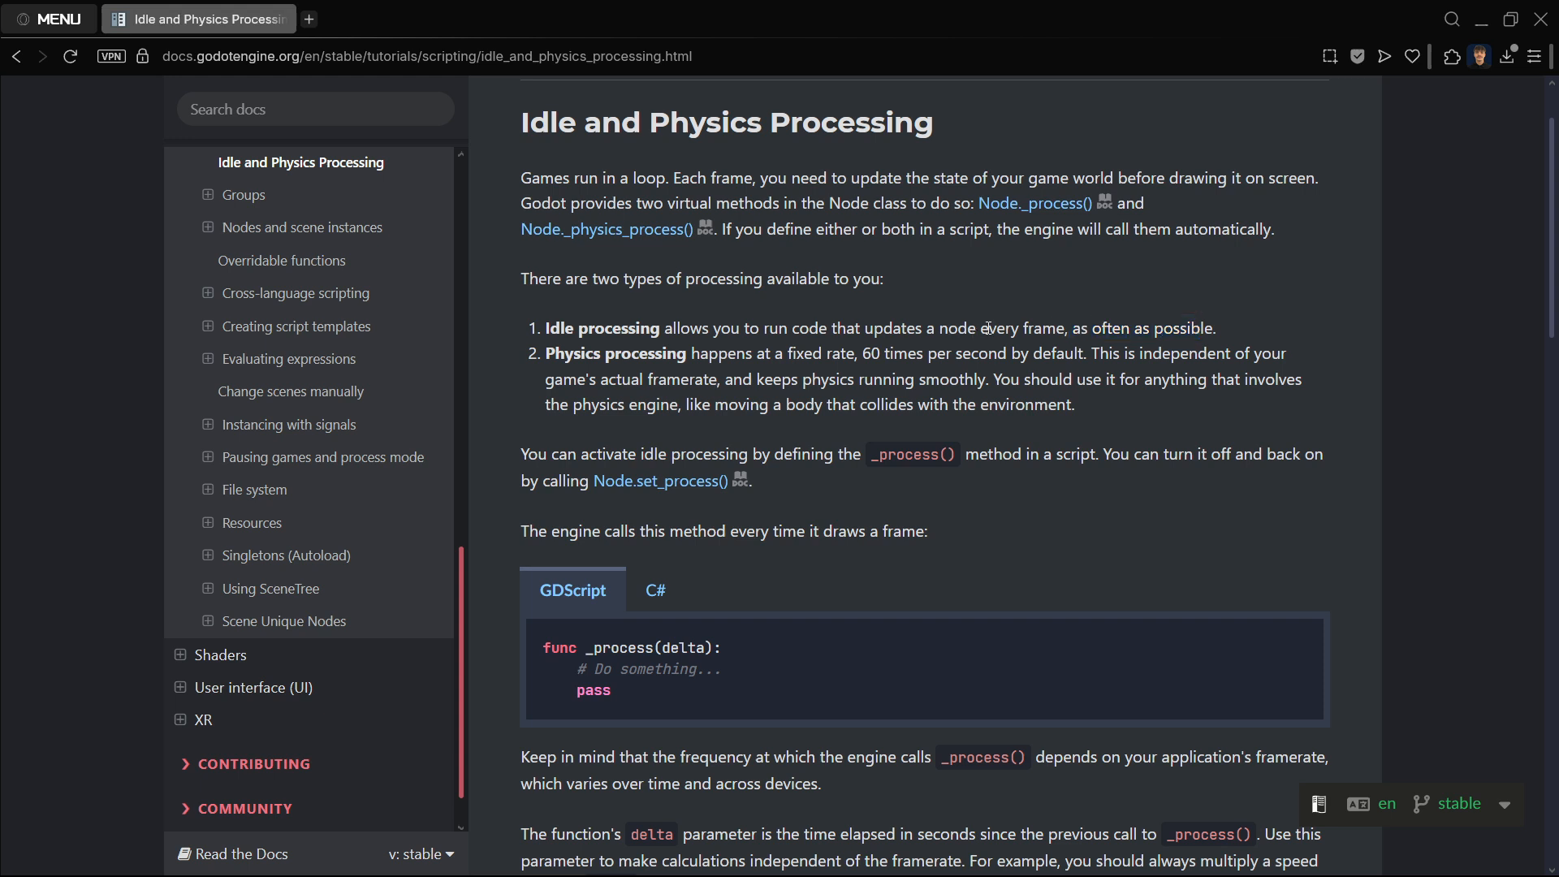
double_click(1004, 328)
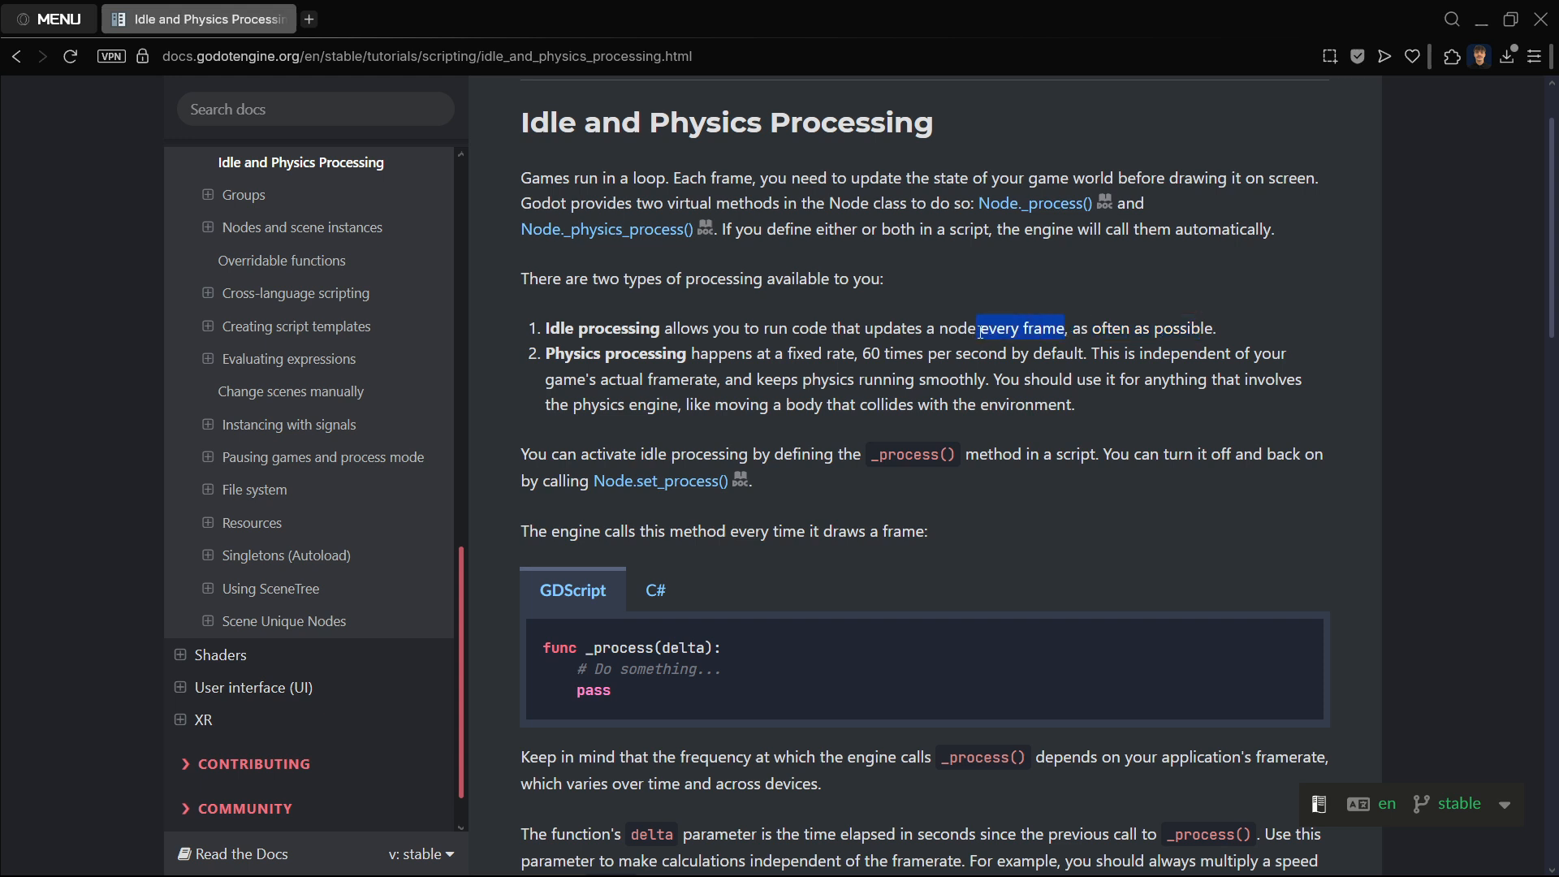
left_click(707, 553)
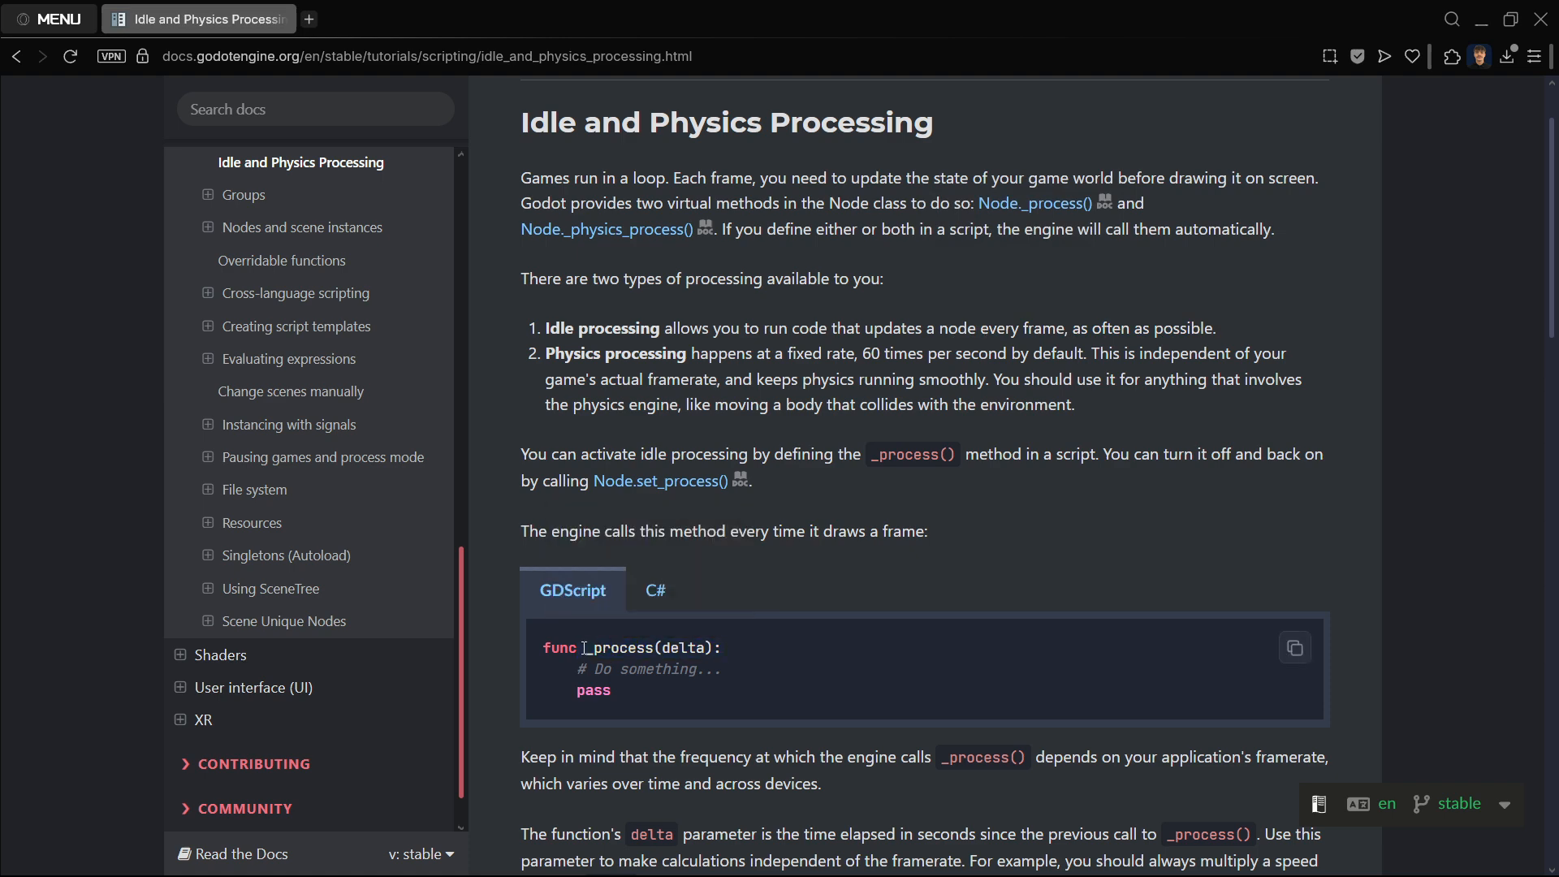
mouse_move(544, 368)
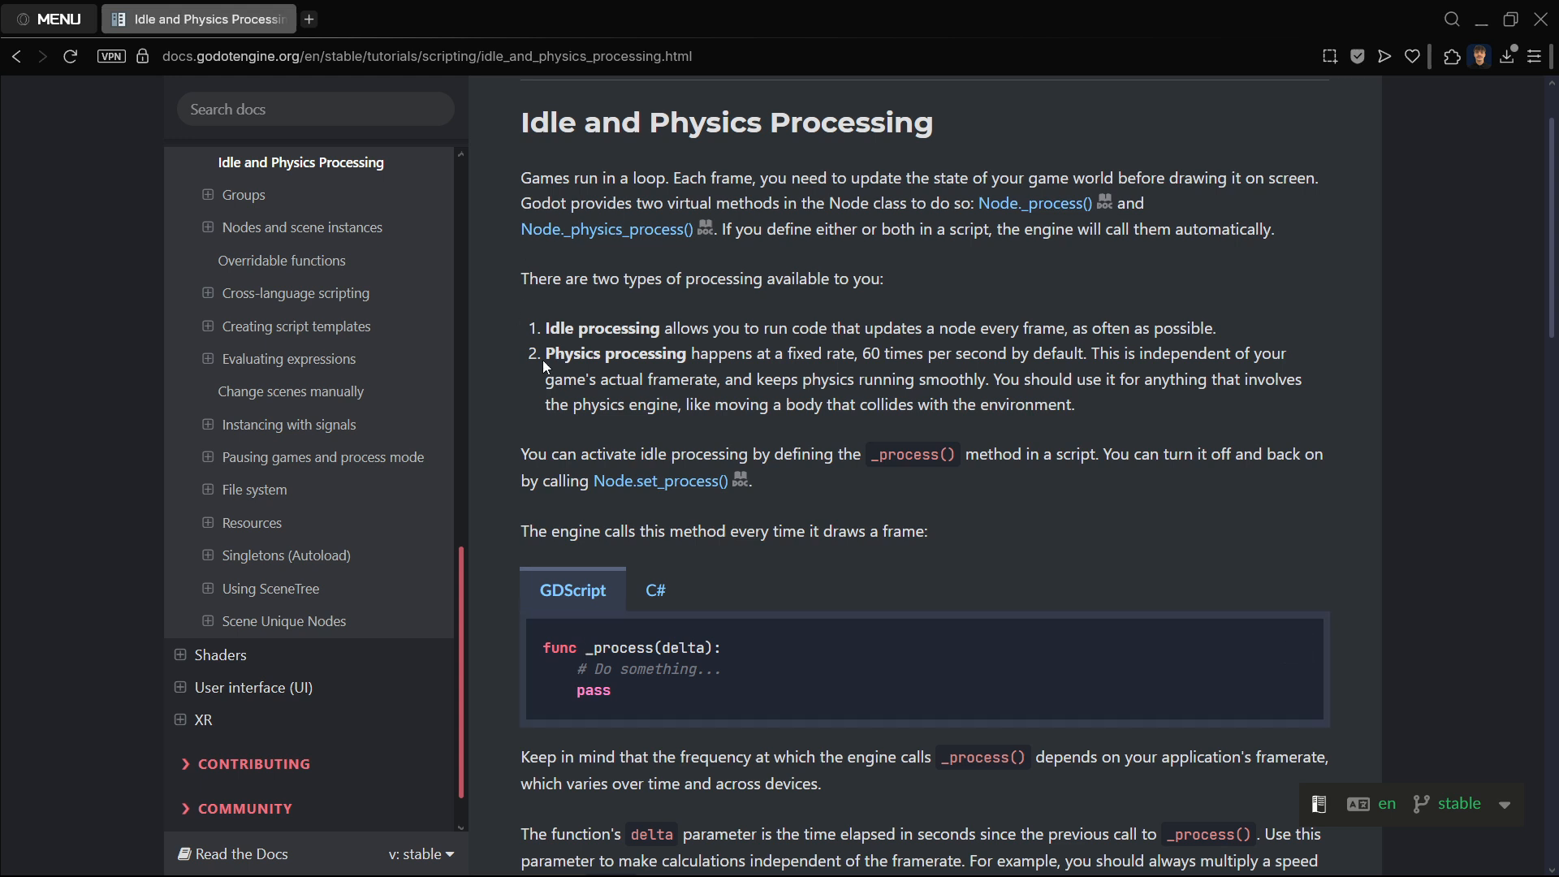
mouse_move(785, 361)
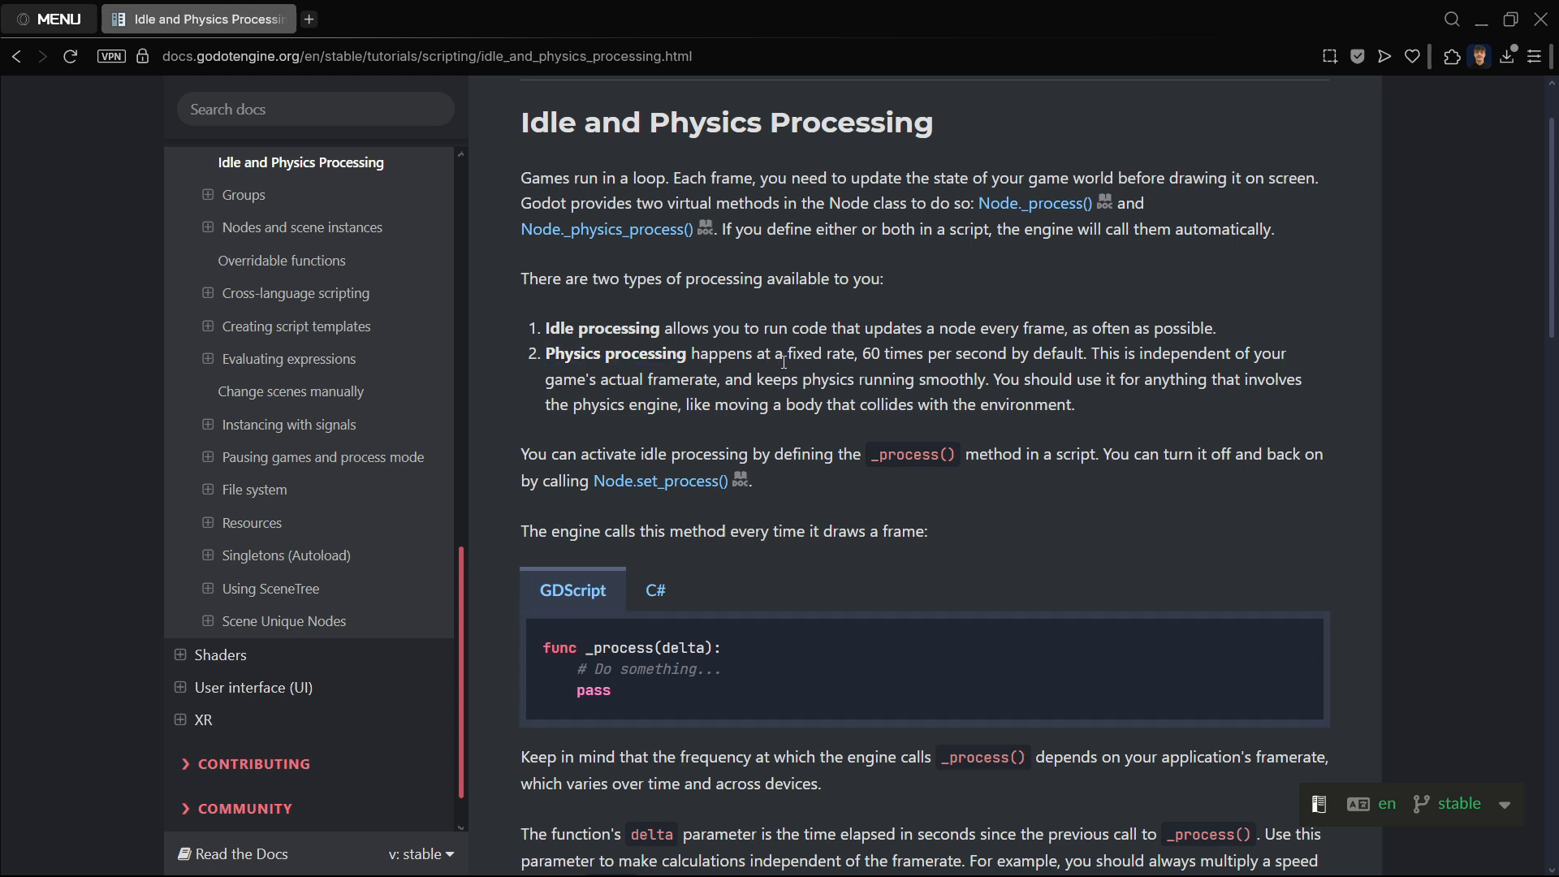
Highlight the fixed physics rate description under Physics processing, then clear it
left_click_drag(796, 354, 1084, 354)
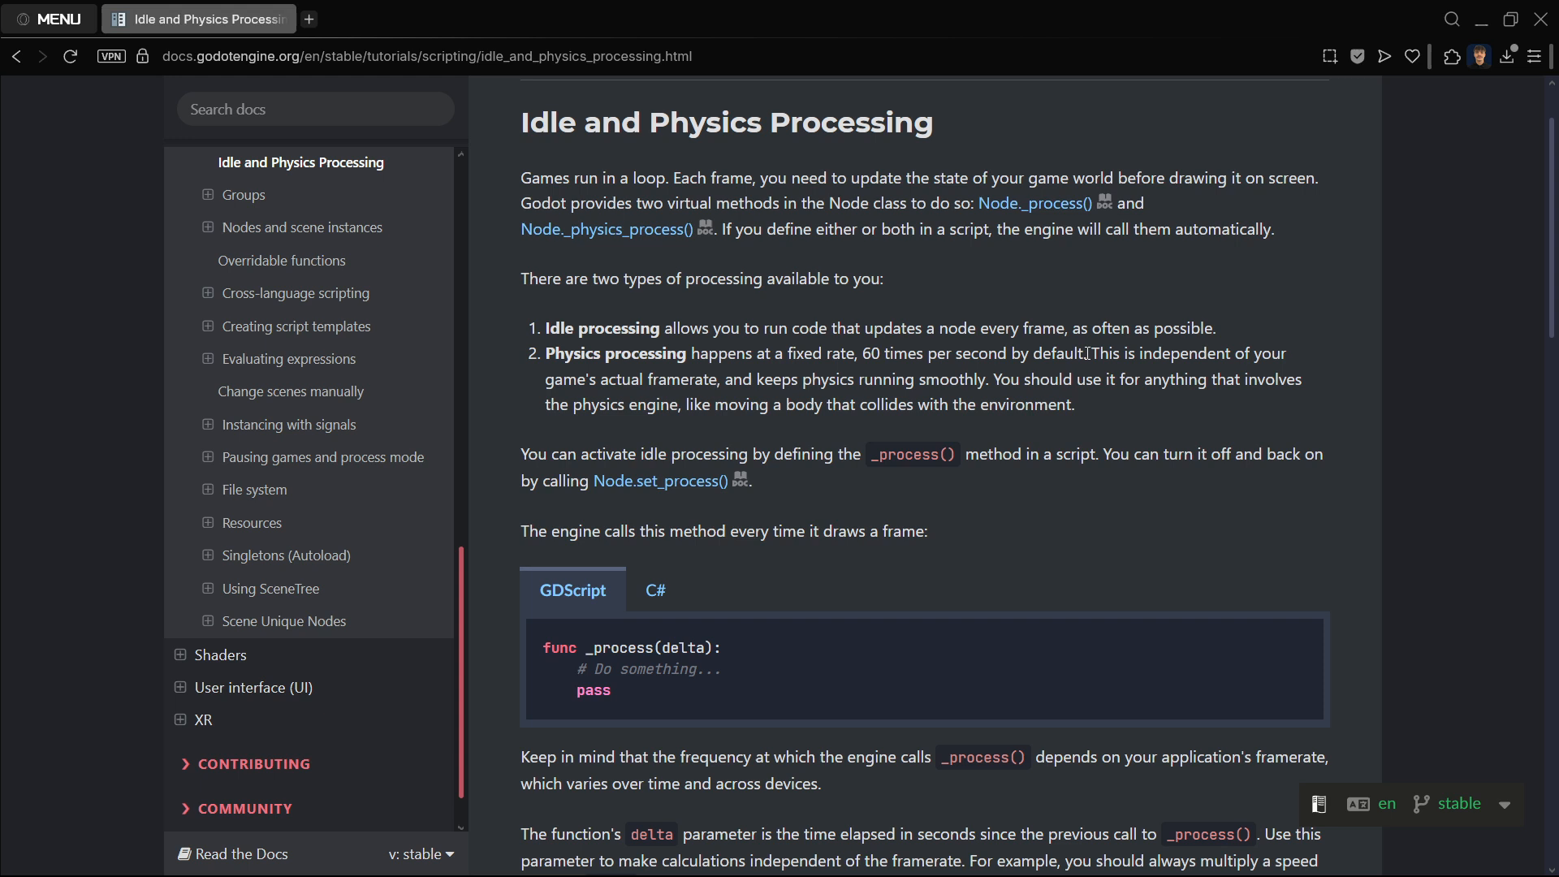
mouse_move(889, 362)
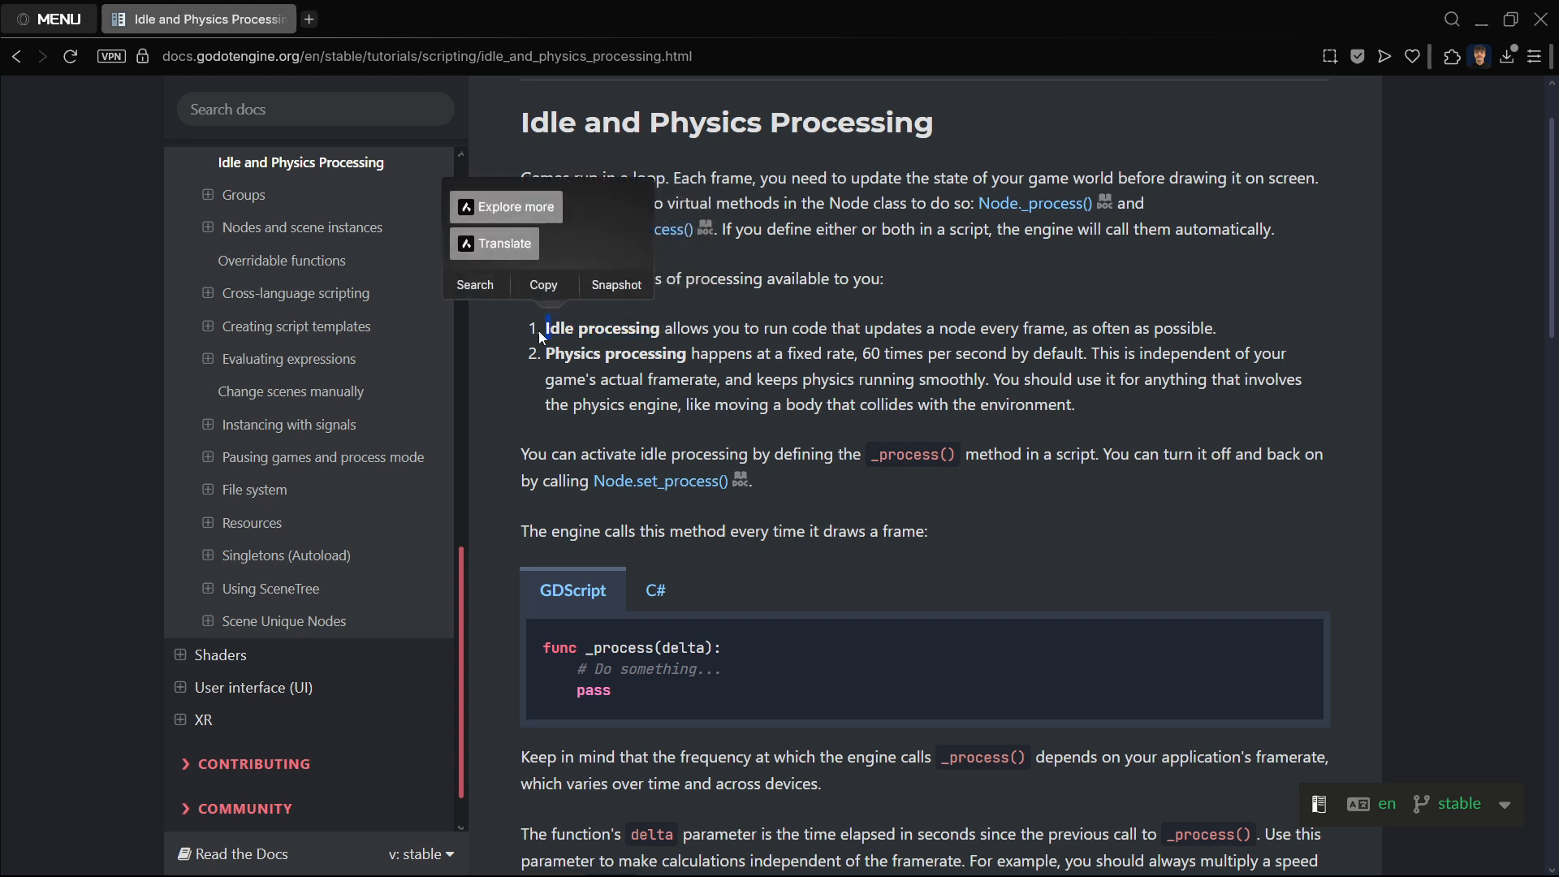
left_click(1277, 326)
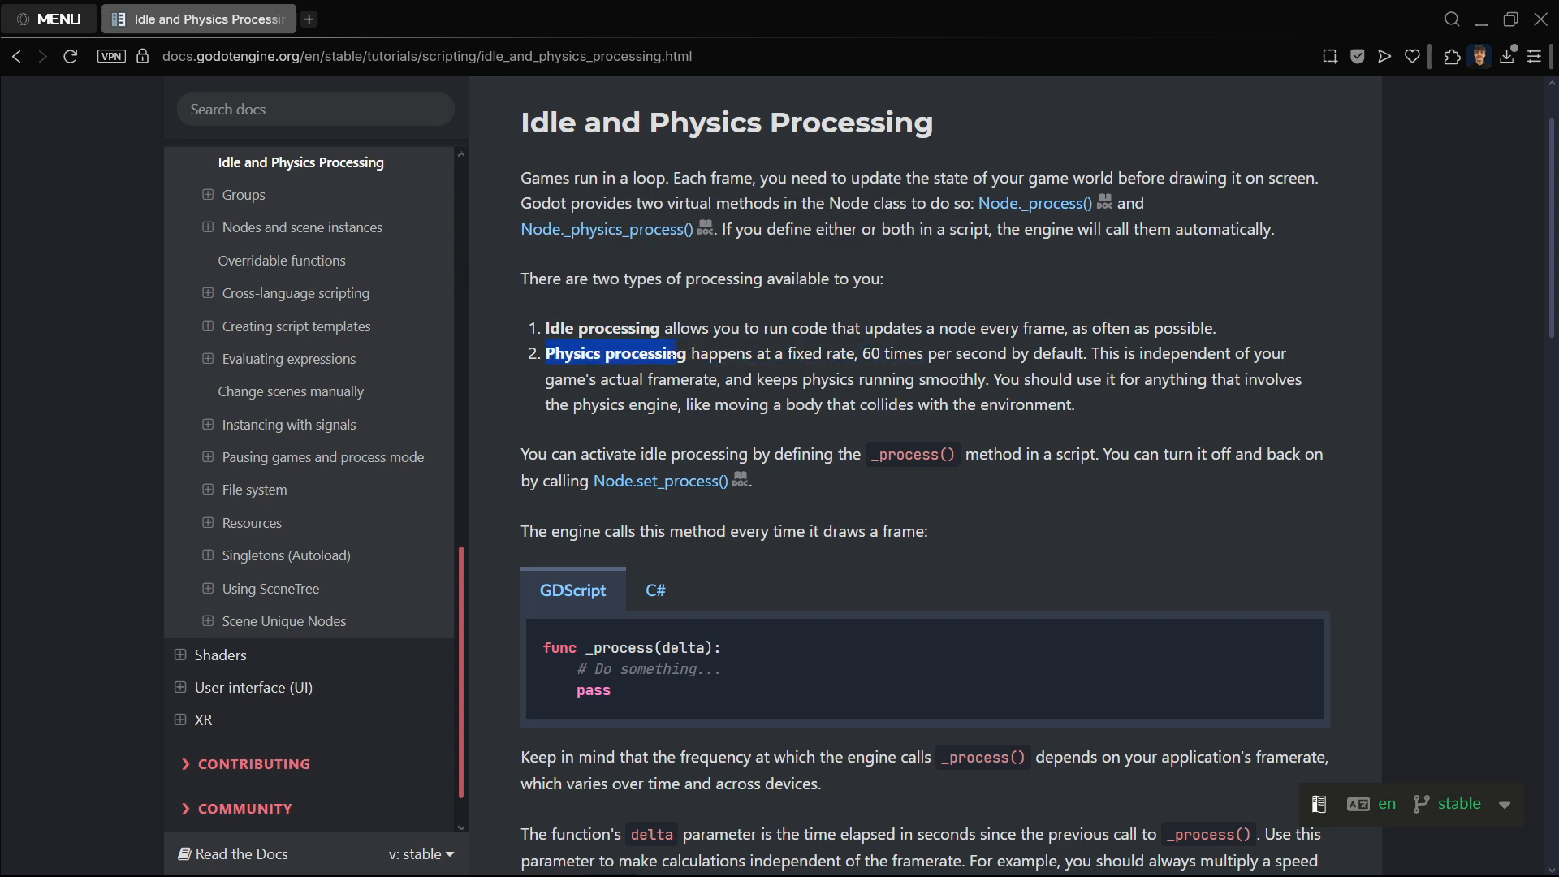
left_click(1085, 348)
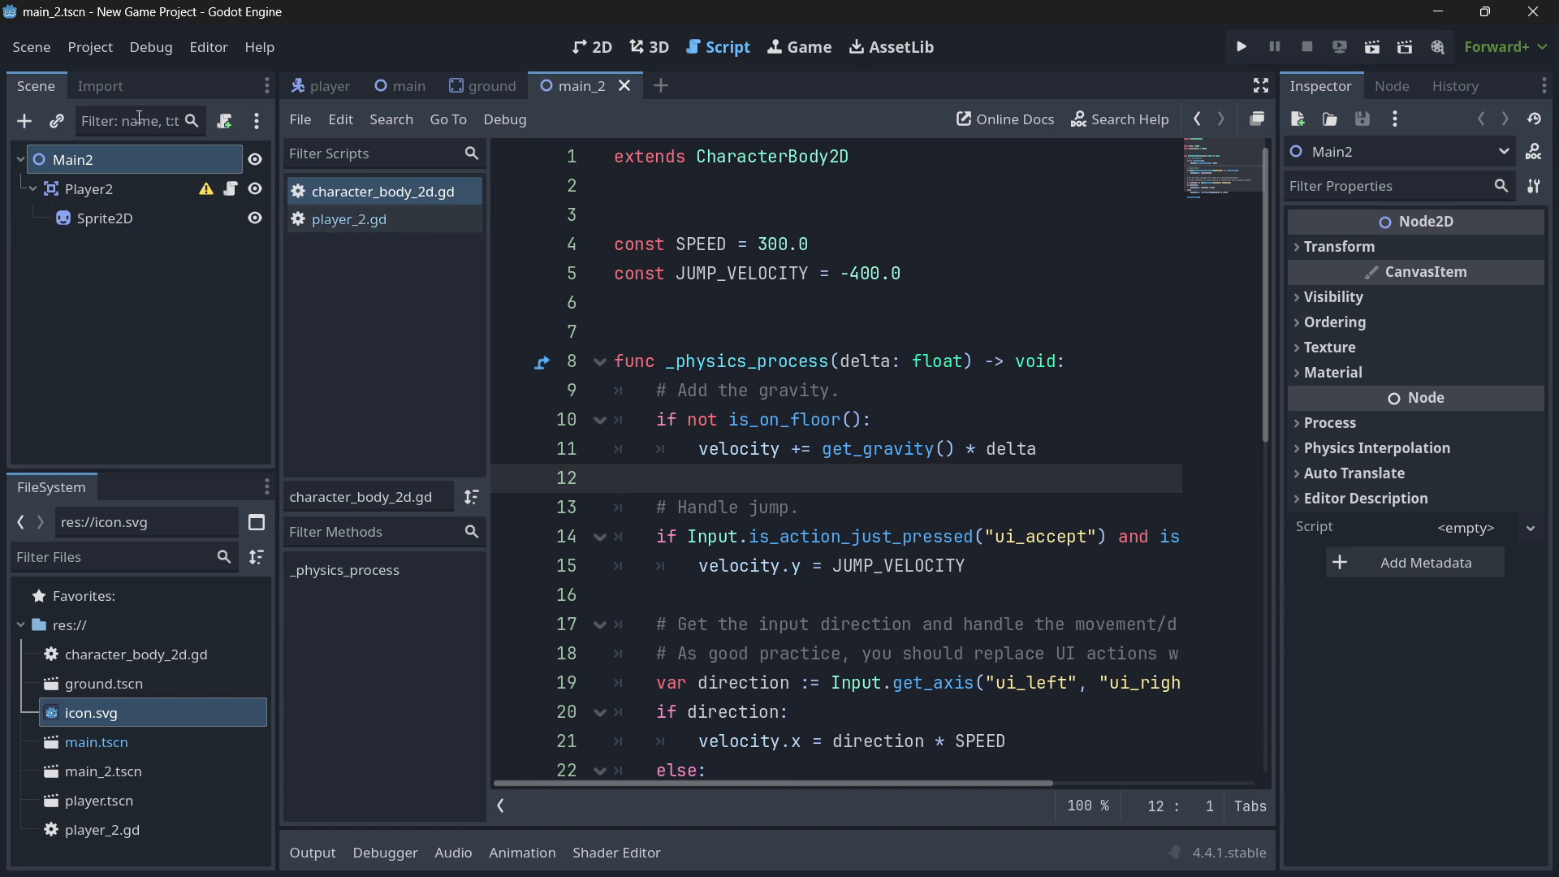
left_click(23, 121)
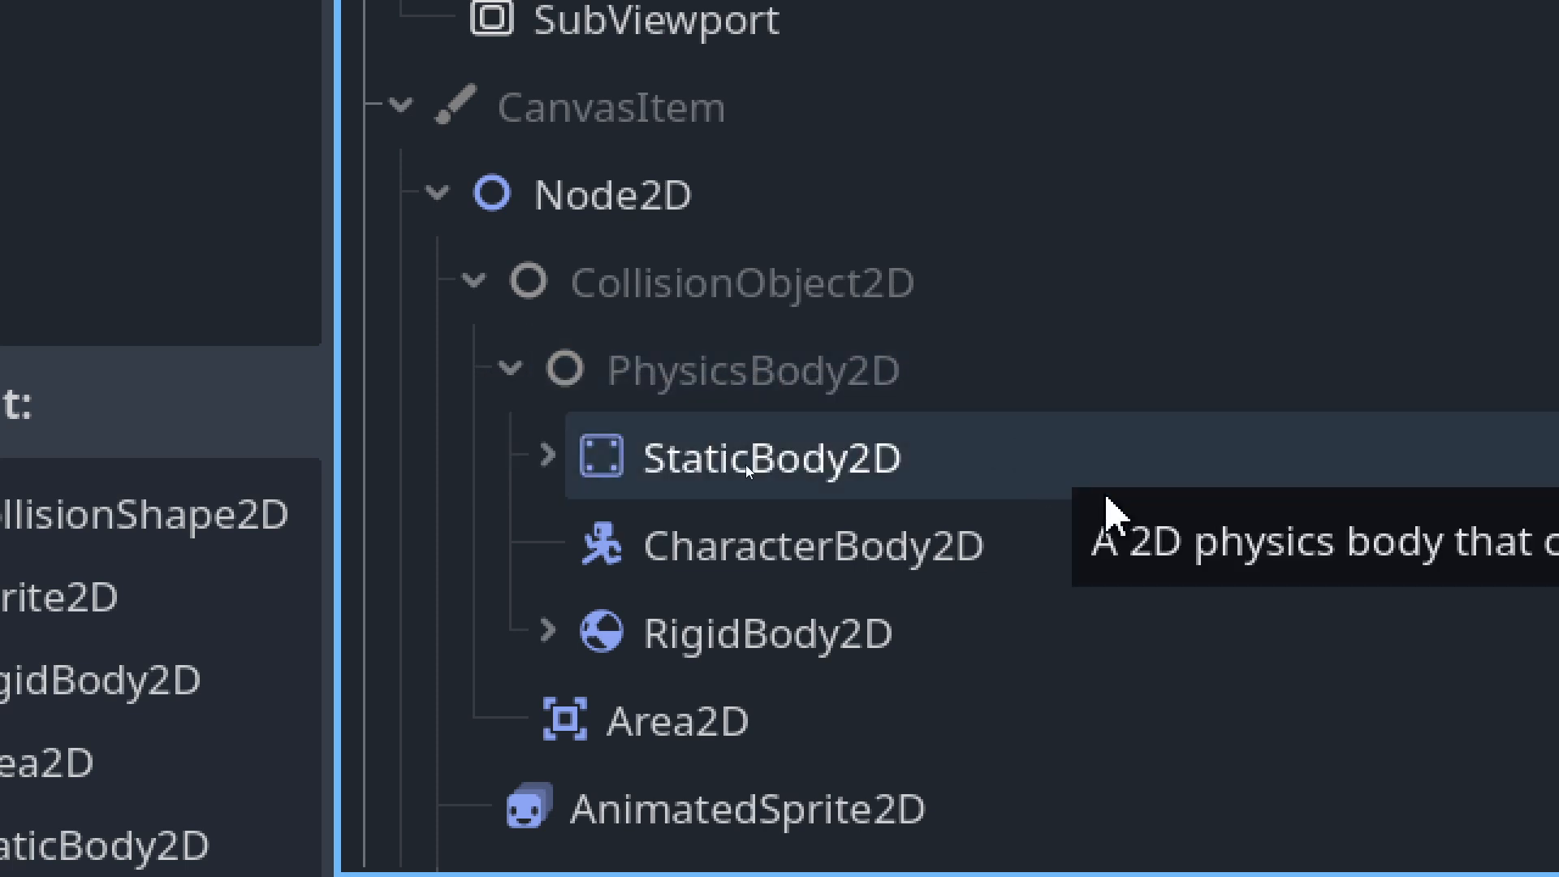
mouse_move(926, 468)
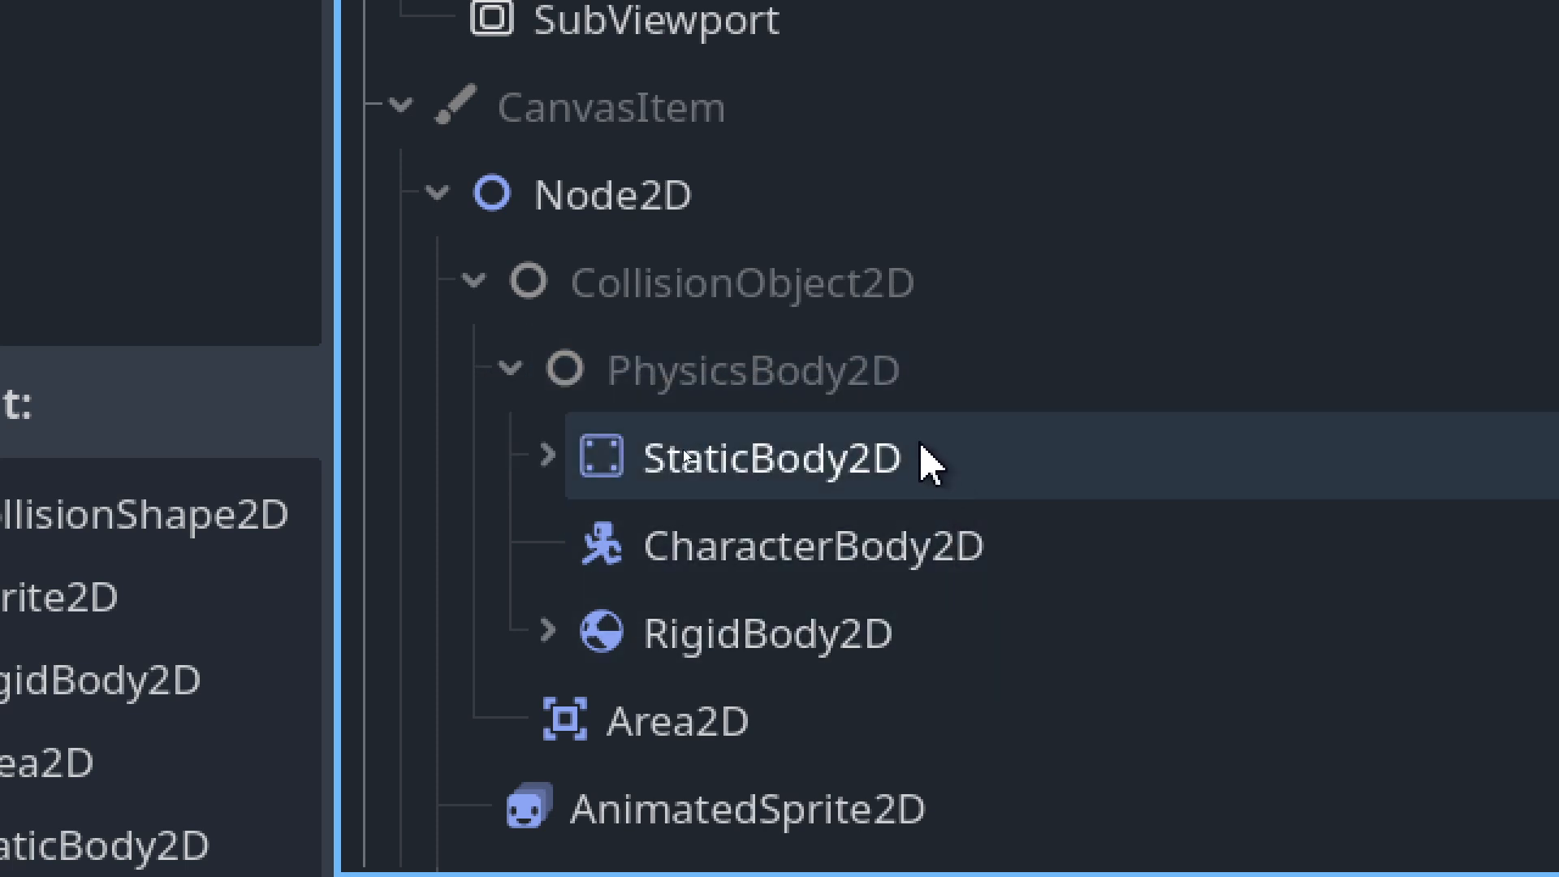
mouse_move(989, 593)
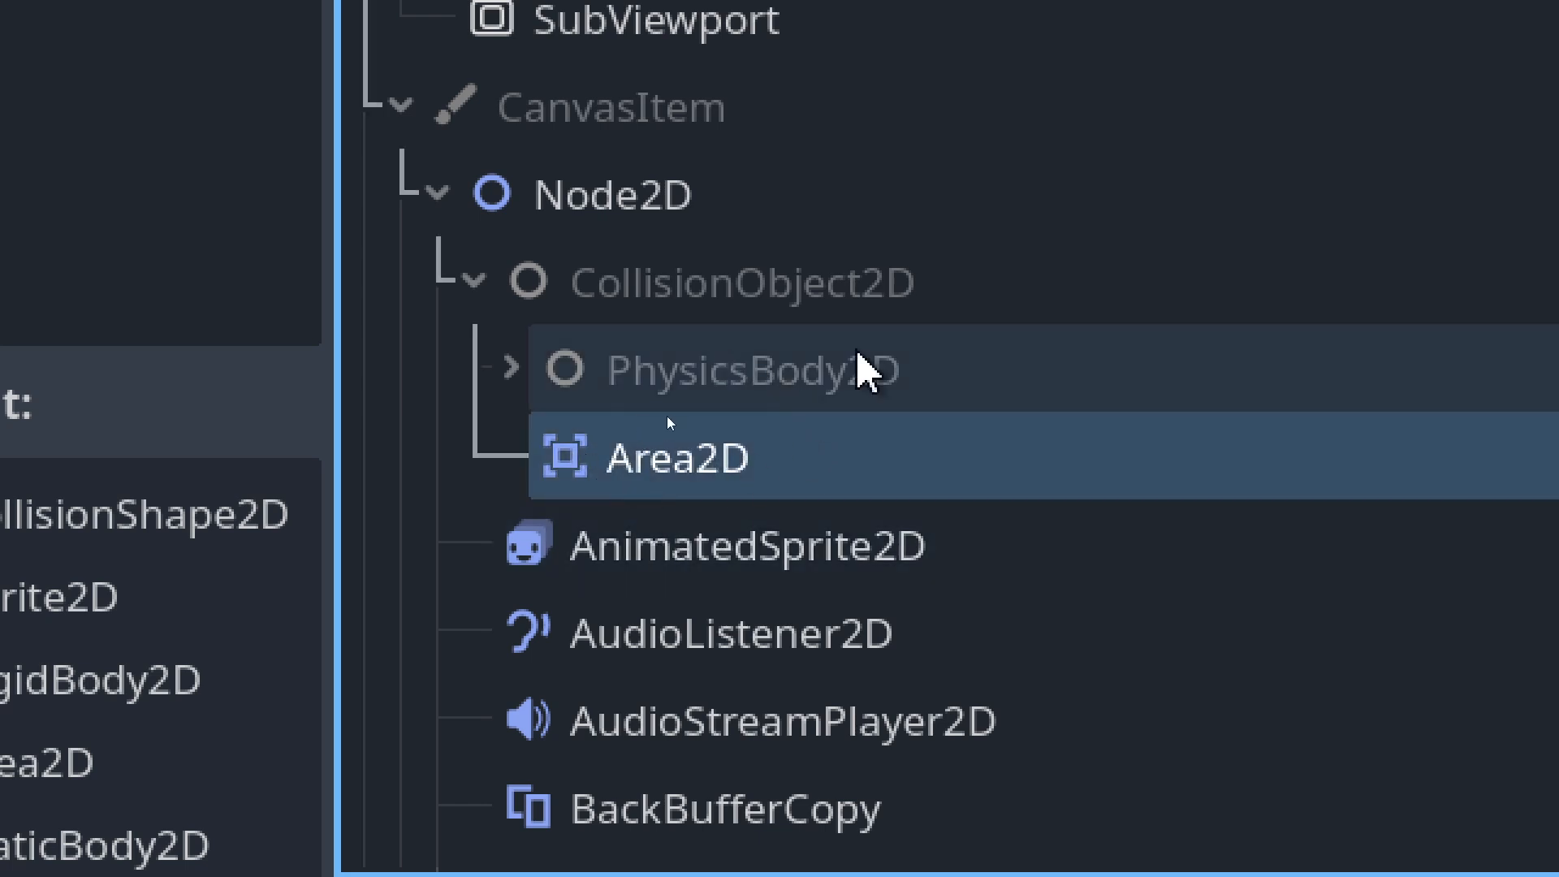
mouse_move(809, 396)
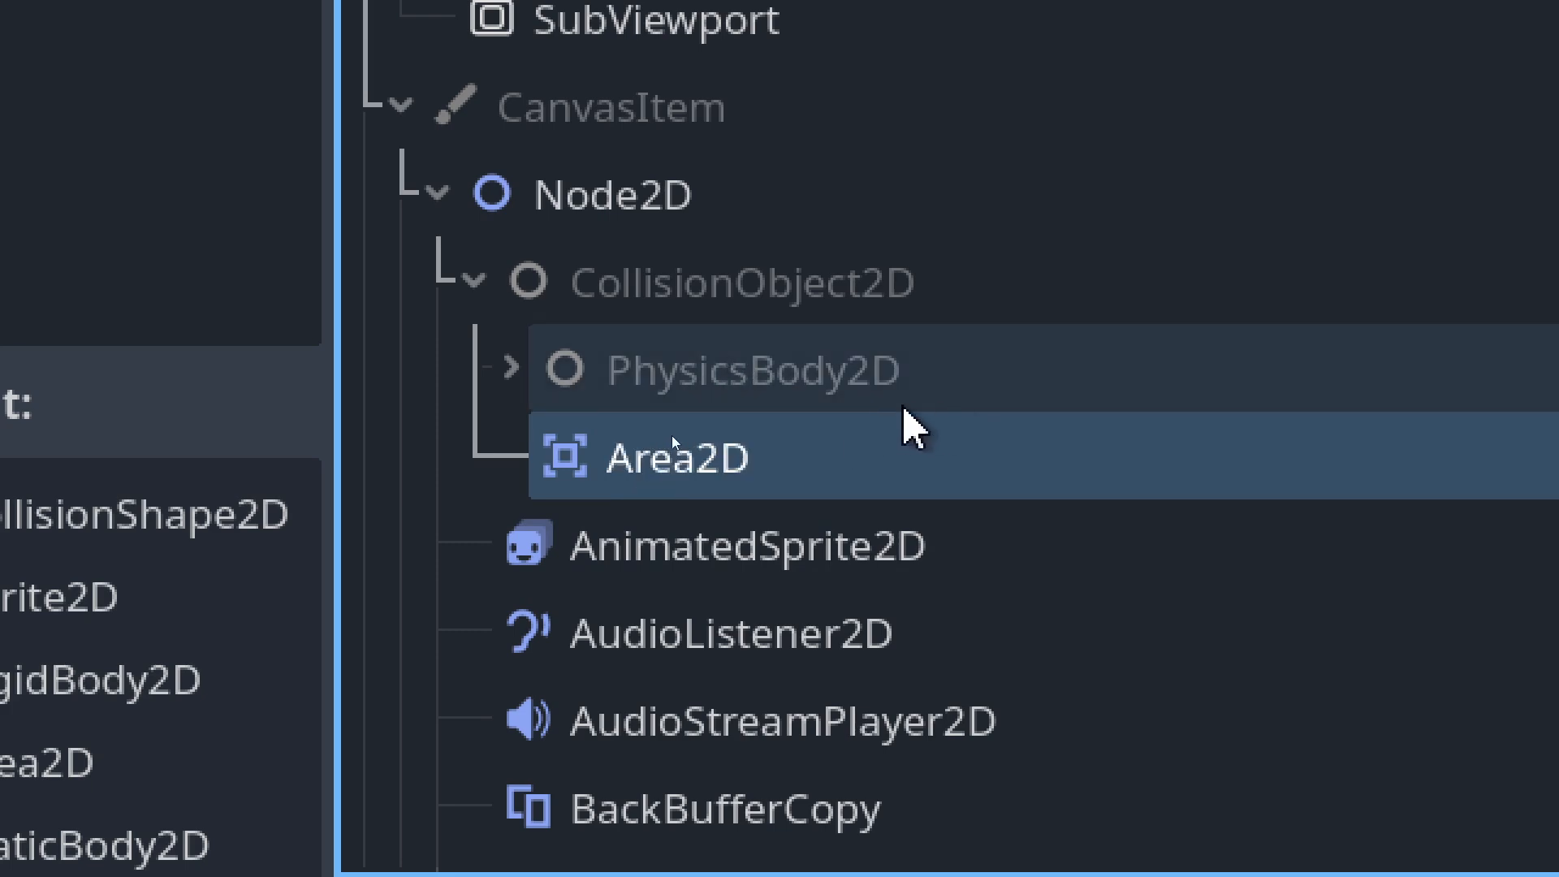
mouse_move(676, 462)
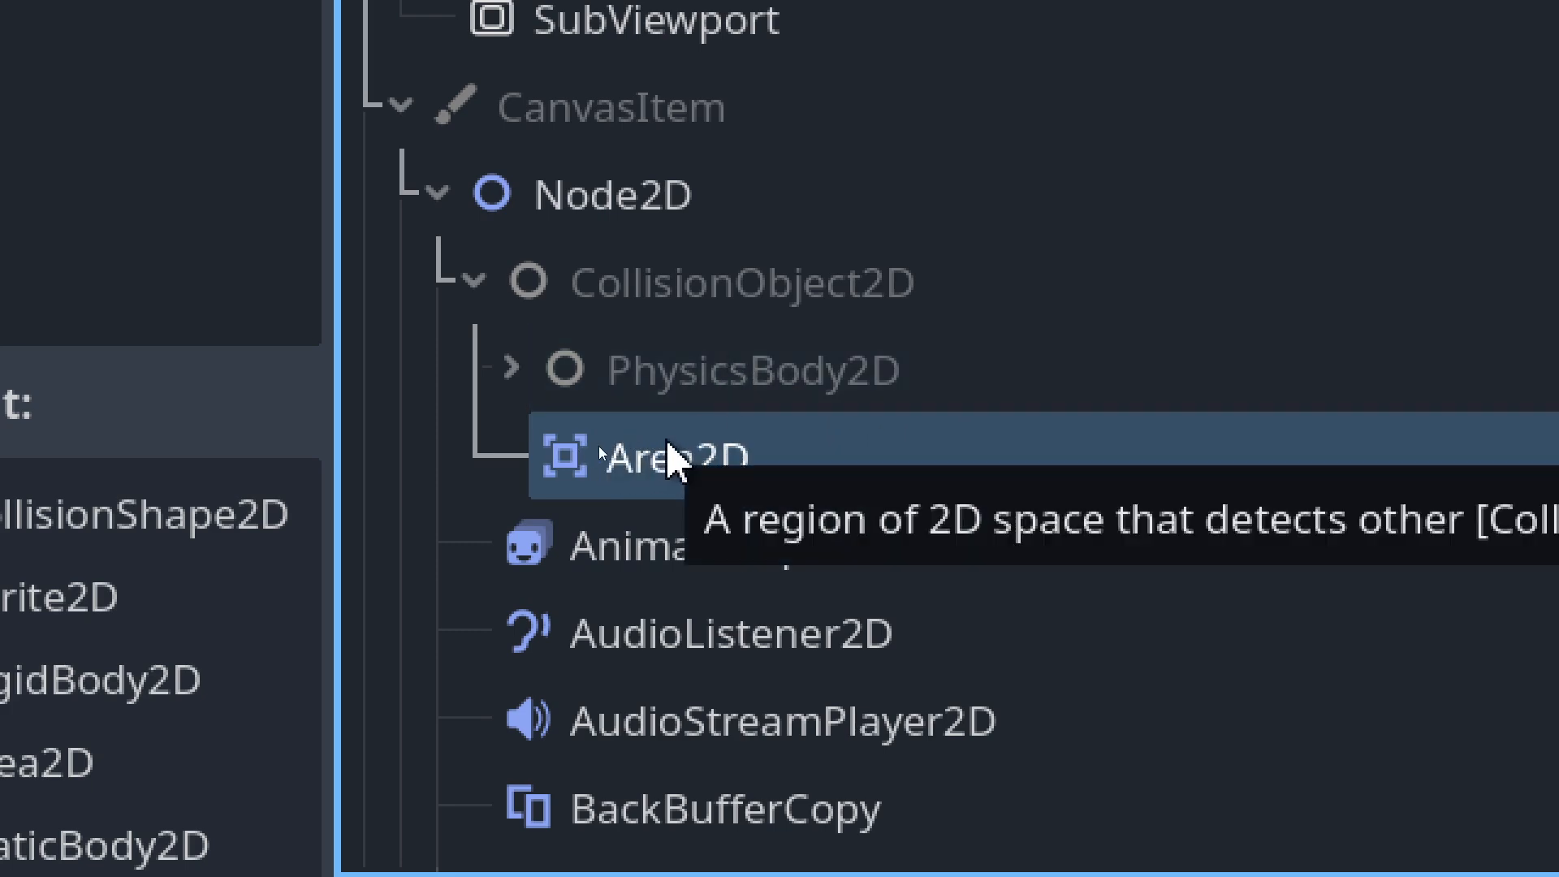
mouse_move(517, 368)
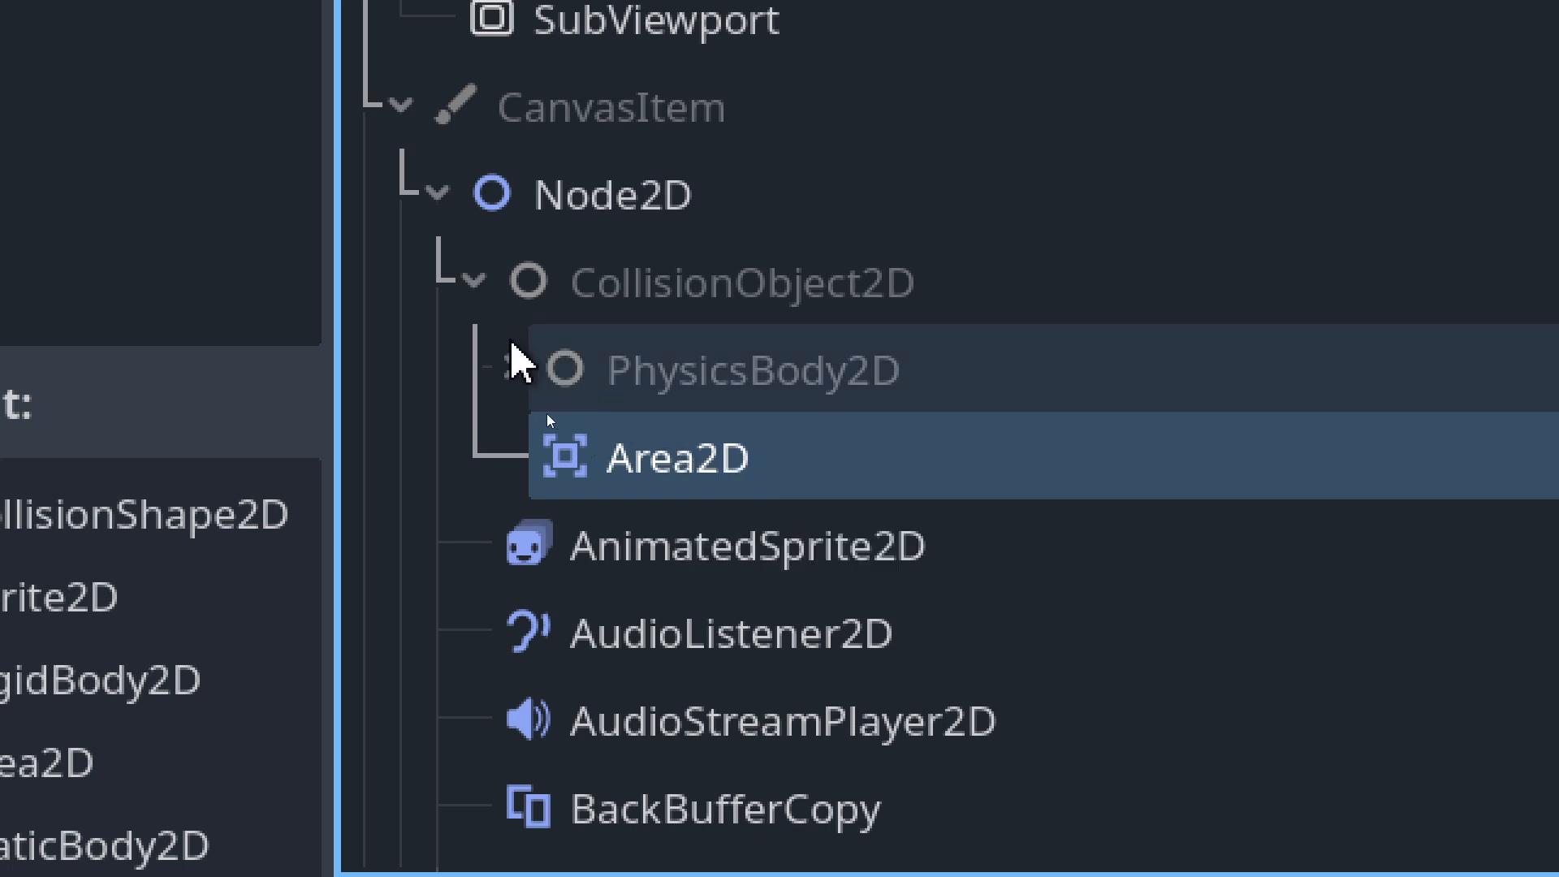
left_click(492, 367)
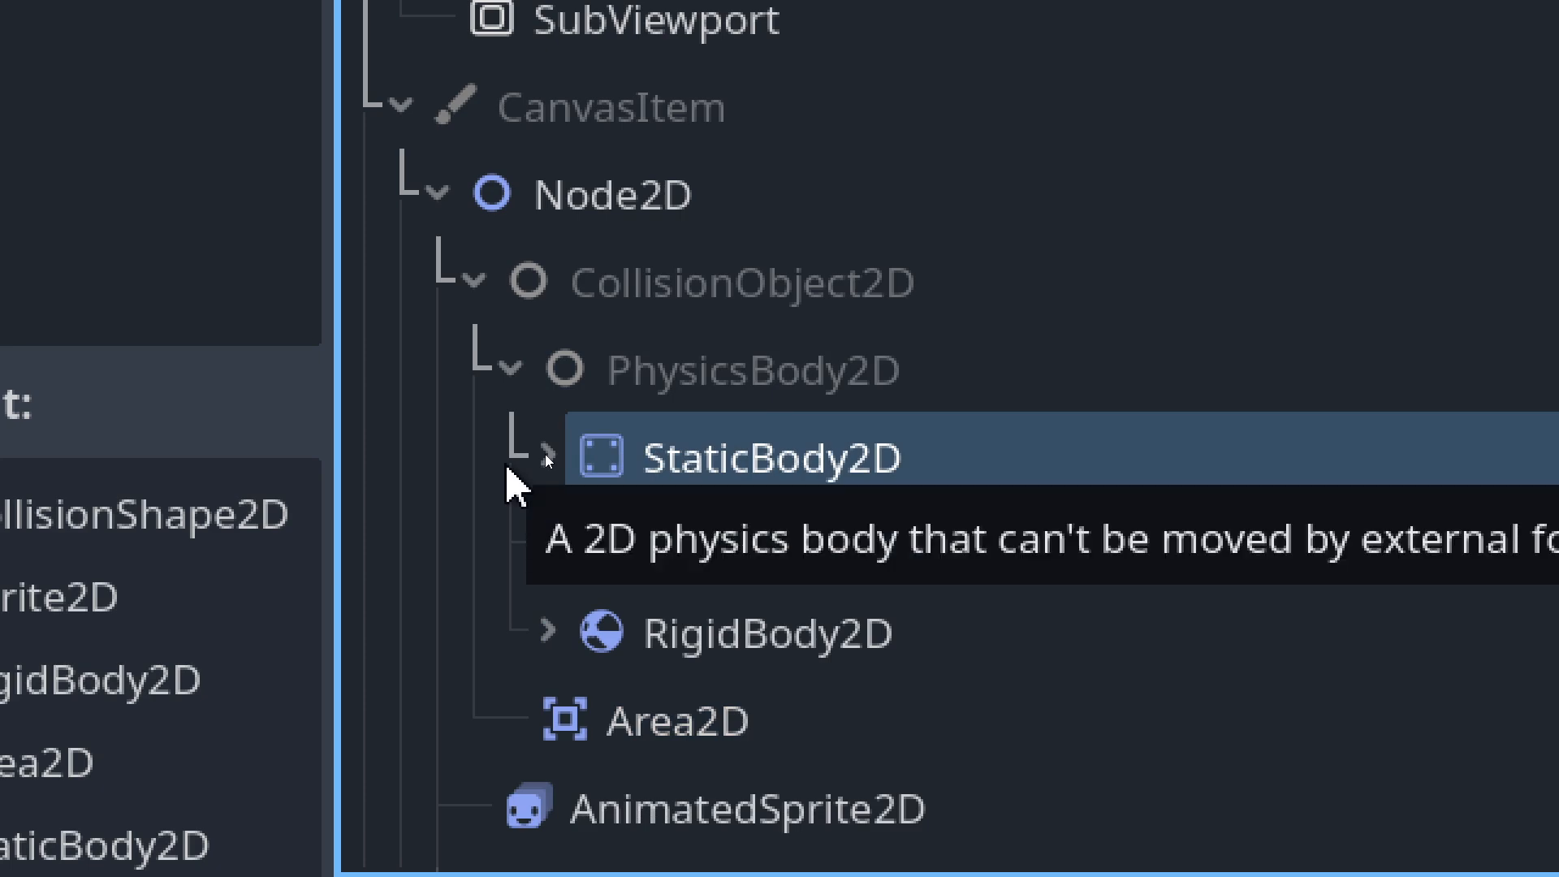
left_click(813, 547)
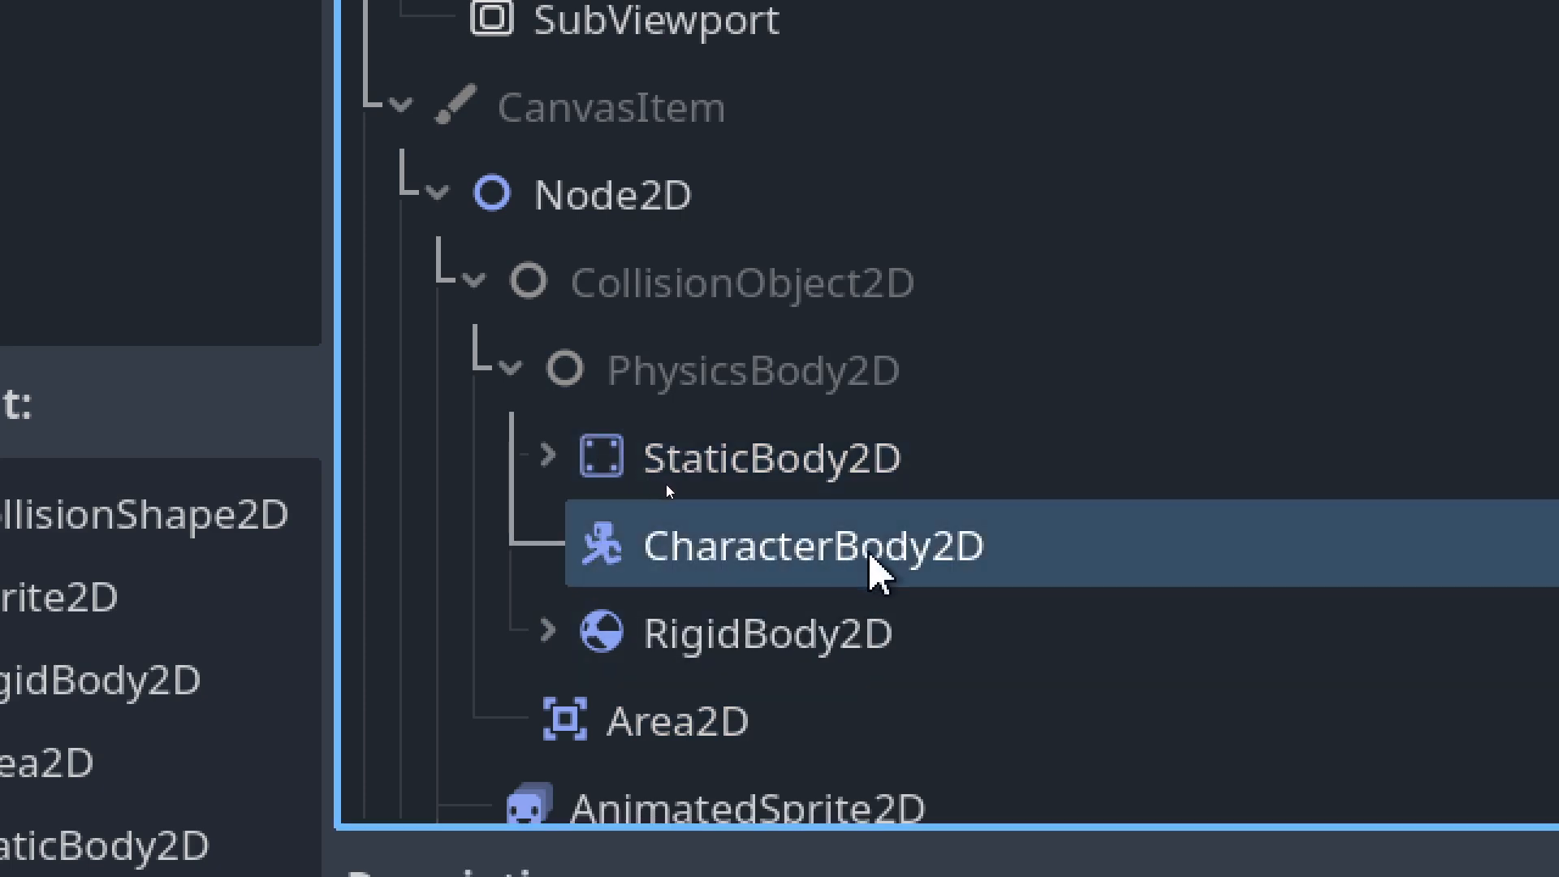
left_click(547, 454)
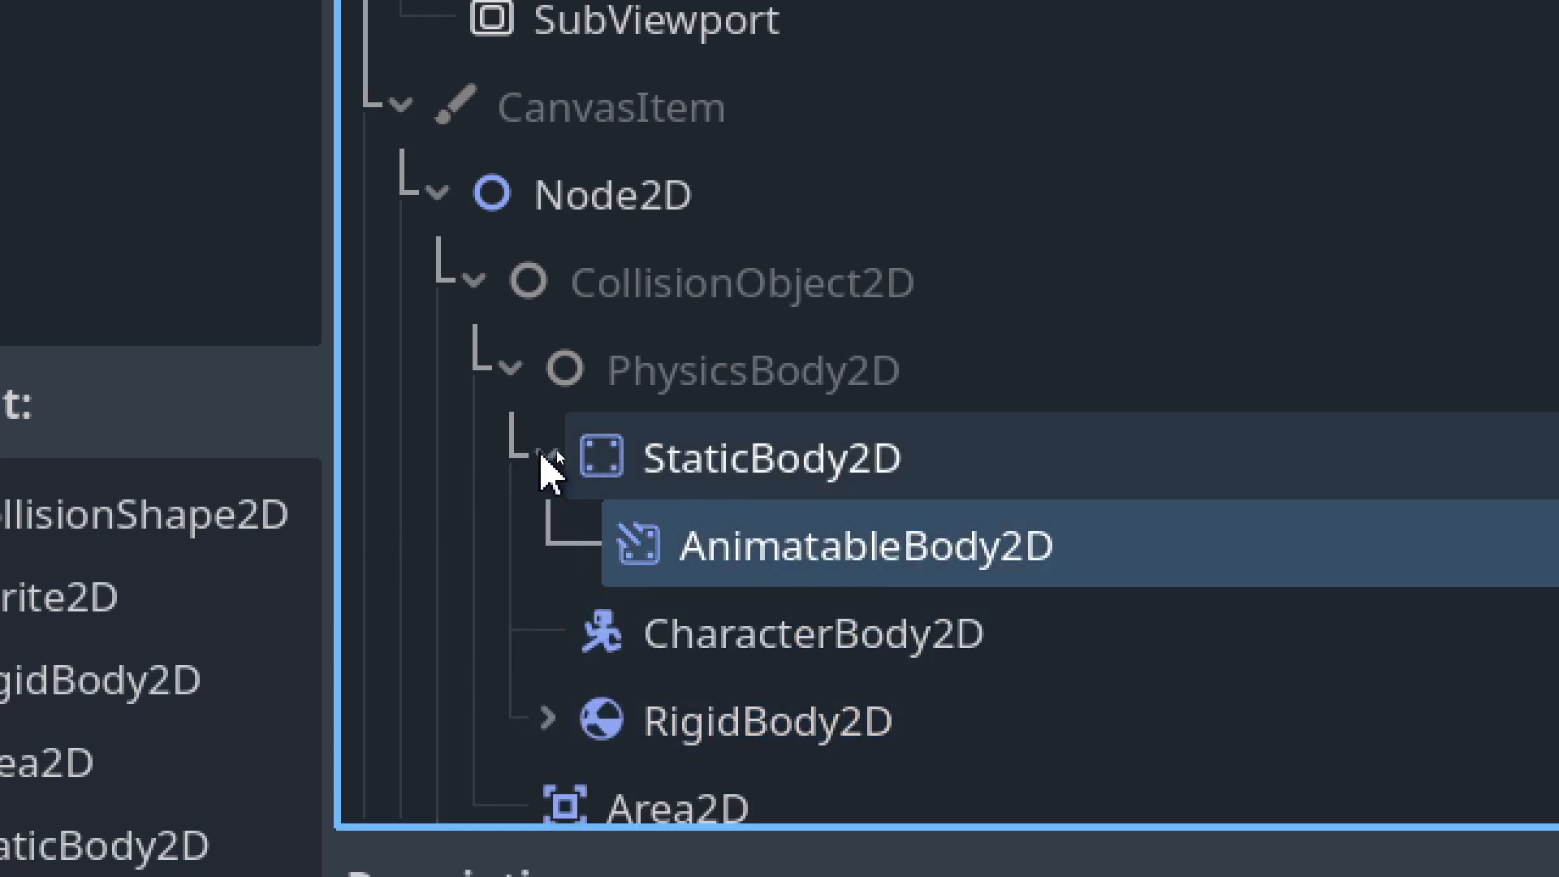
left_click(540, 455)
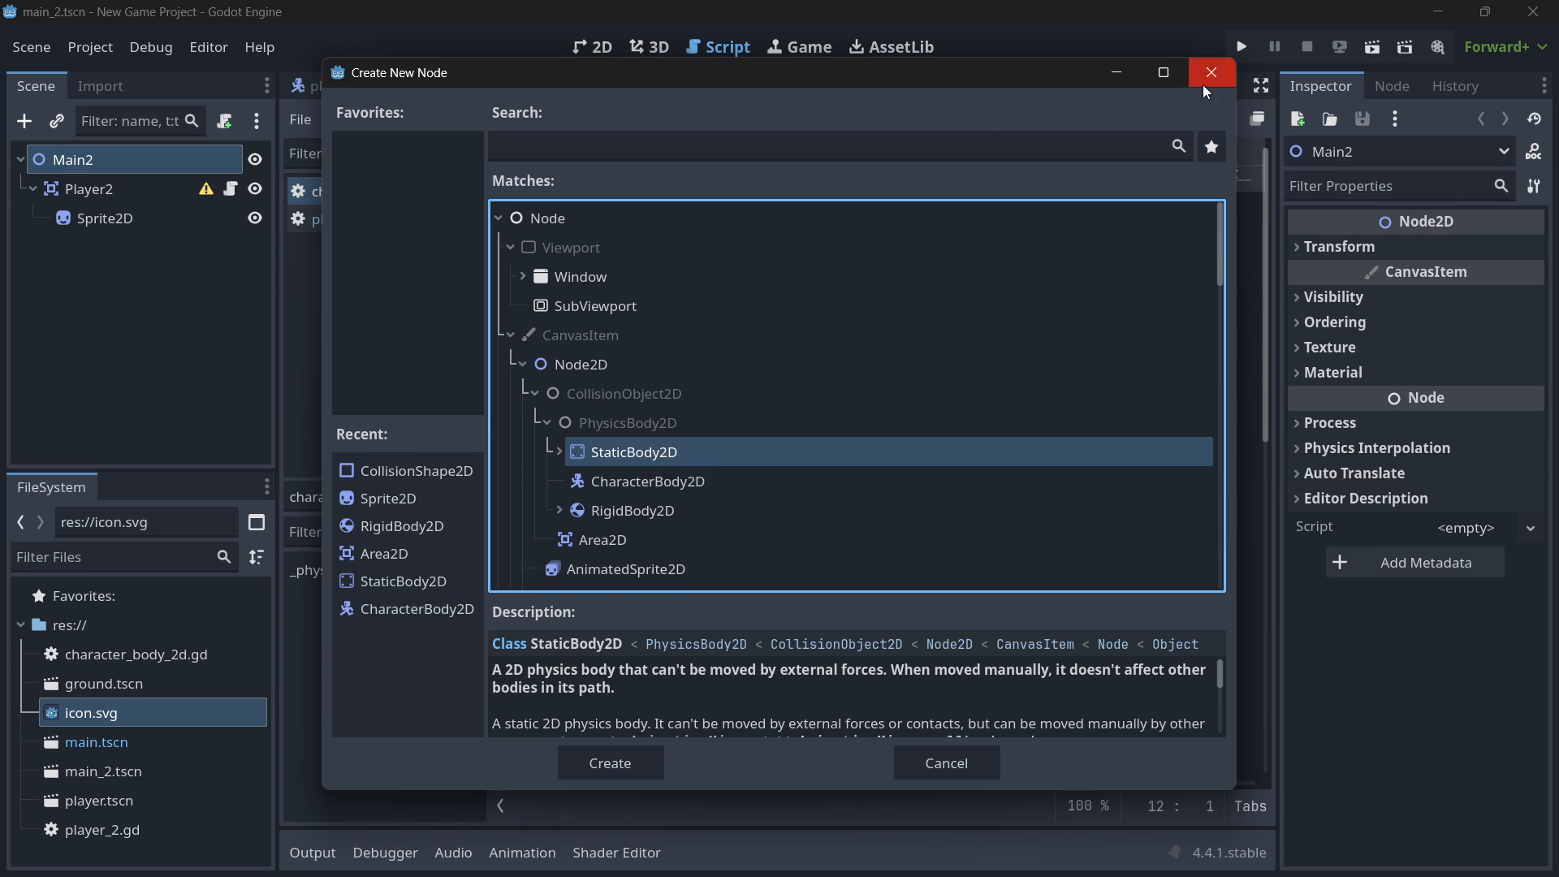
left_click(1211, 72)
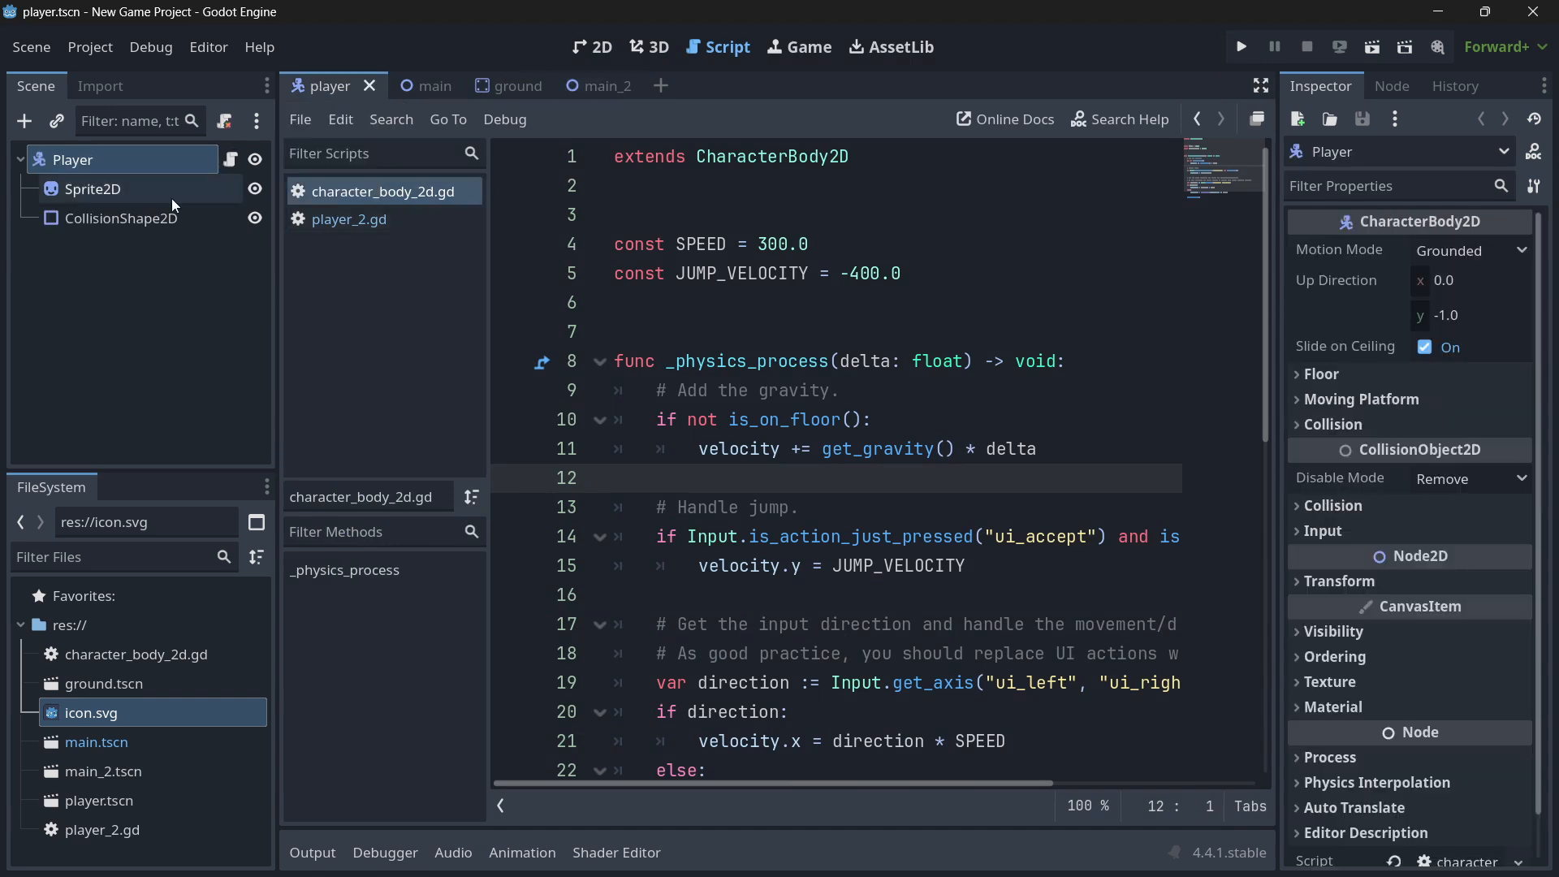
Rename character_body_2d.gd's _physics_process function to _process
left_click(592, 46)
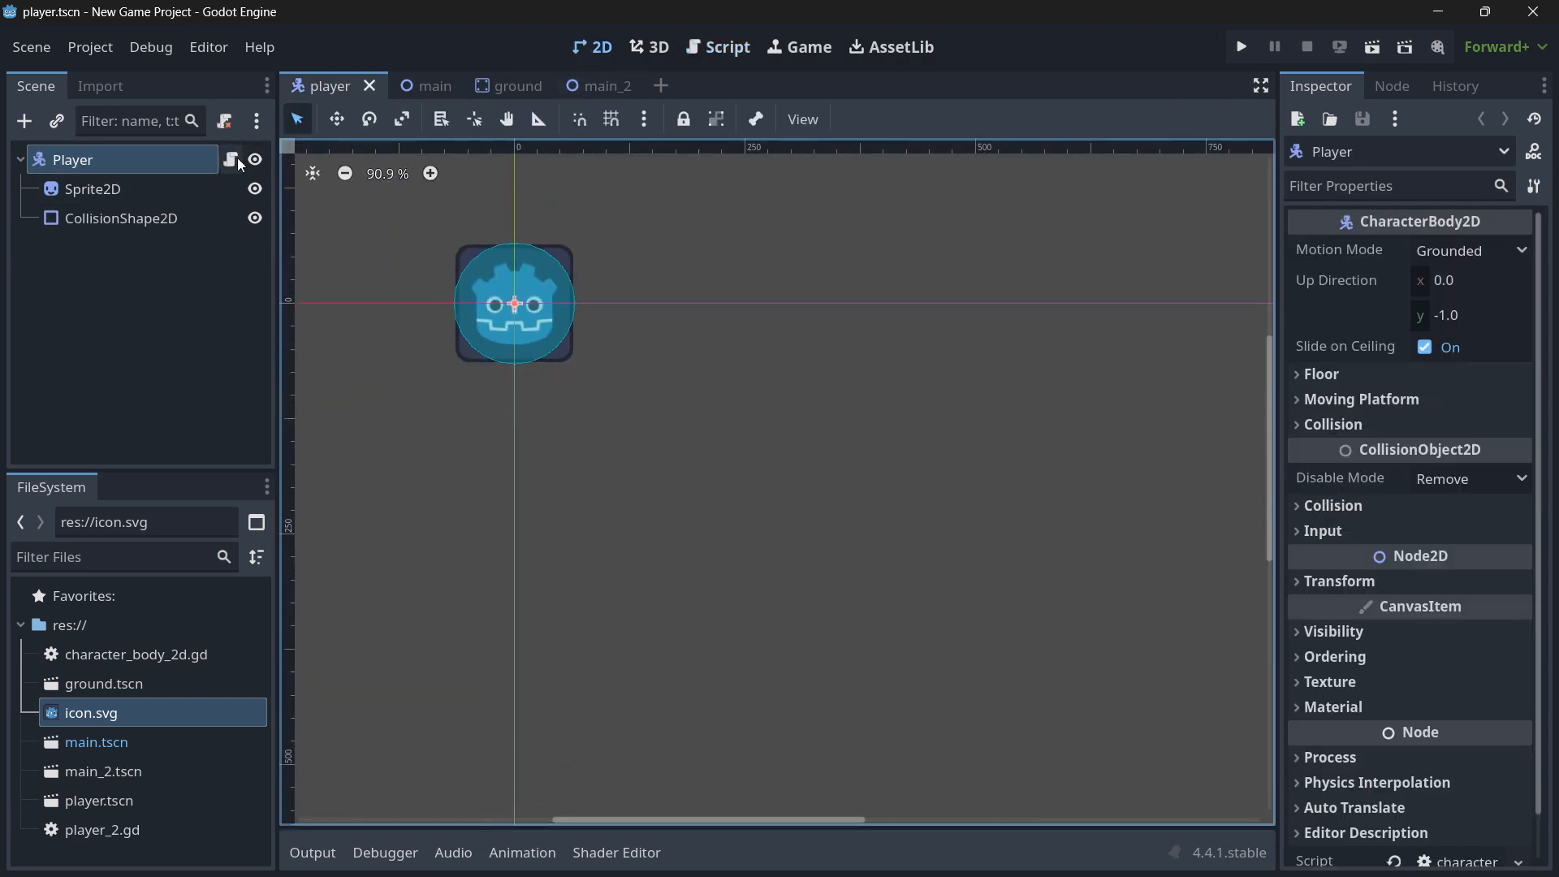
left_click(727, 46)
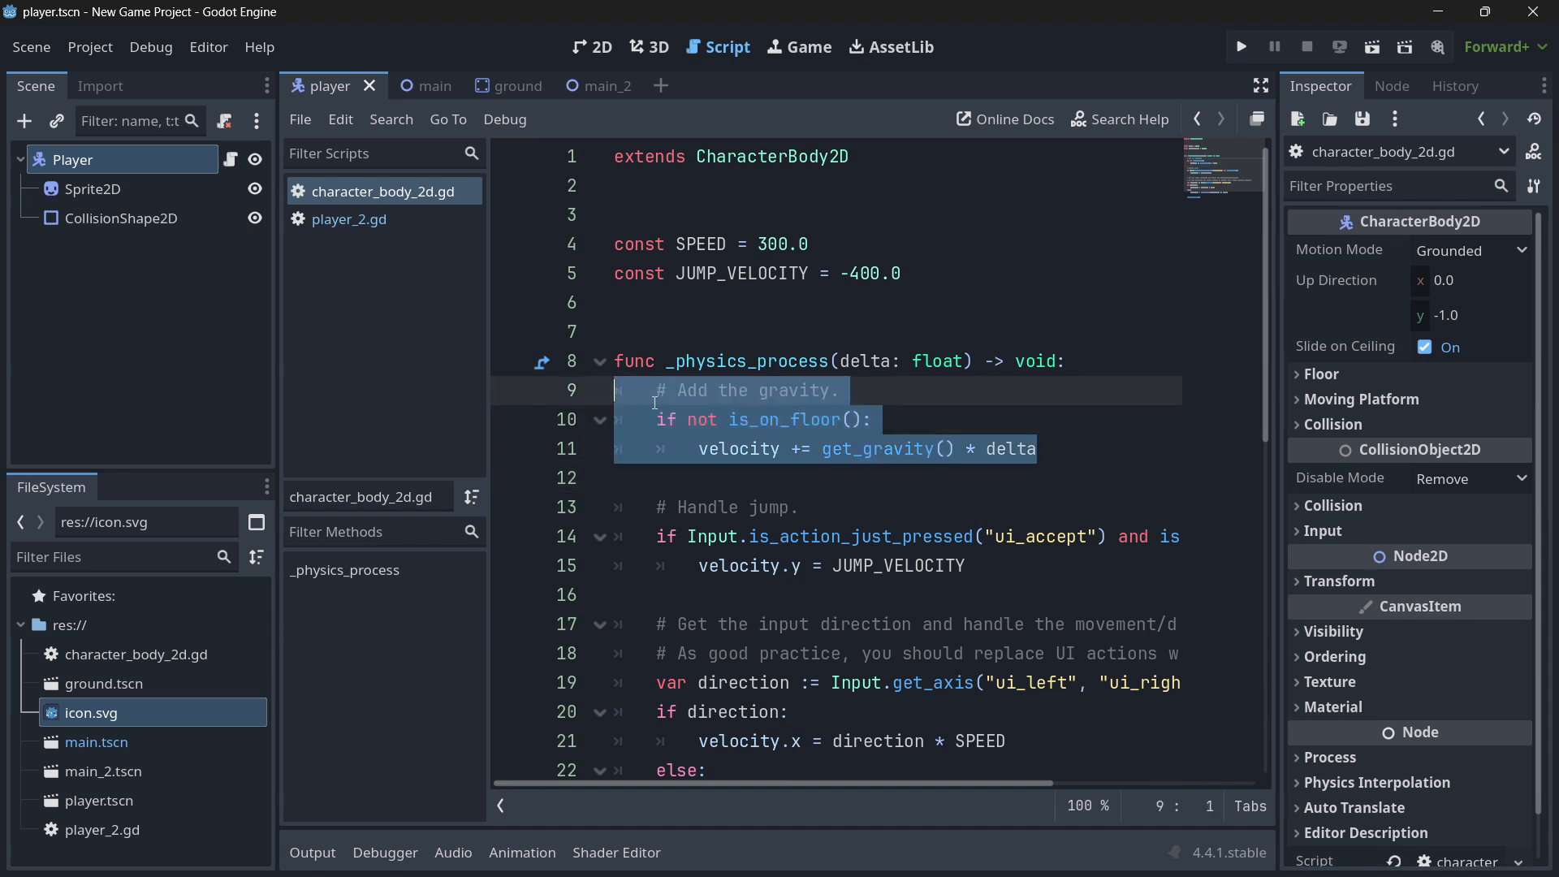
double_click(744, 361)
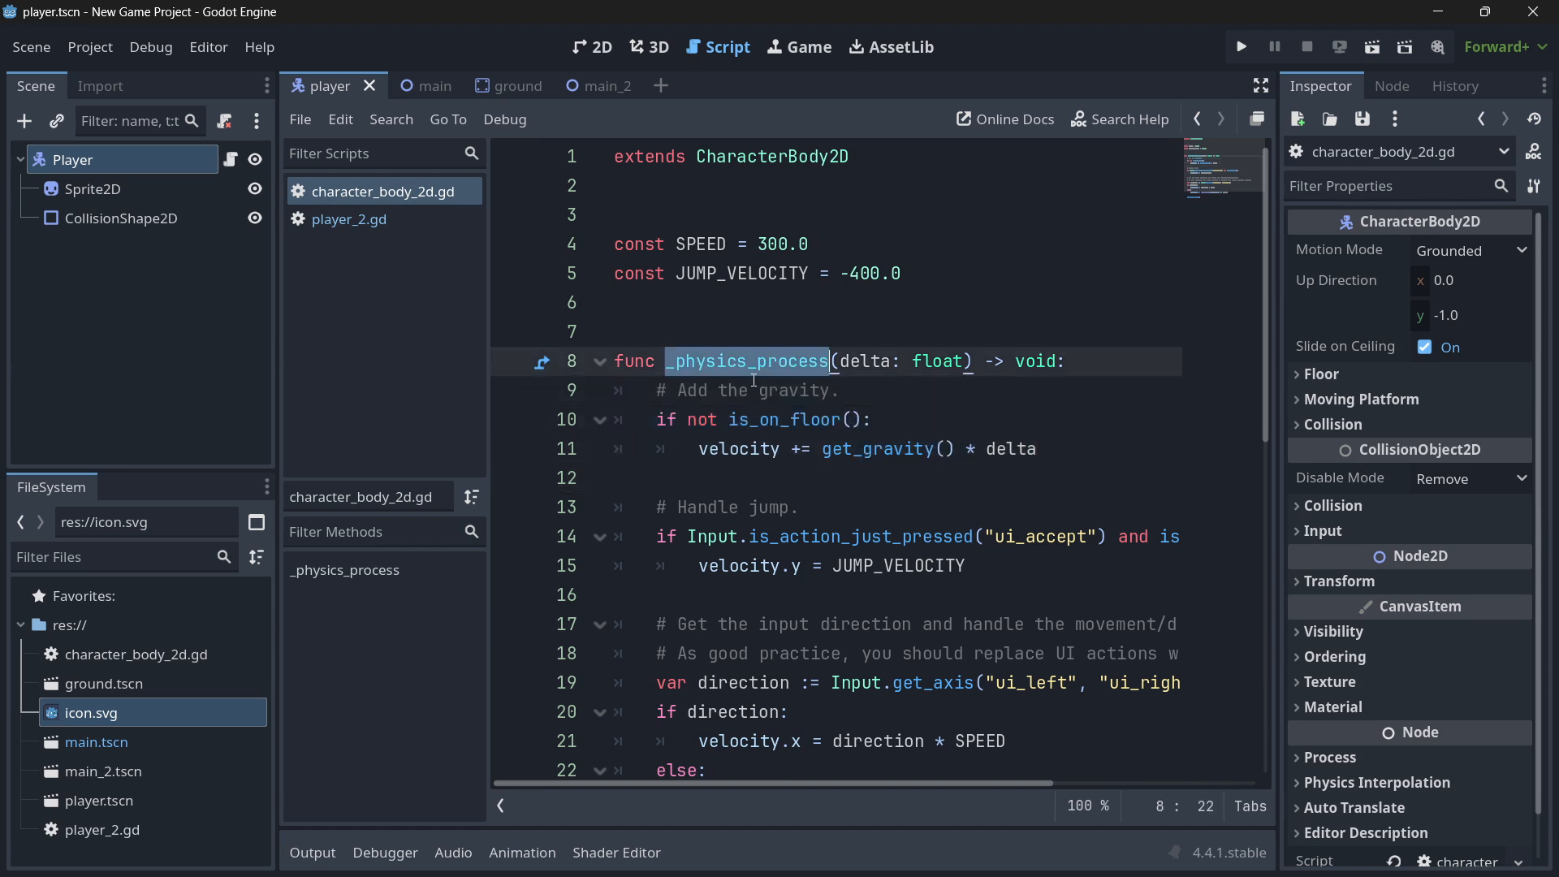
type("process")
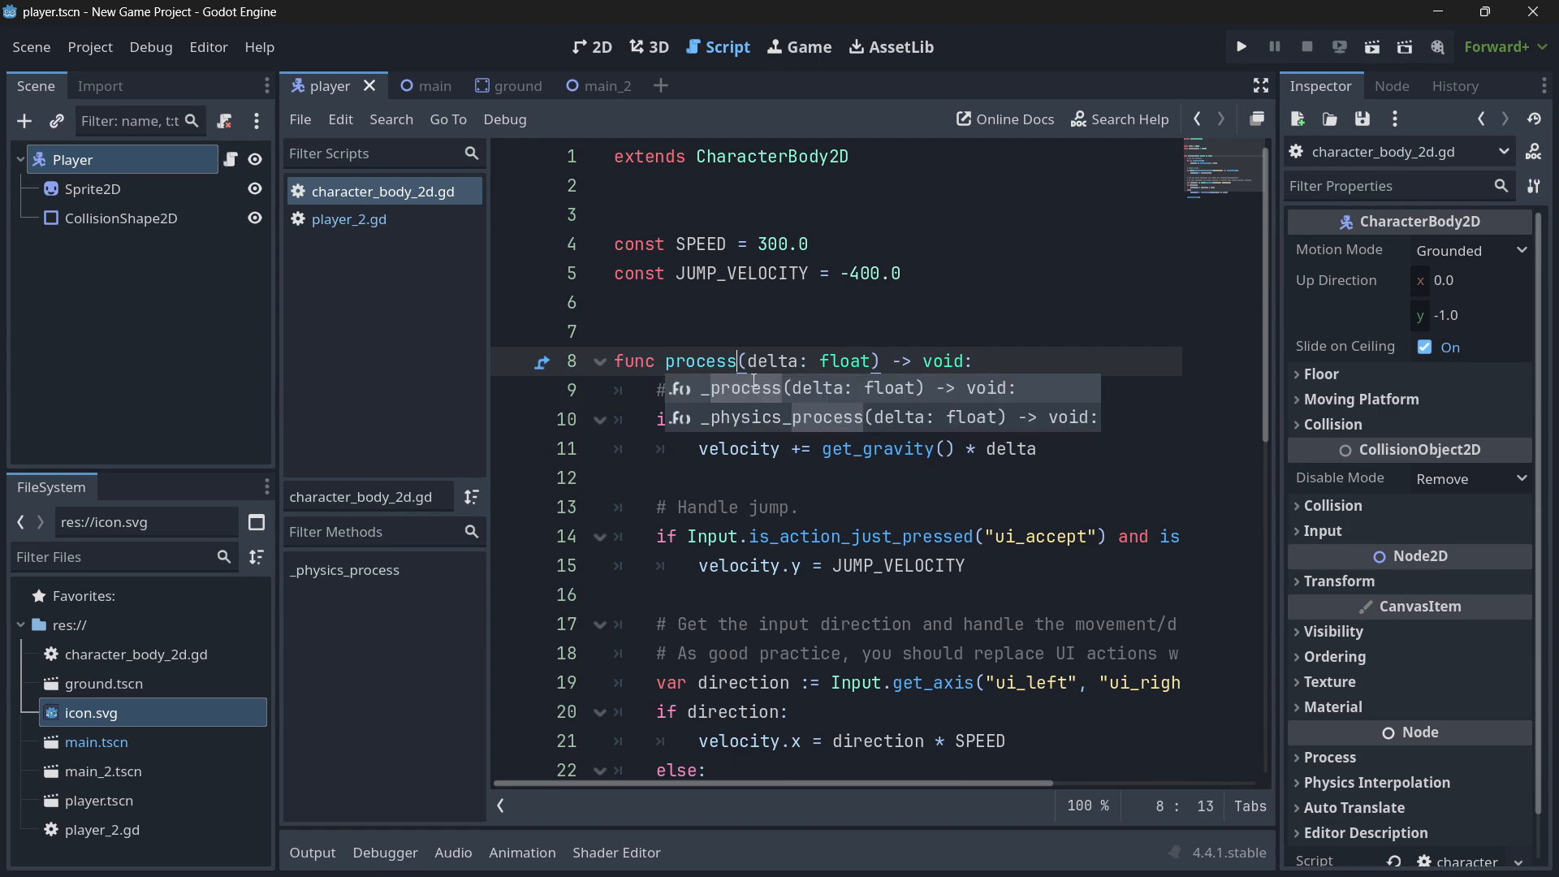
left_click(1241, 46)
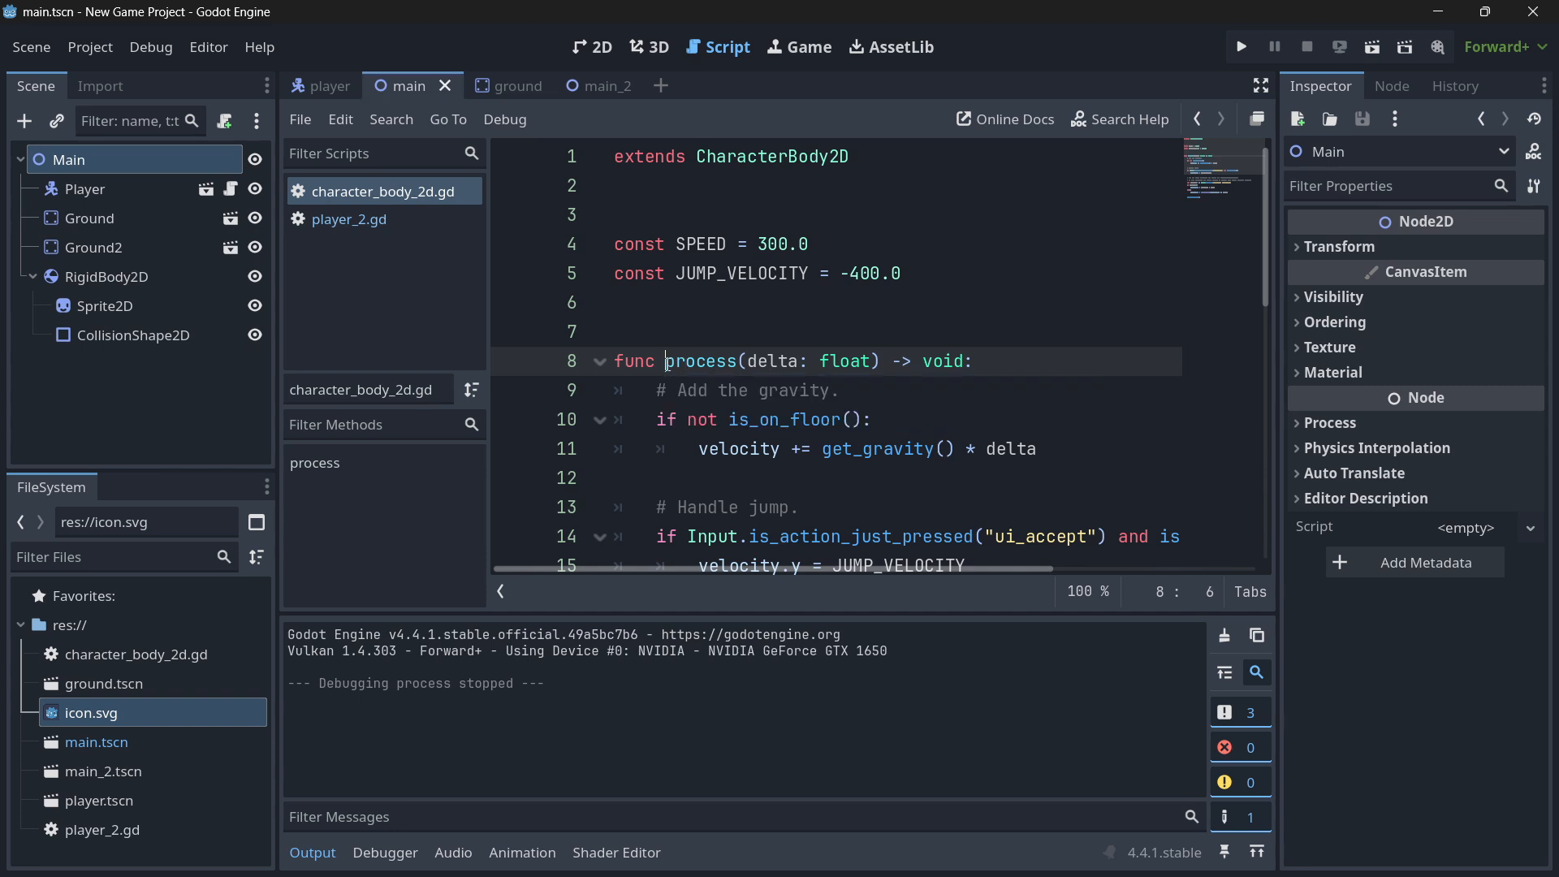
type("_")
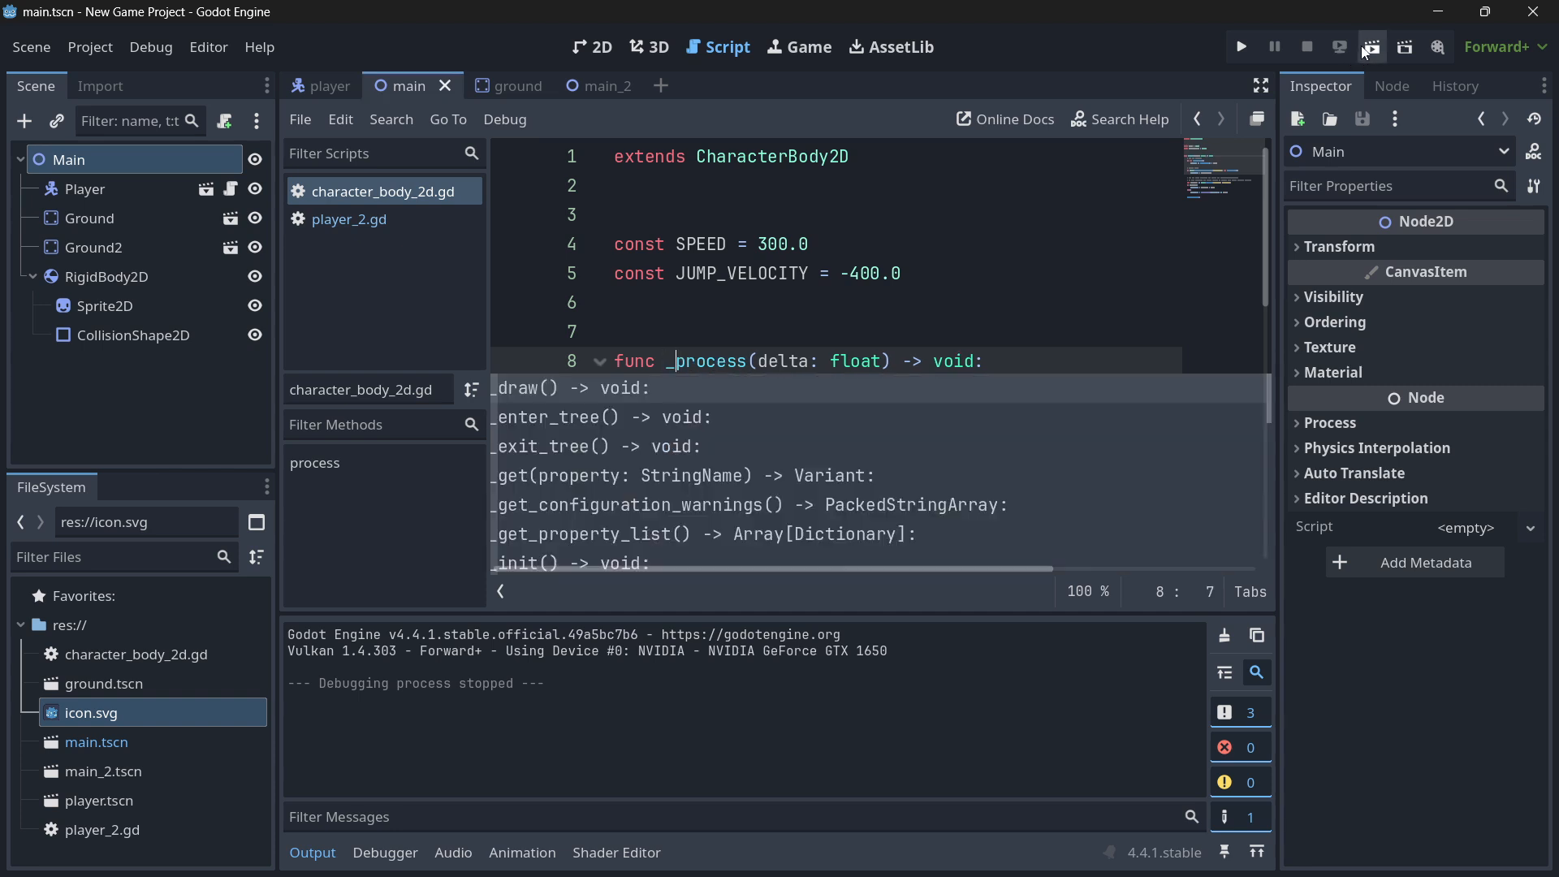
Run the main scene twice, watching icons land, then return to the script workspace
left_click(1242, 46)
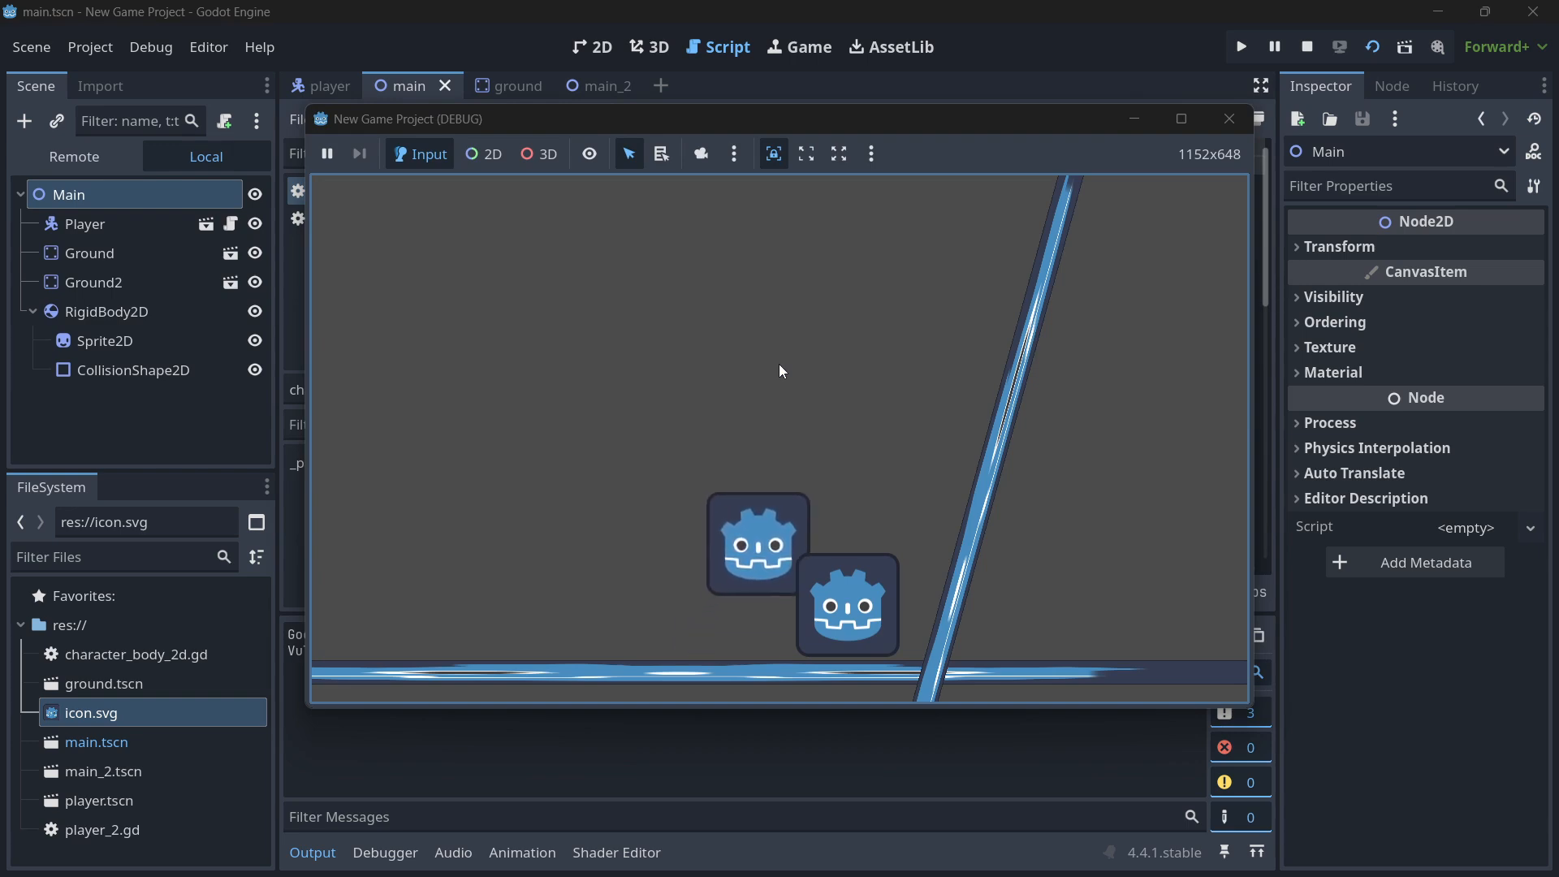
left_click(1229, 118)
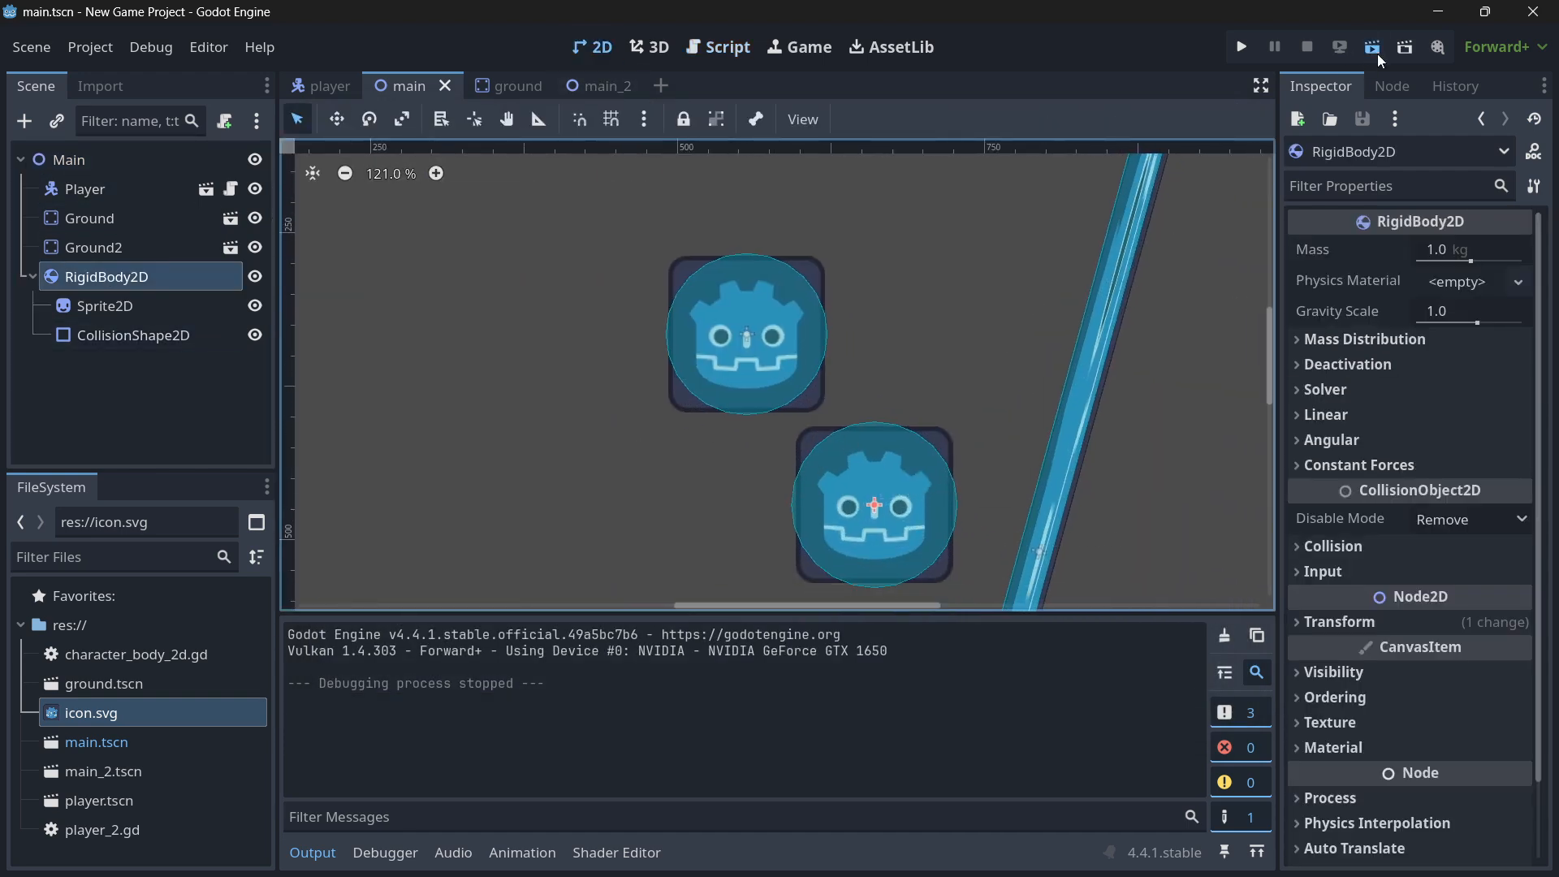
left_click(1241, 46)
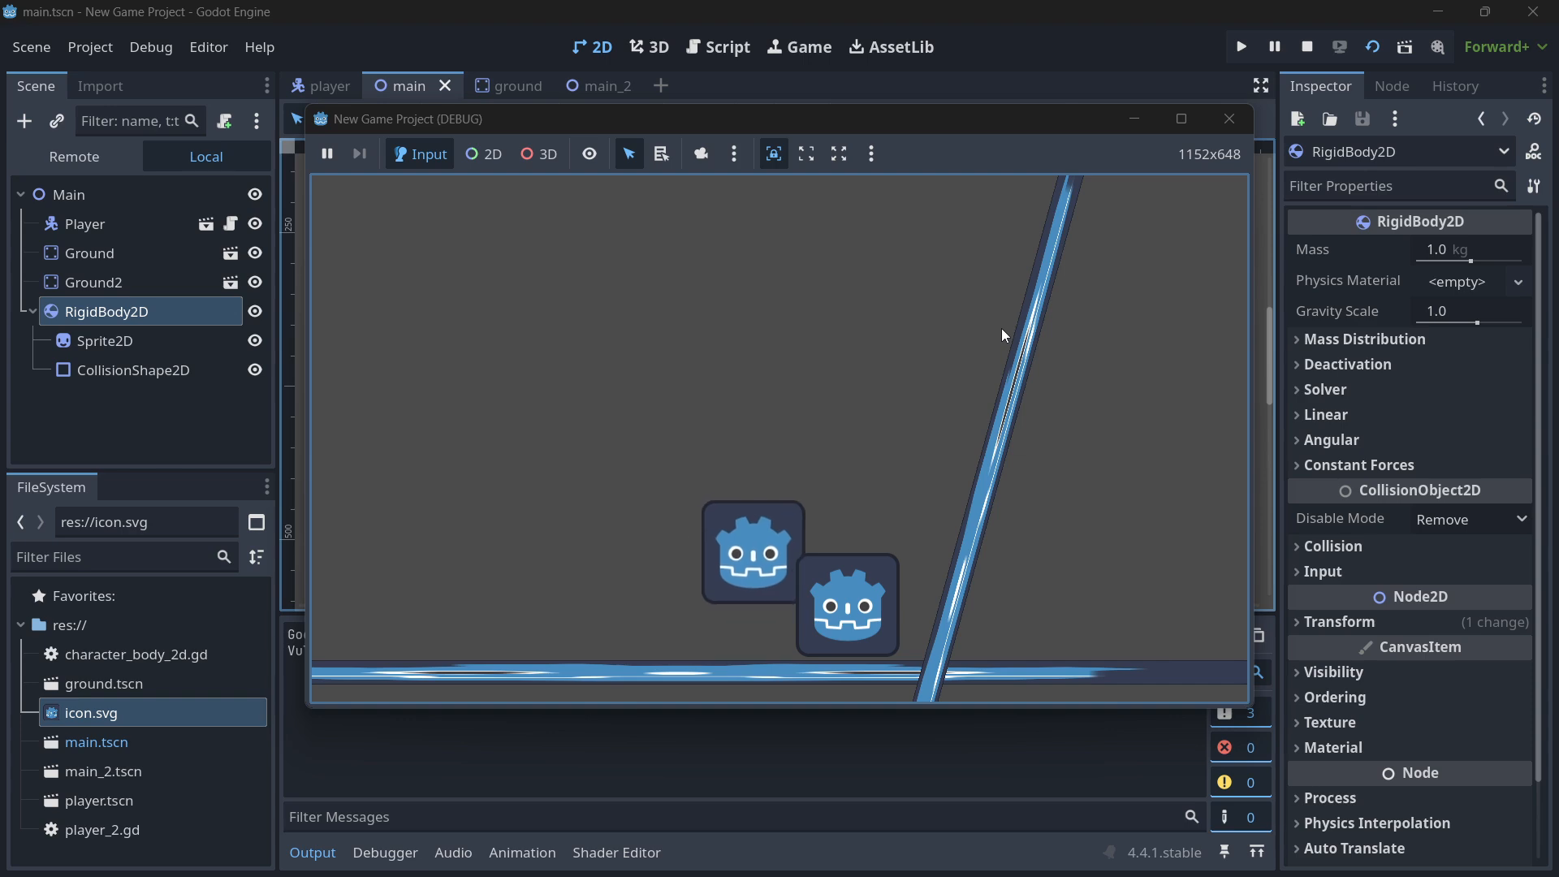
left_click(1308, 46)
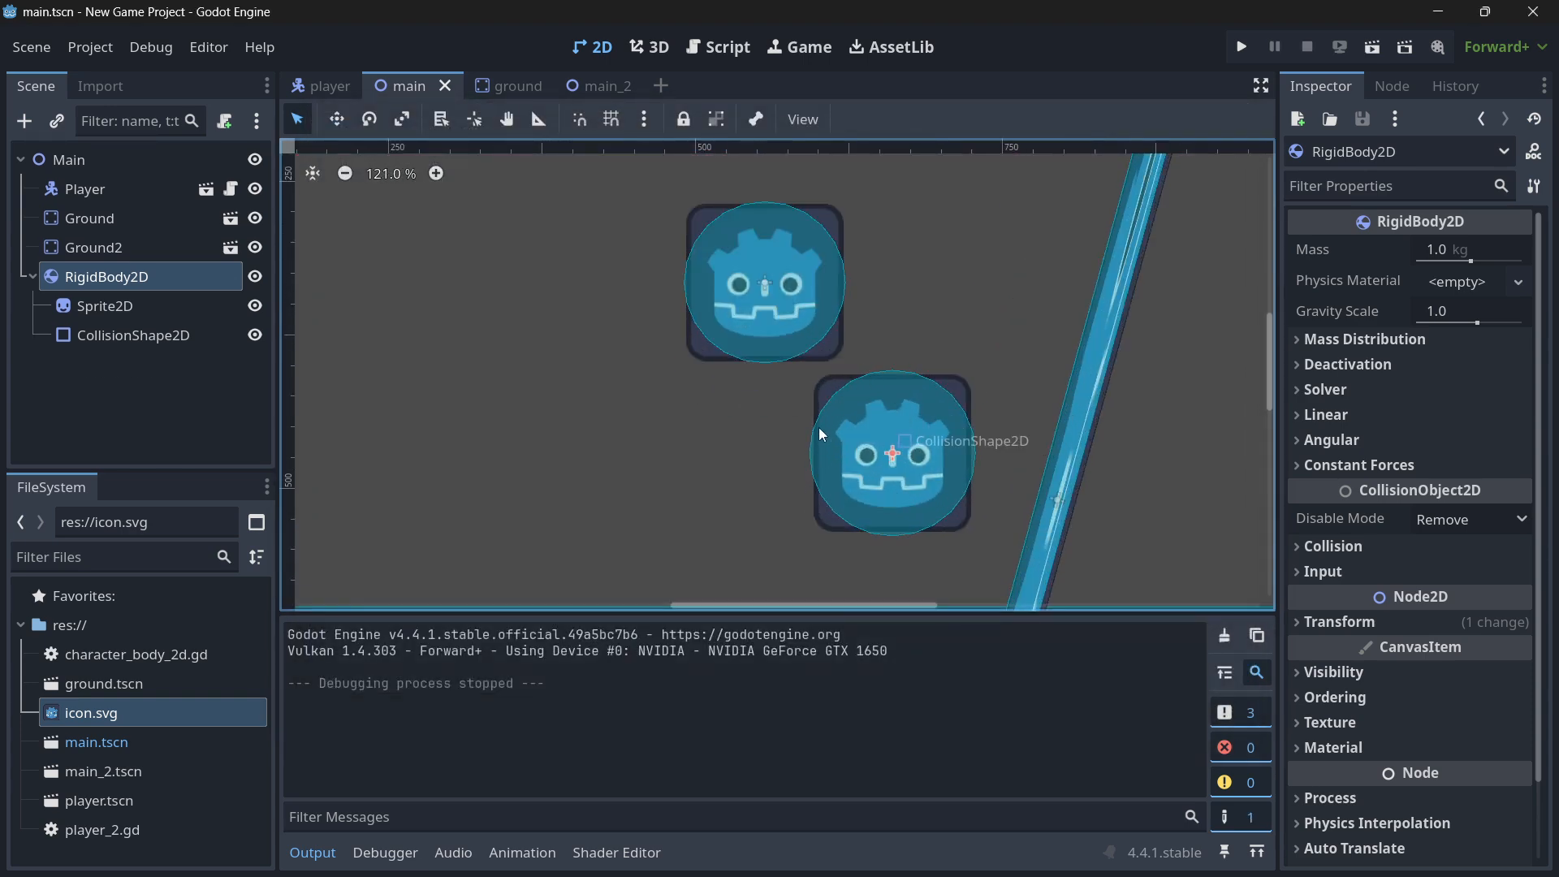
left_click(716, 47)
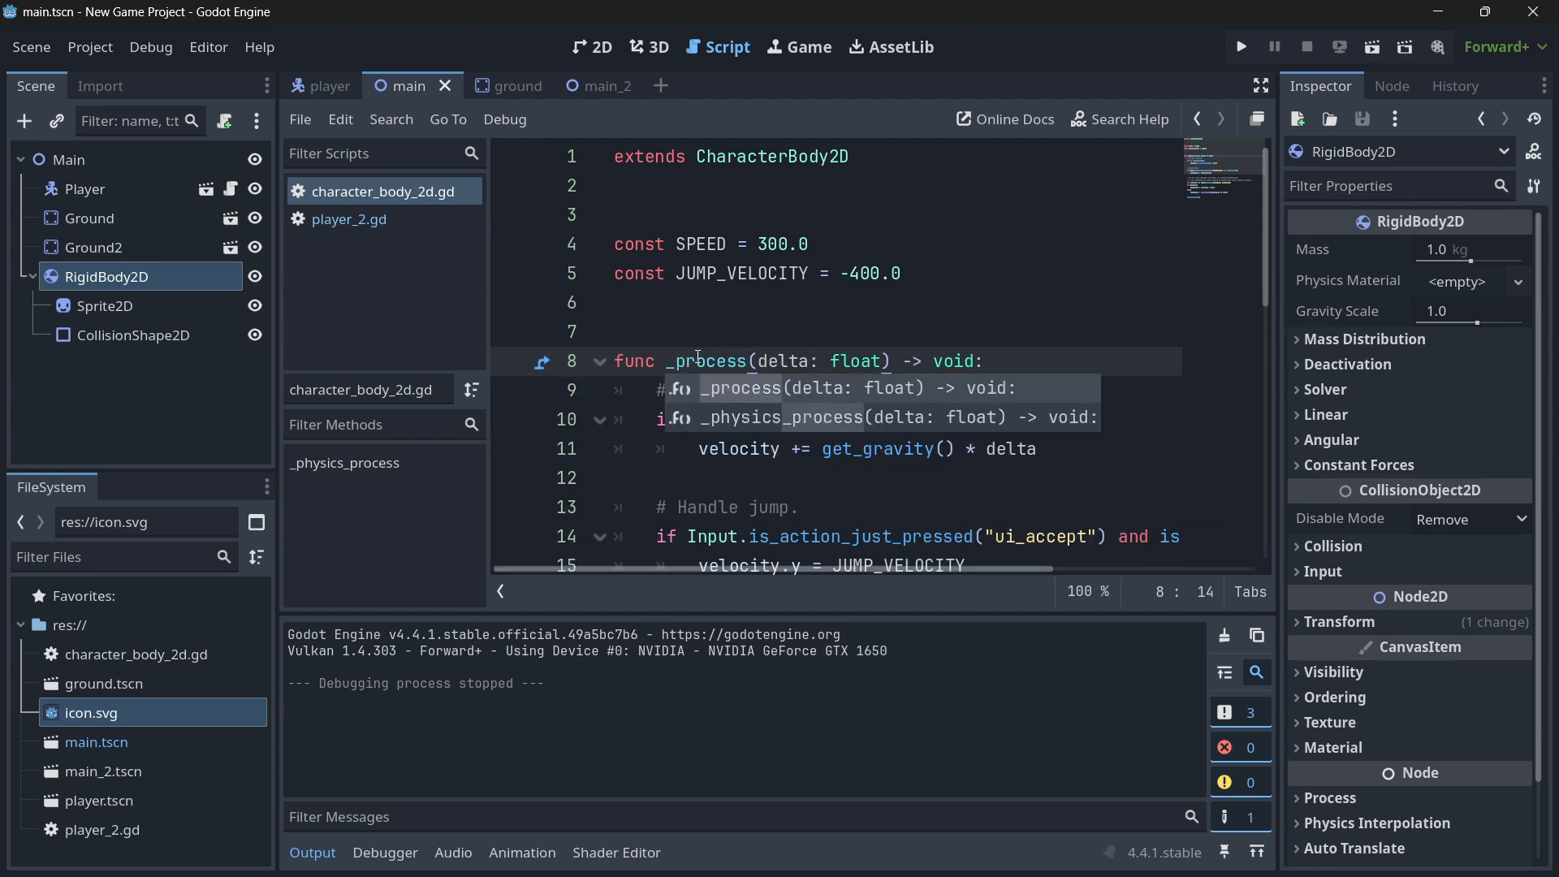
Change line 8 back to func _physics_process(delta: float) -> void:
left_click(1241, 47)
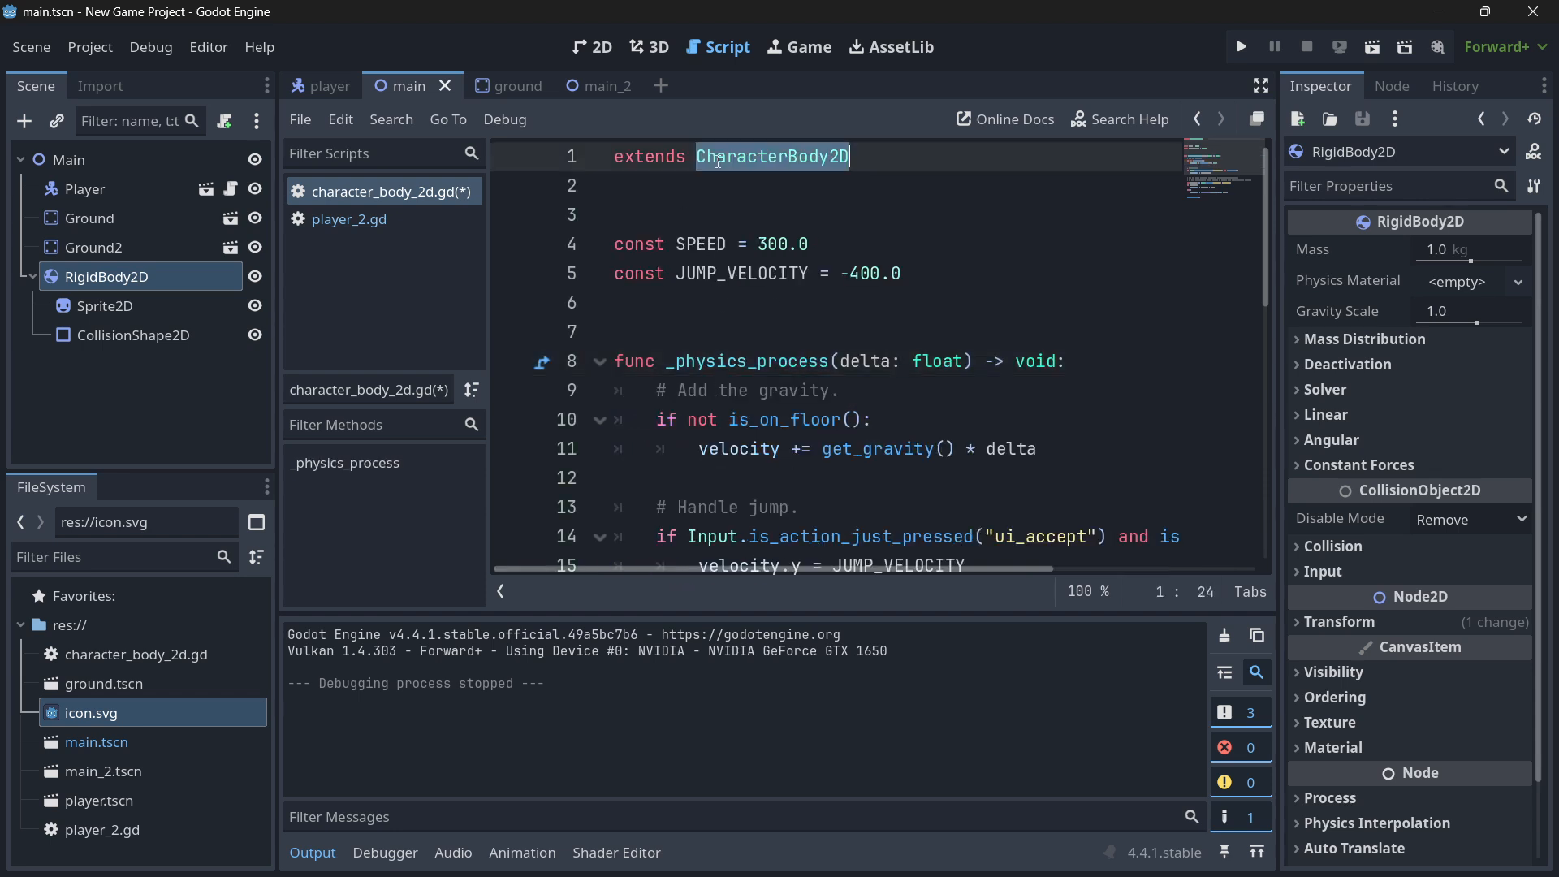
scroll("down", 3)
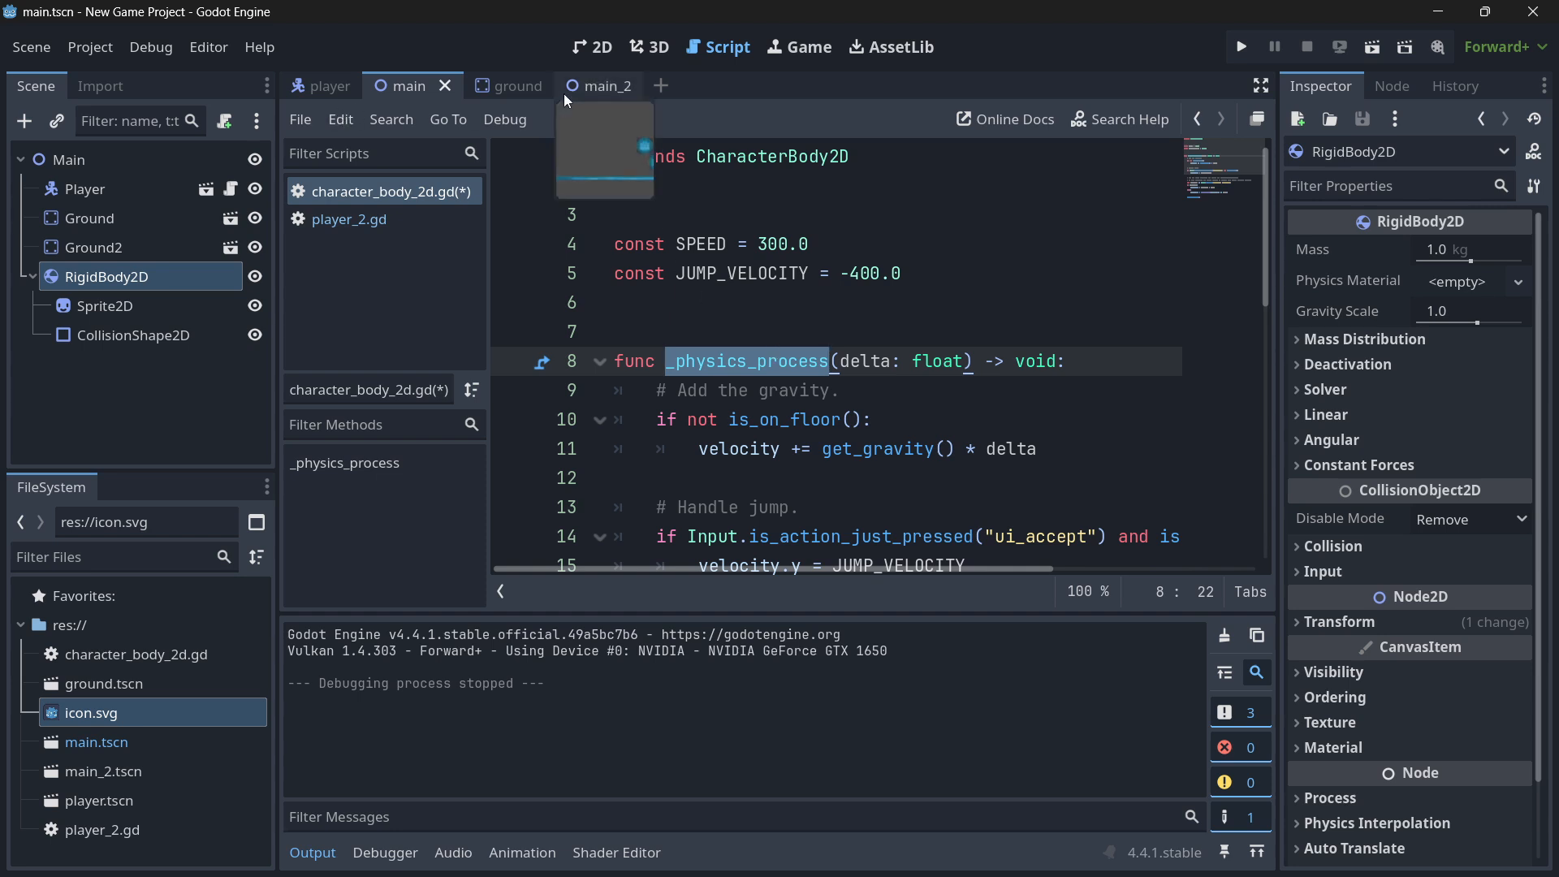
Open player_2.gd and the main_2 scene, selecting the Player2 node
left_click(348, 219)
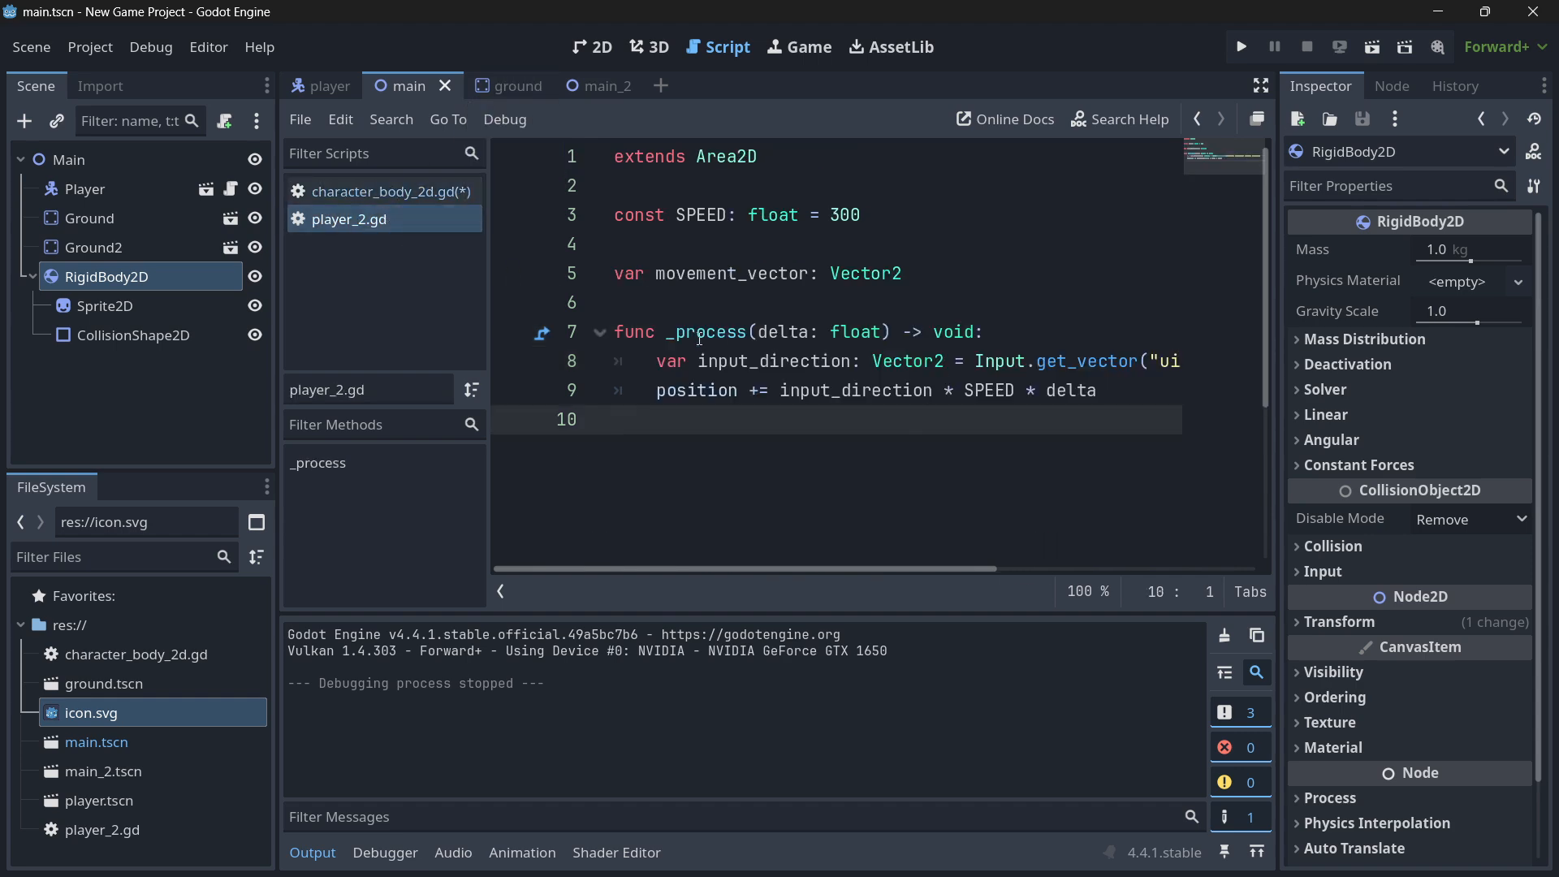
left_click(717, 390)
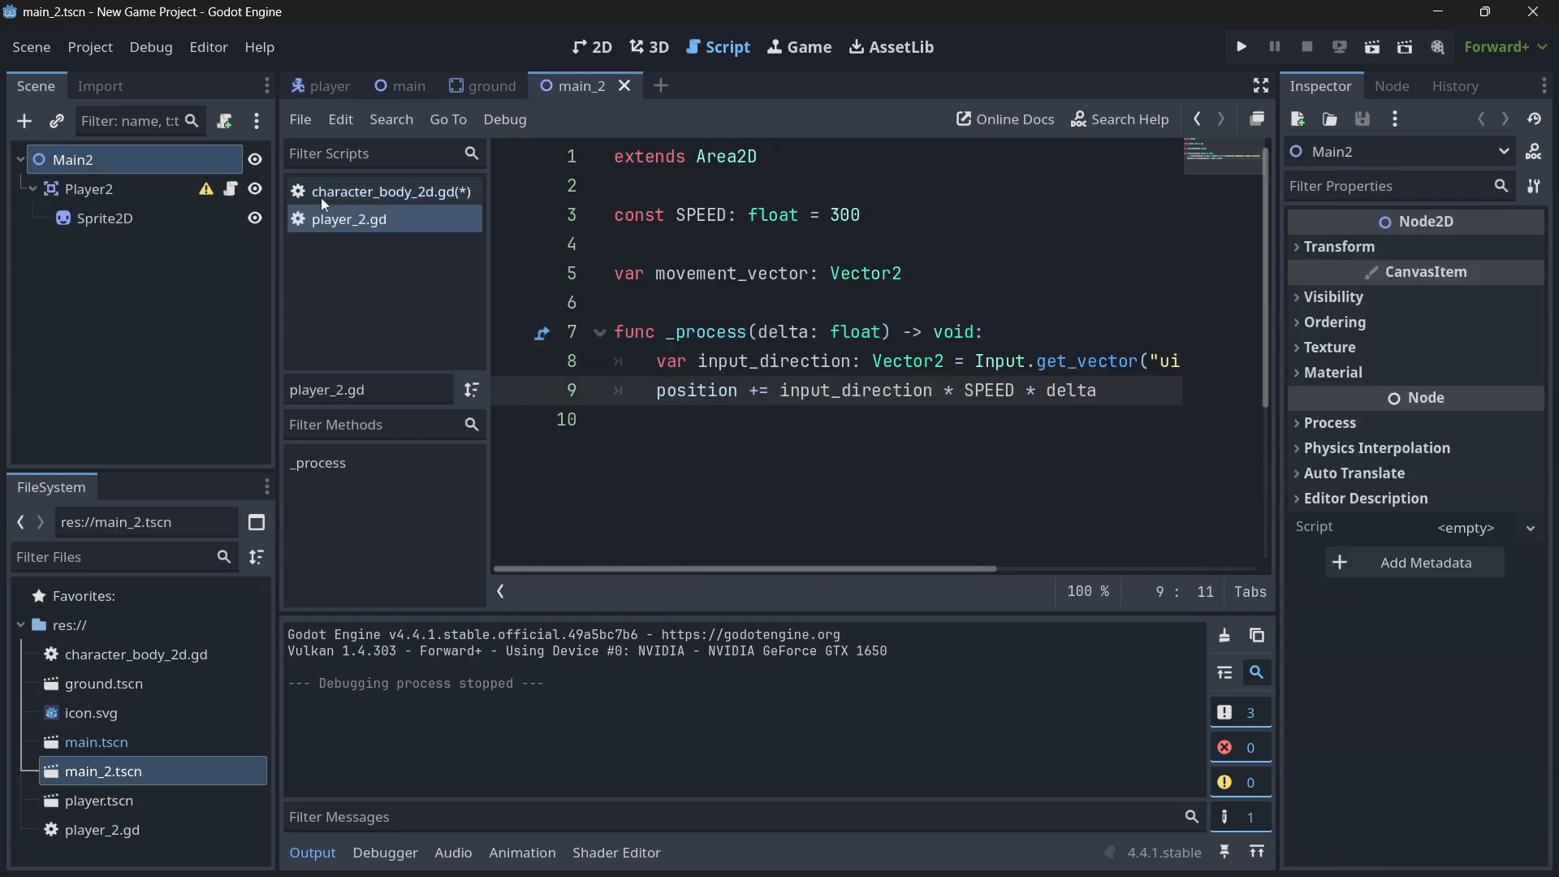
left_click(87, 188)
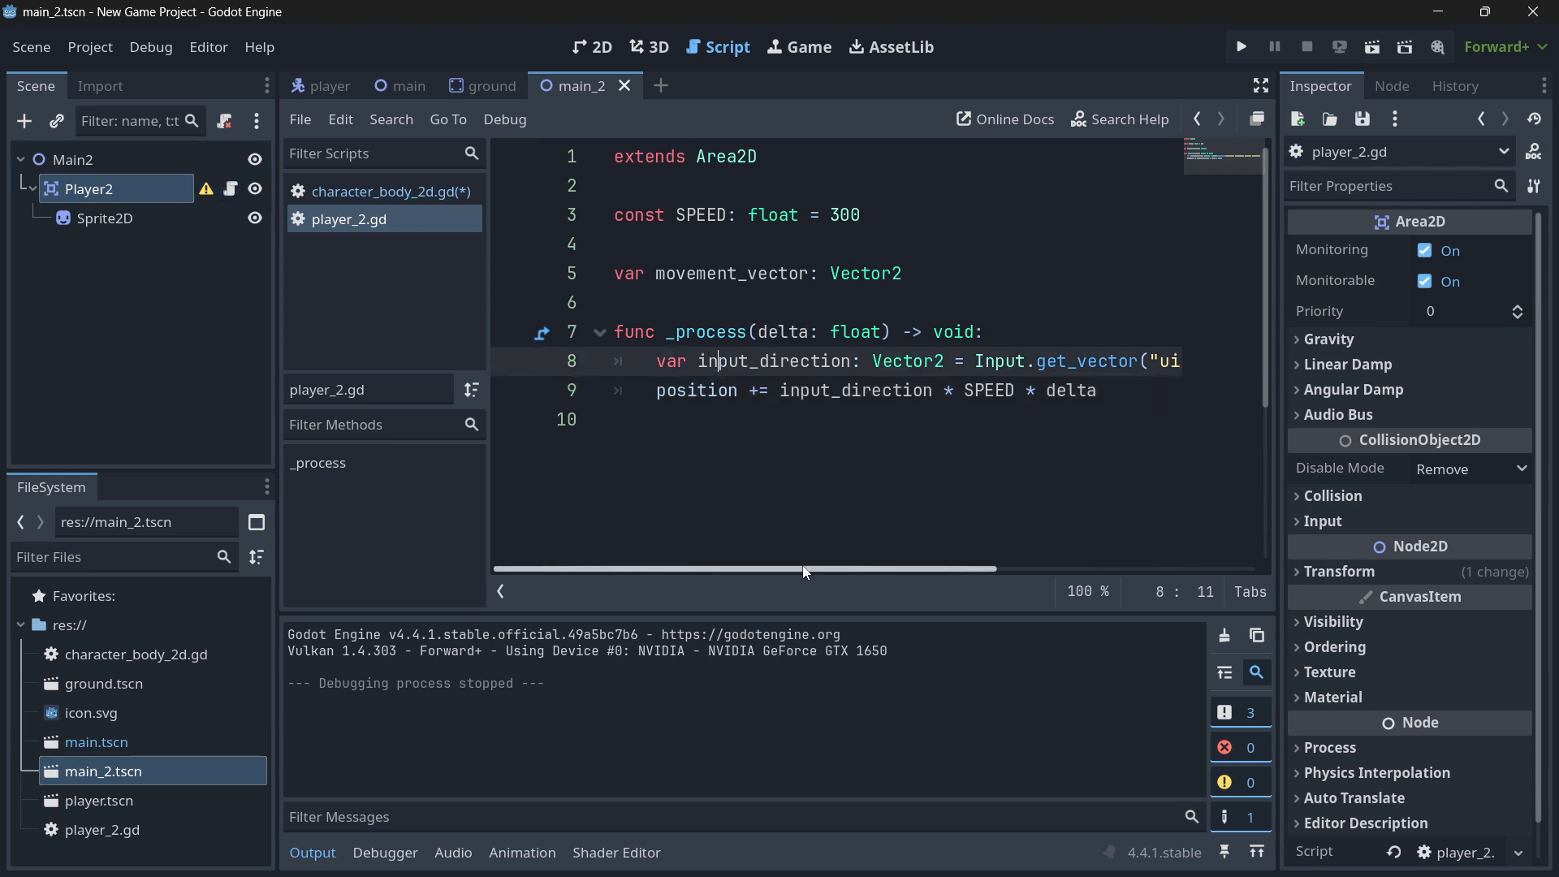
mouse_move(820, 454)
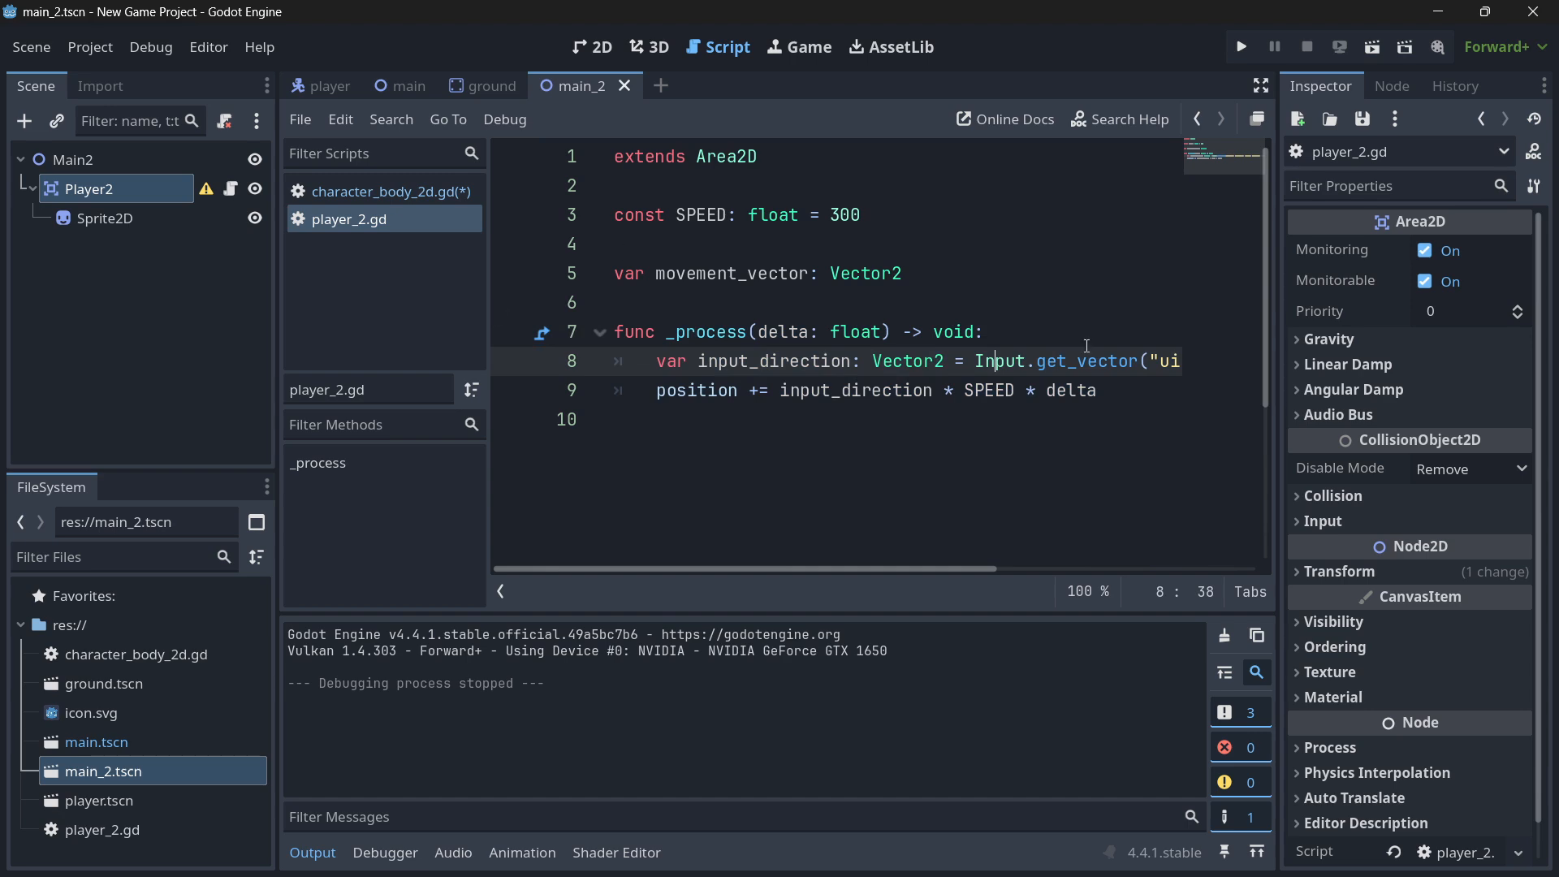
Rename player_2.gd's _process to _physics_process and delete the '60 times per second' comment
left_click(1241, 46)
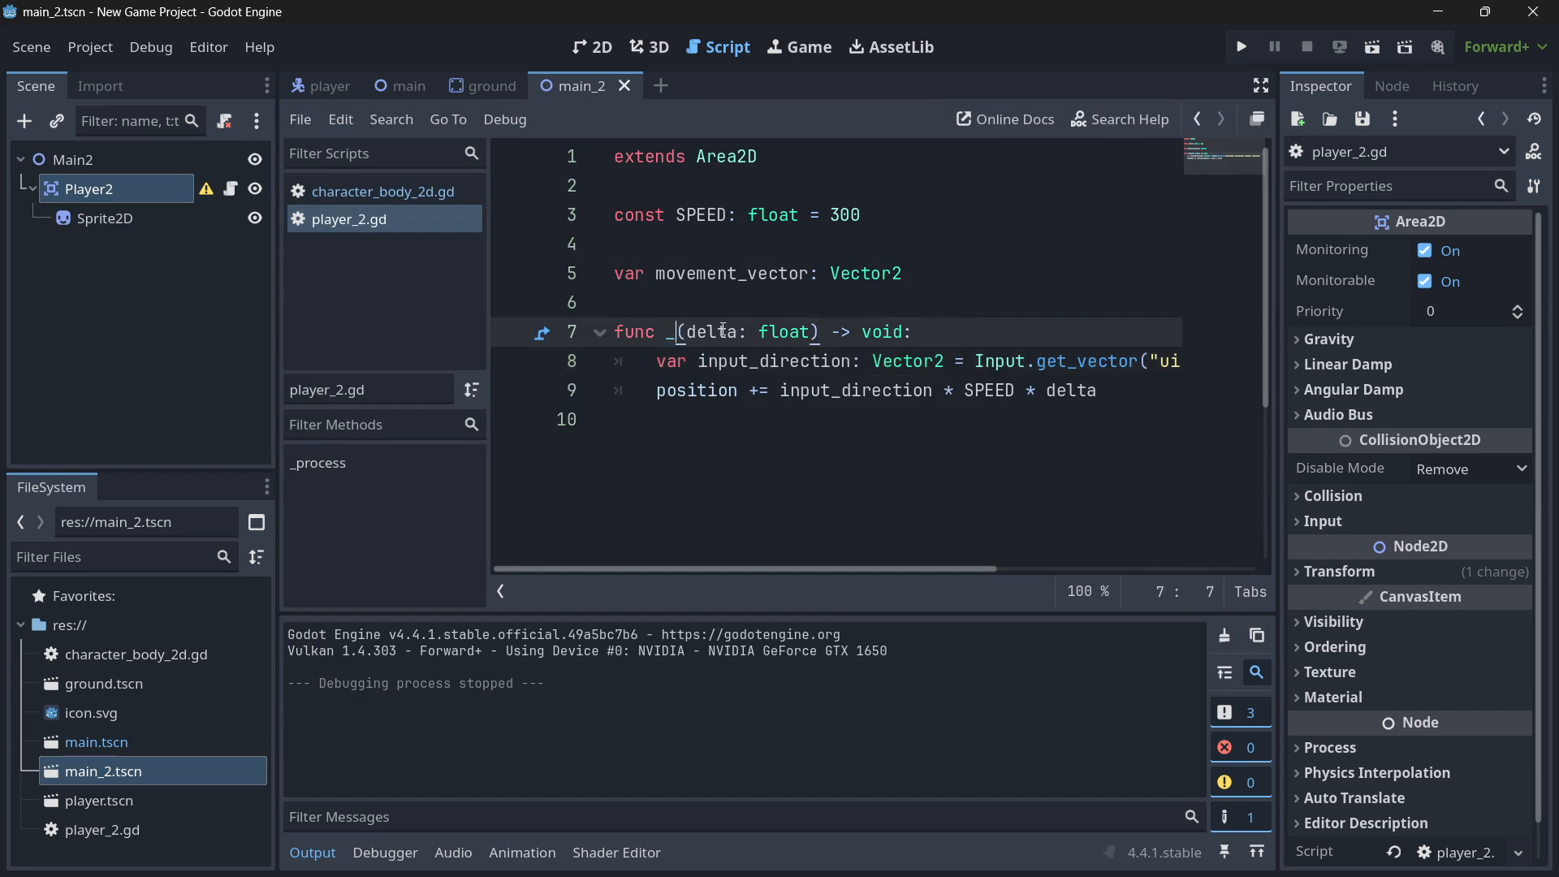
type("_phys")
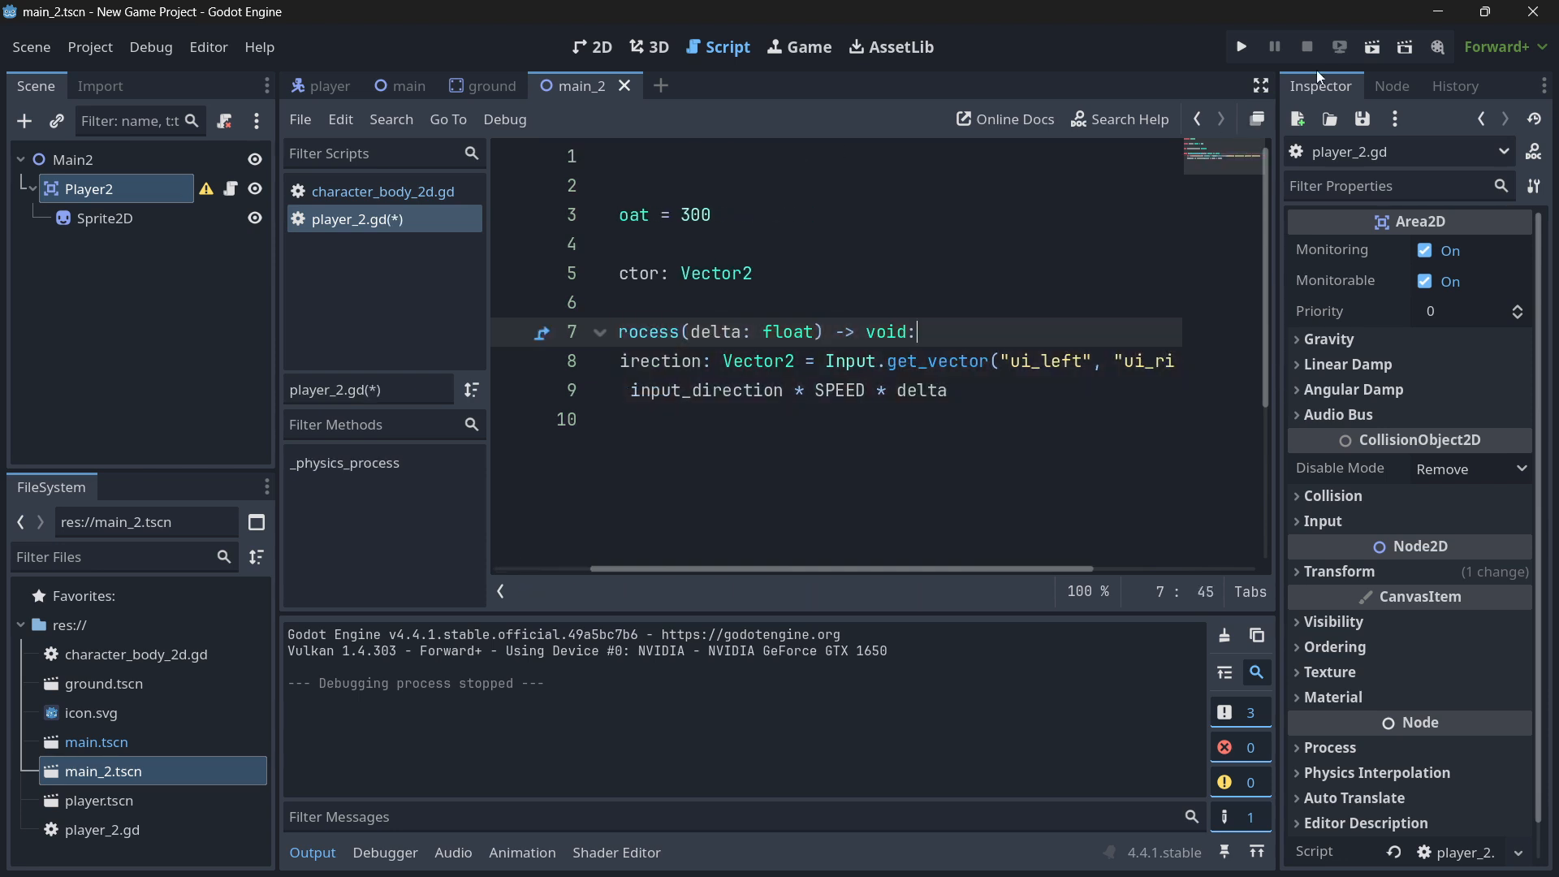
left_click(1241, 46)
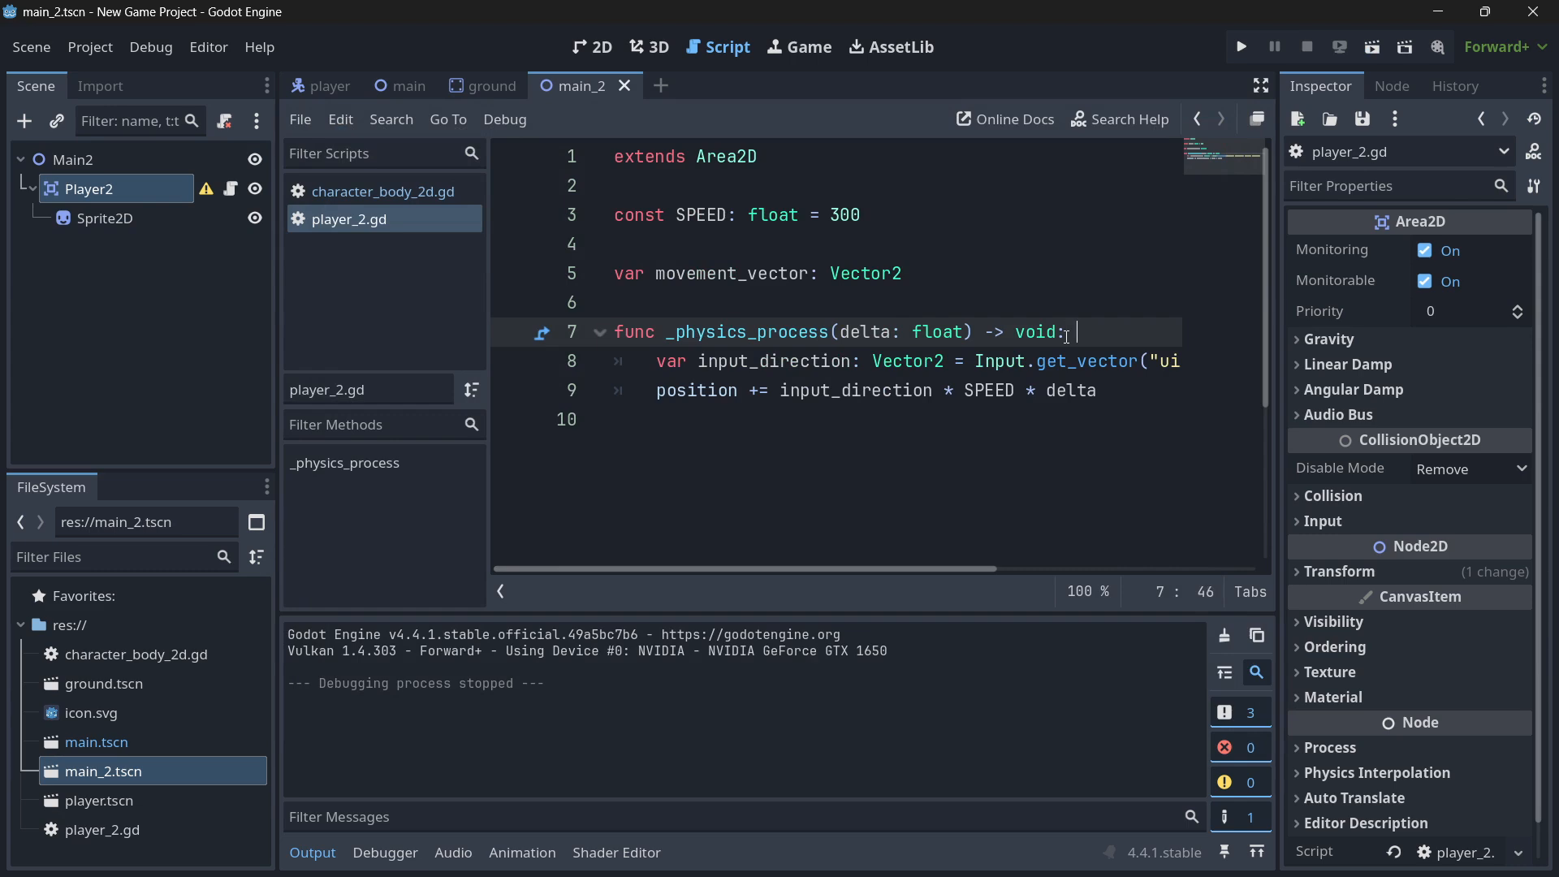
type("# 60 times per second")
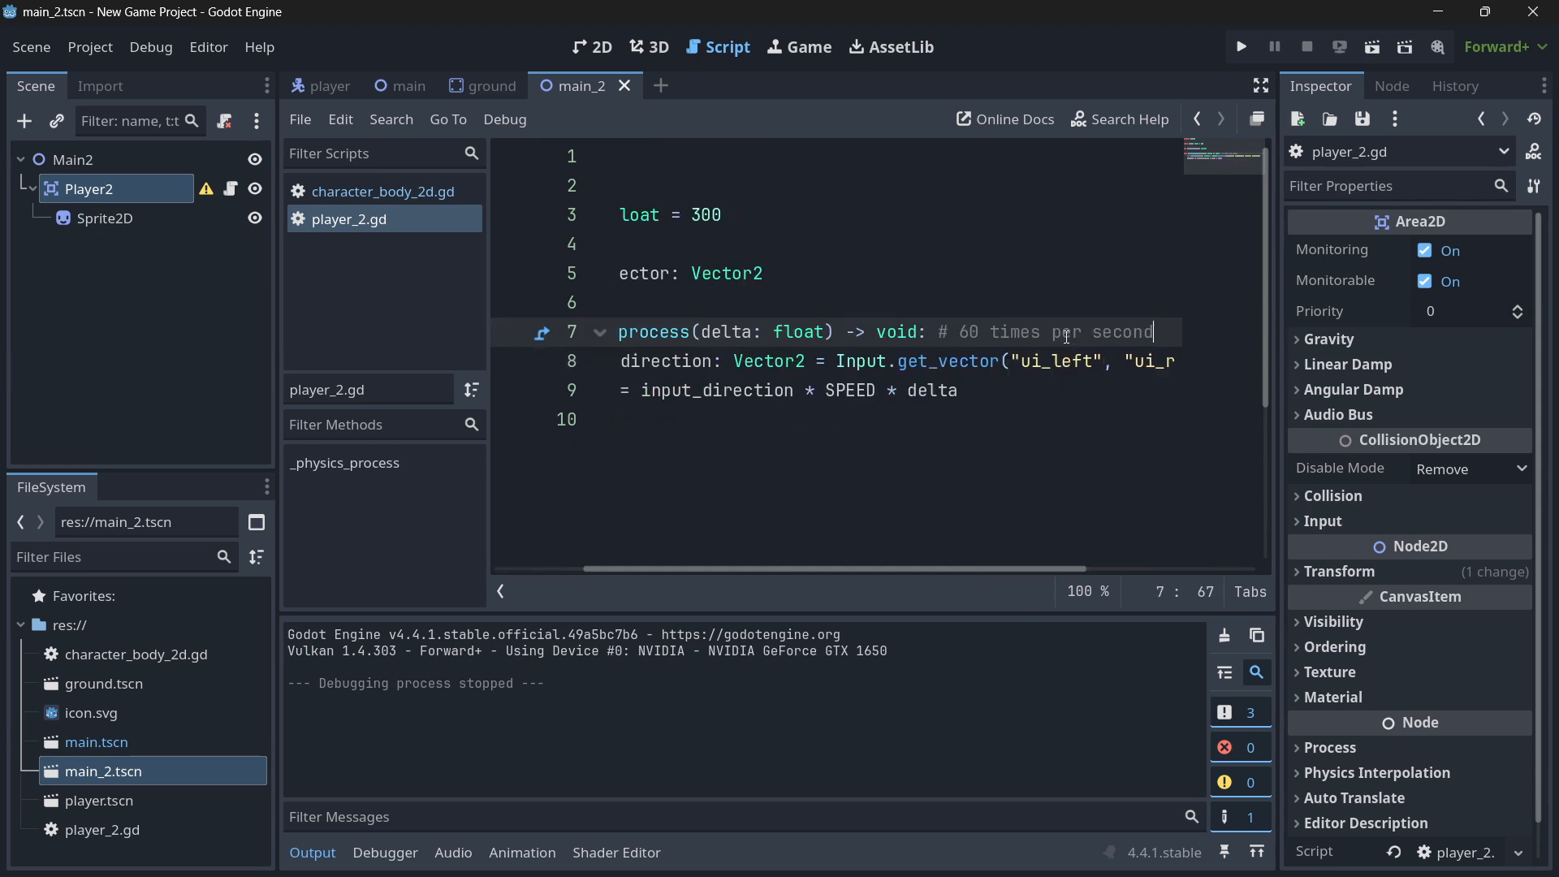
key("ctrl+shift+k")
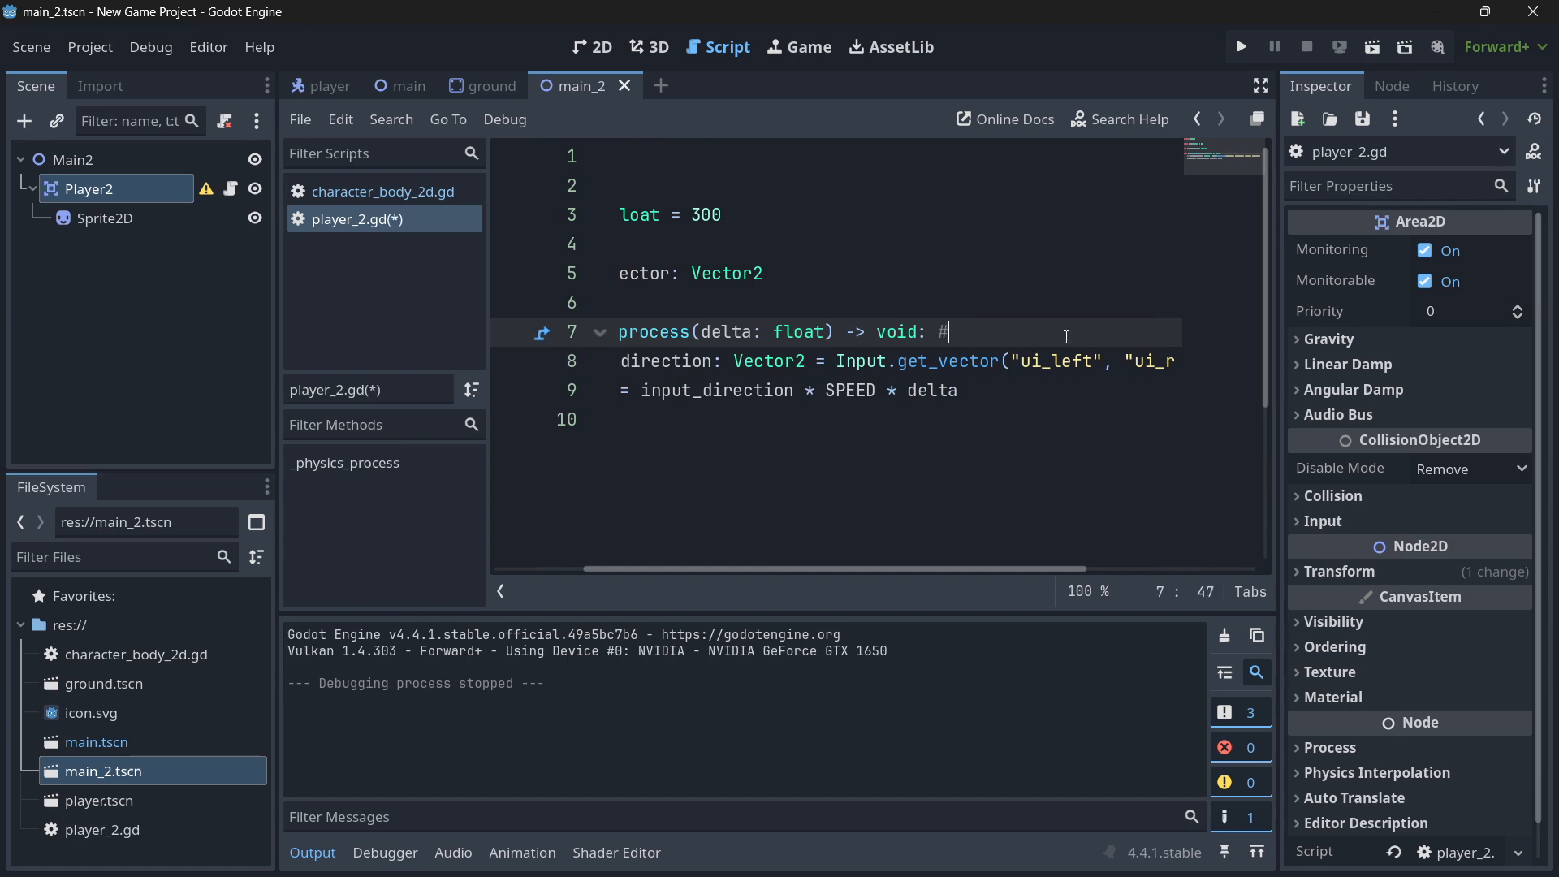
key("Backspace")
type("func _[")
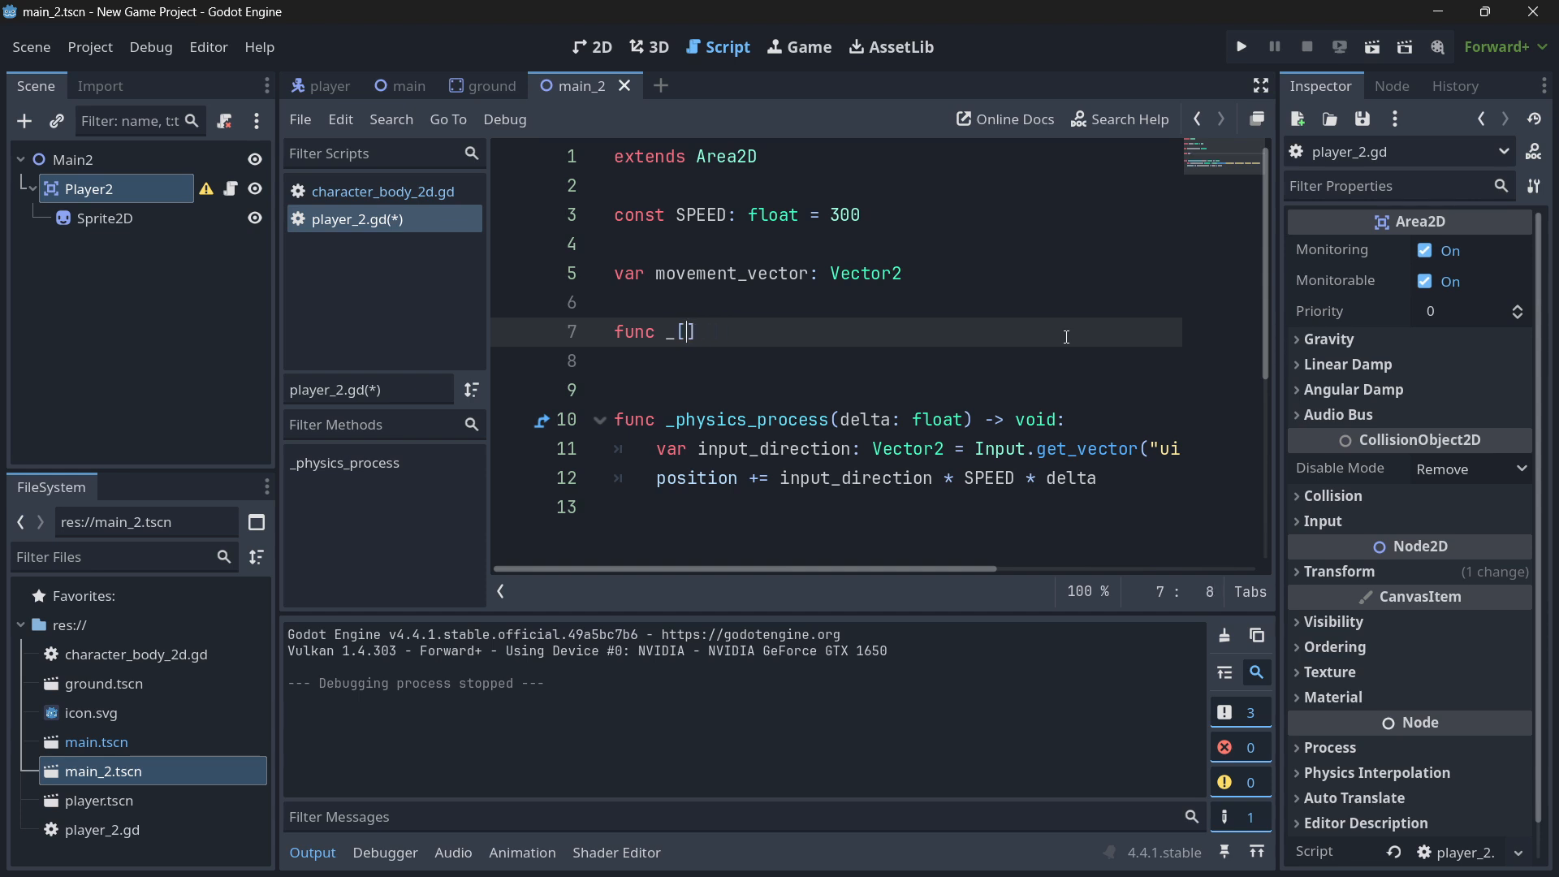
Add a _process function that prints Engine.get_frames_per_second()
type("process(delta: float) -> void:")
type("print(")
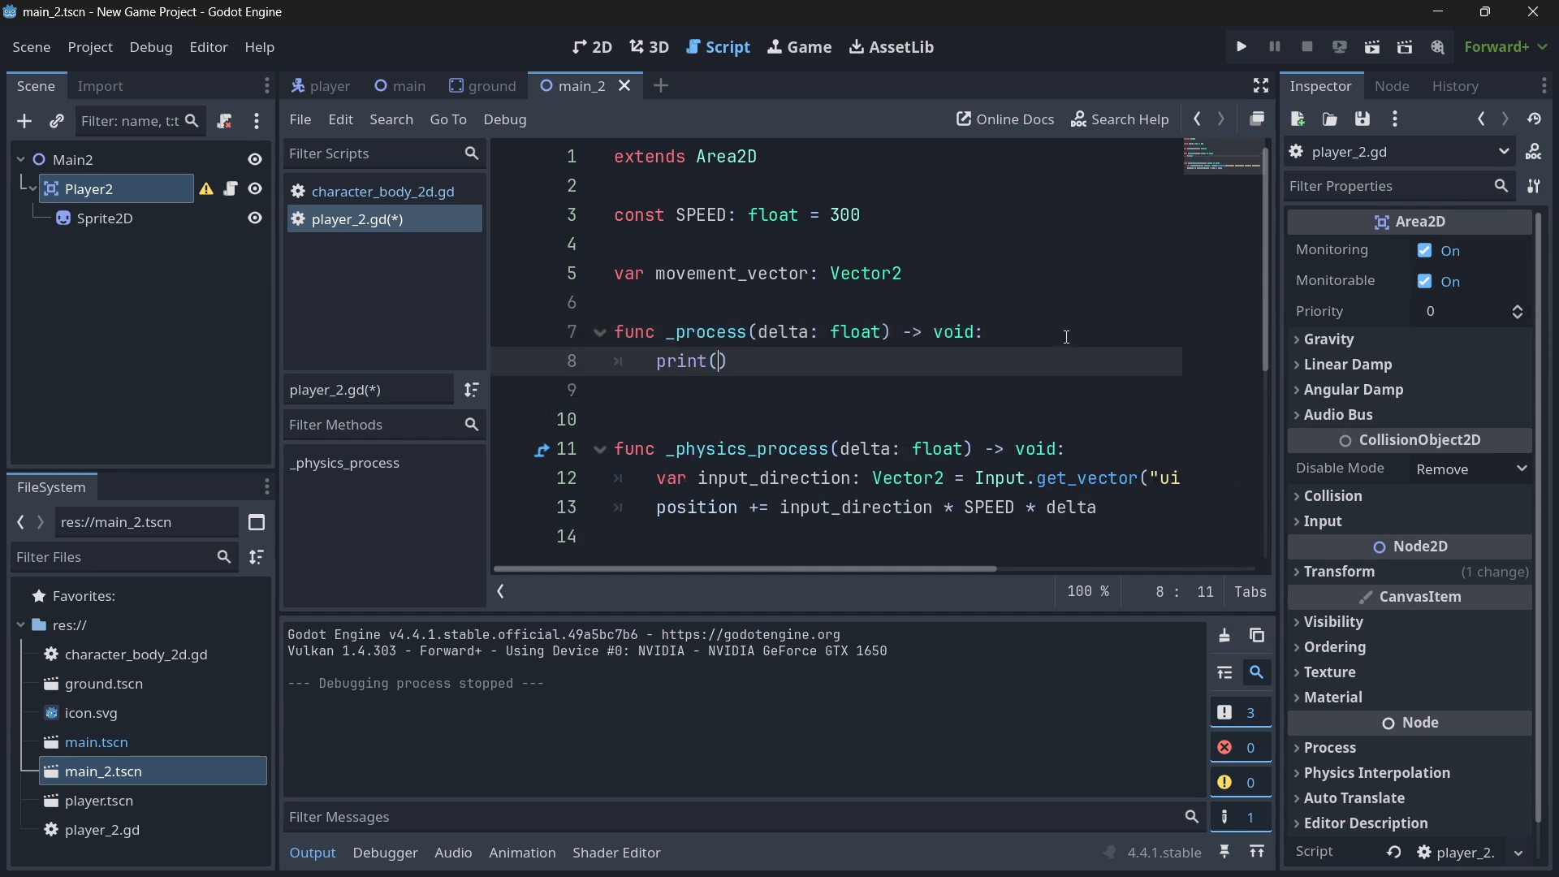
type("Engine.")
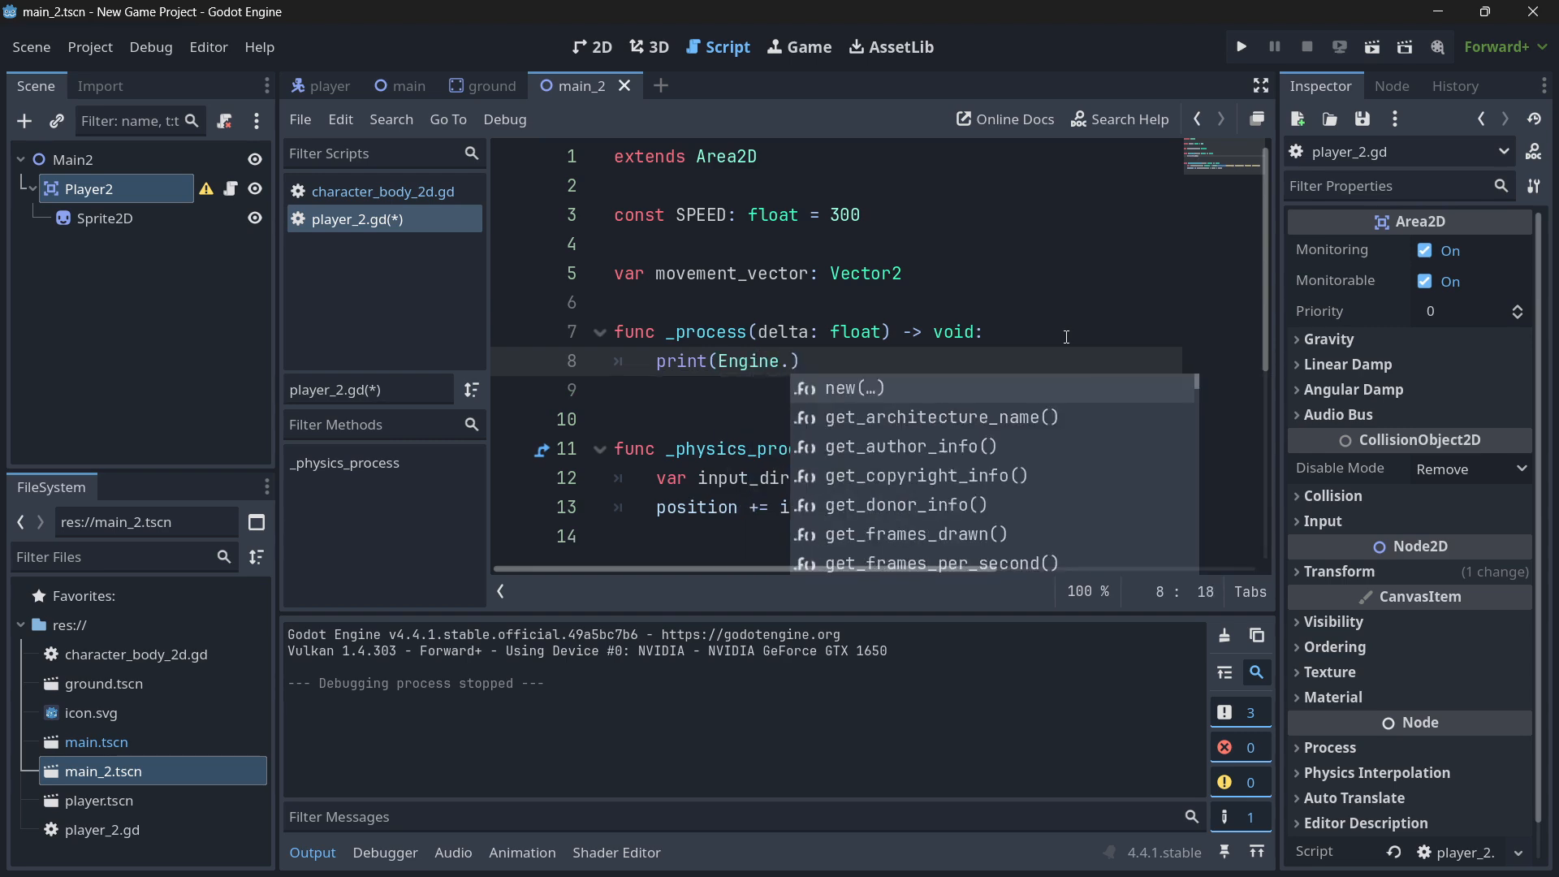
type("fp")
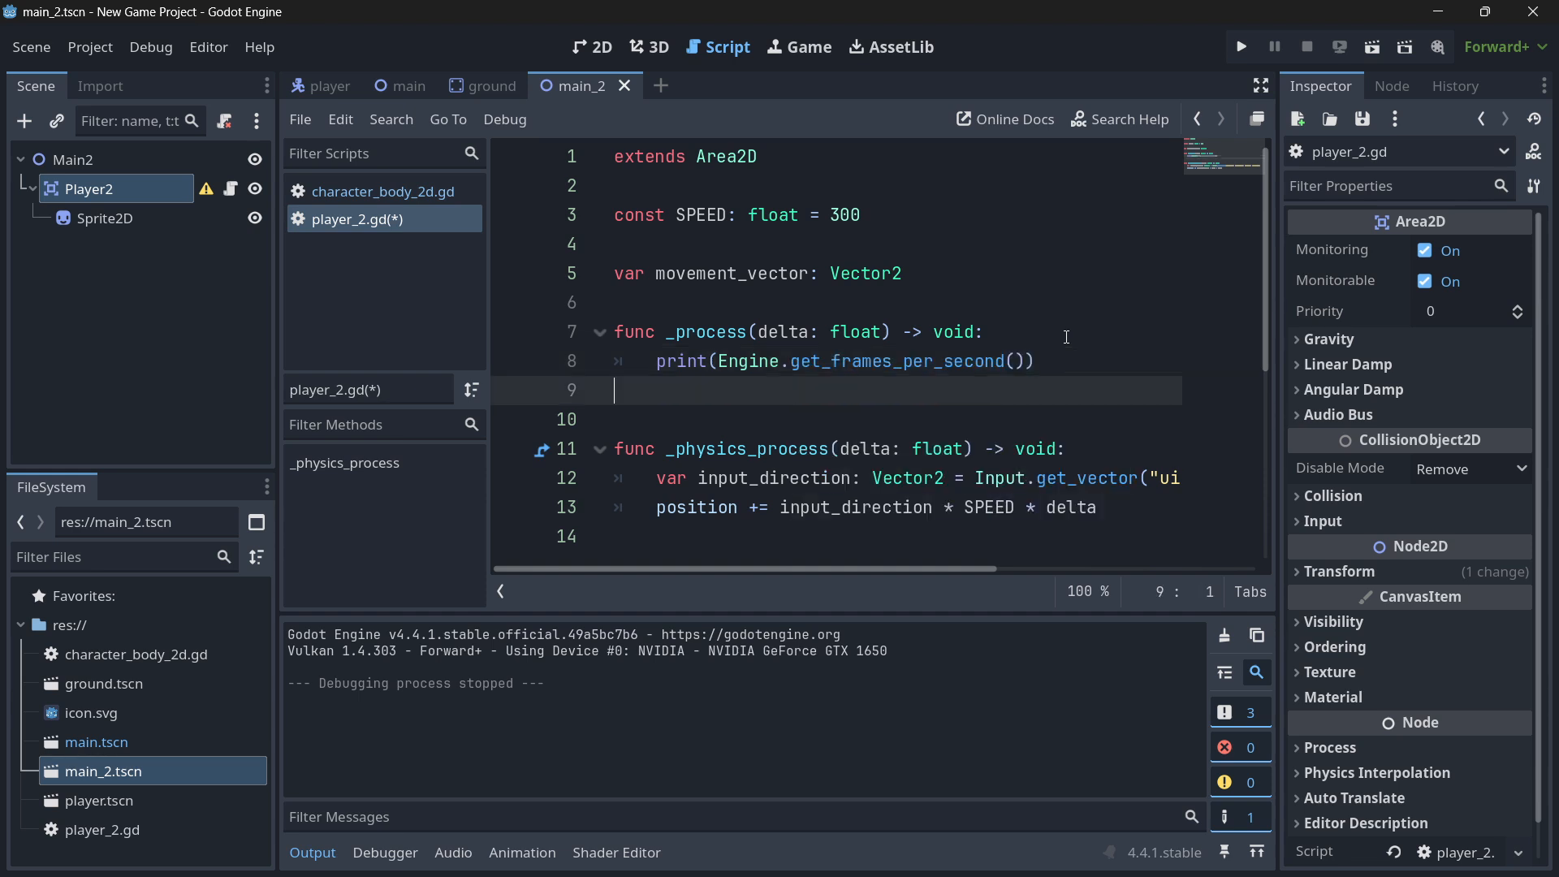
Run main_2 until FPS readings around 1807 appear, then stop the game
left_click(1241, 46)
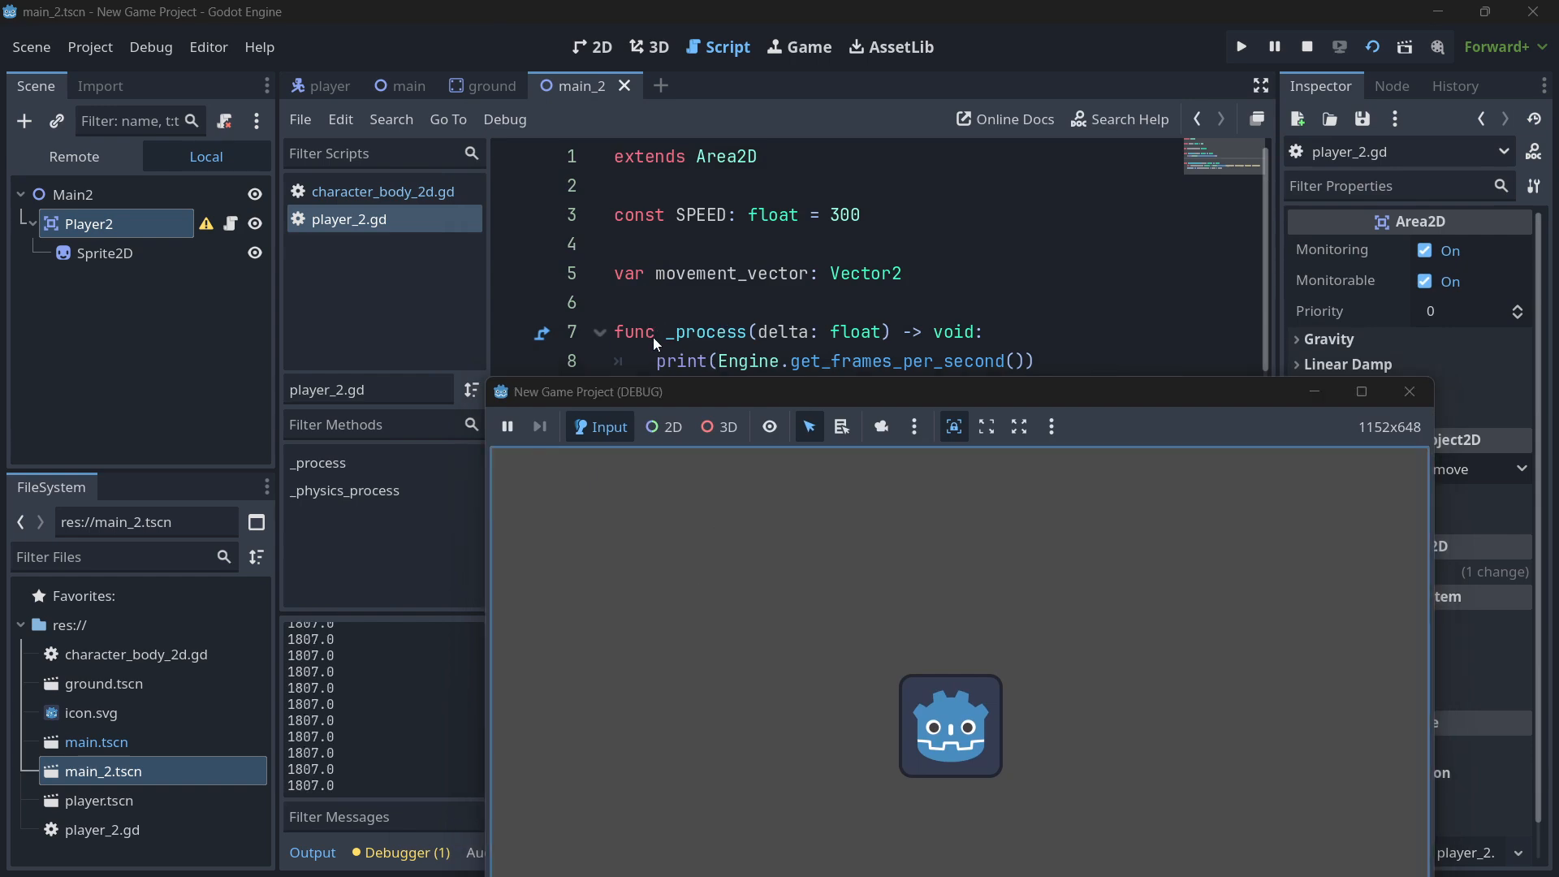
left_click(1307, 46)
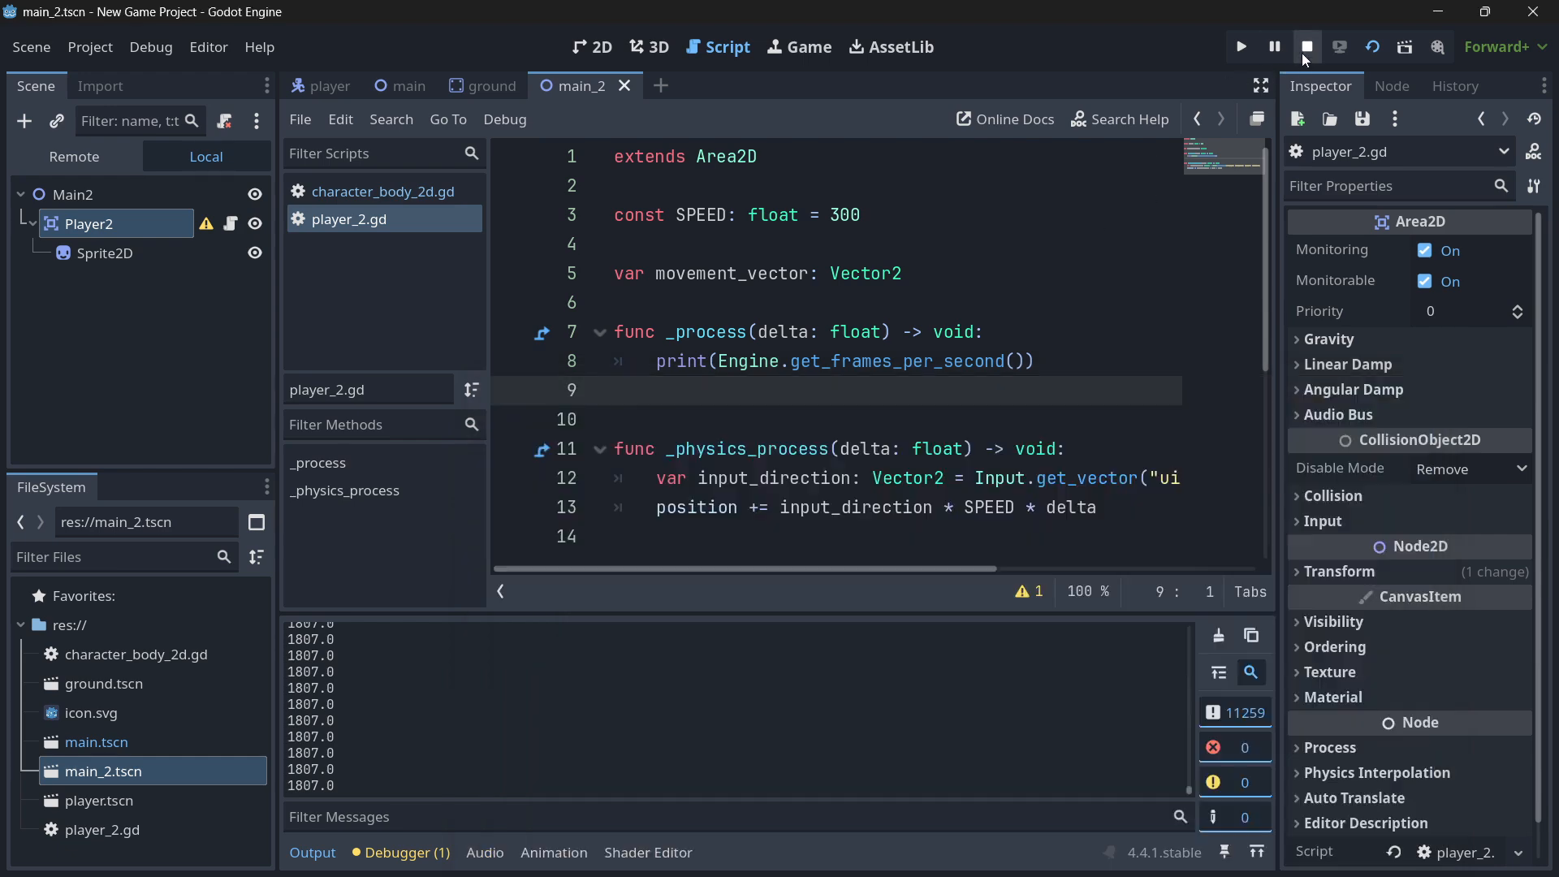
left_click(1308, 46)
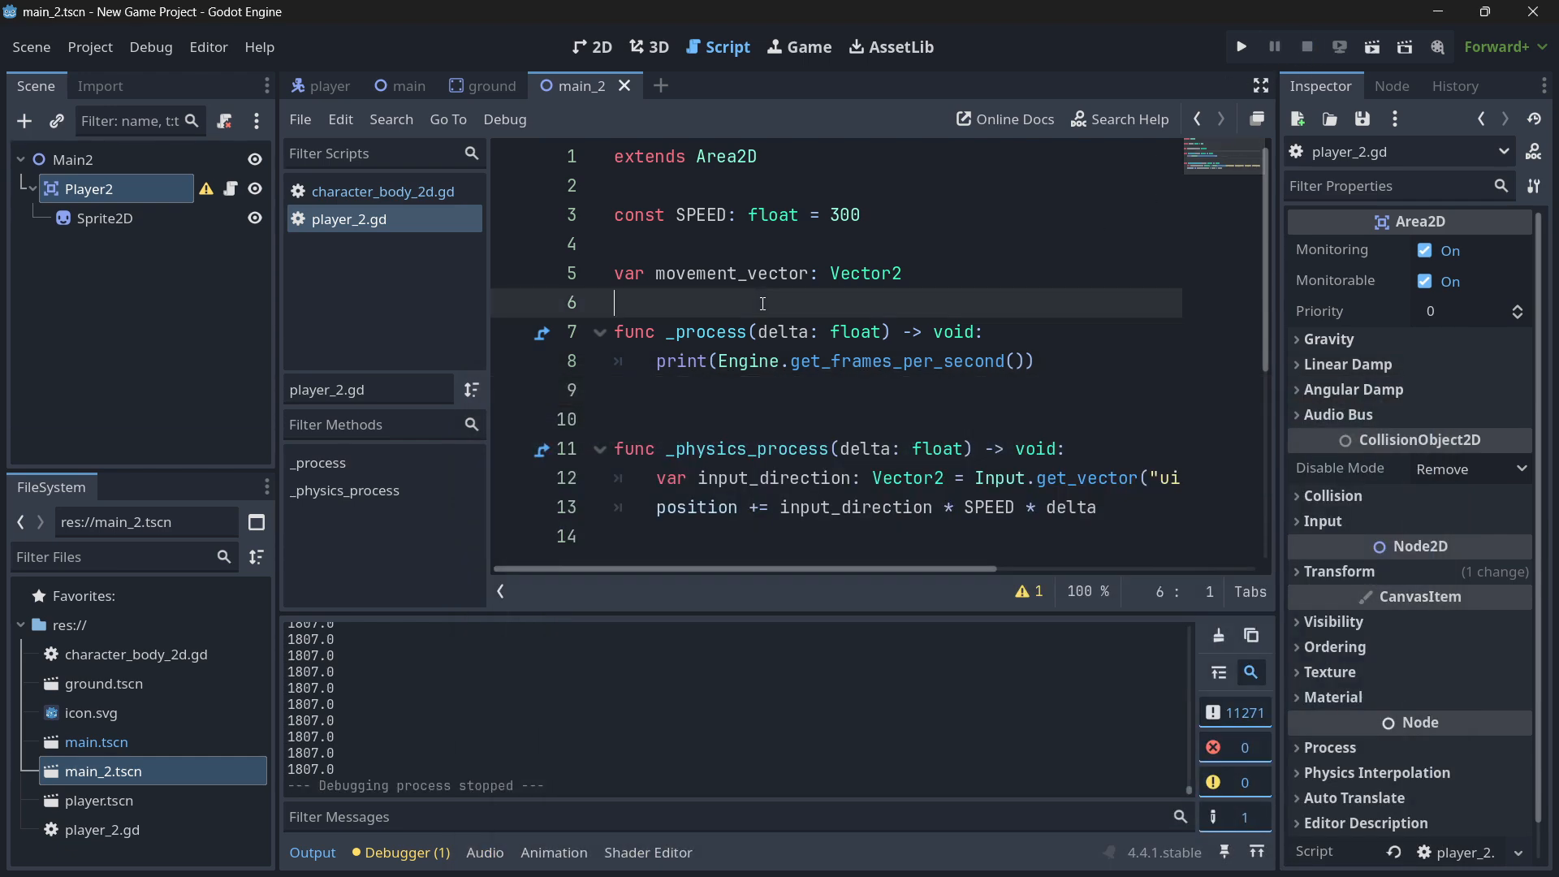
Add comments noting 1800 for process and 60 for physics_process
type("# 1")
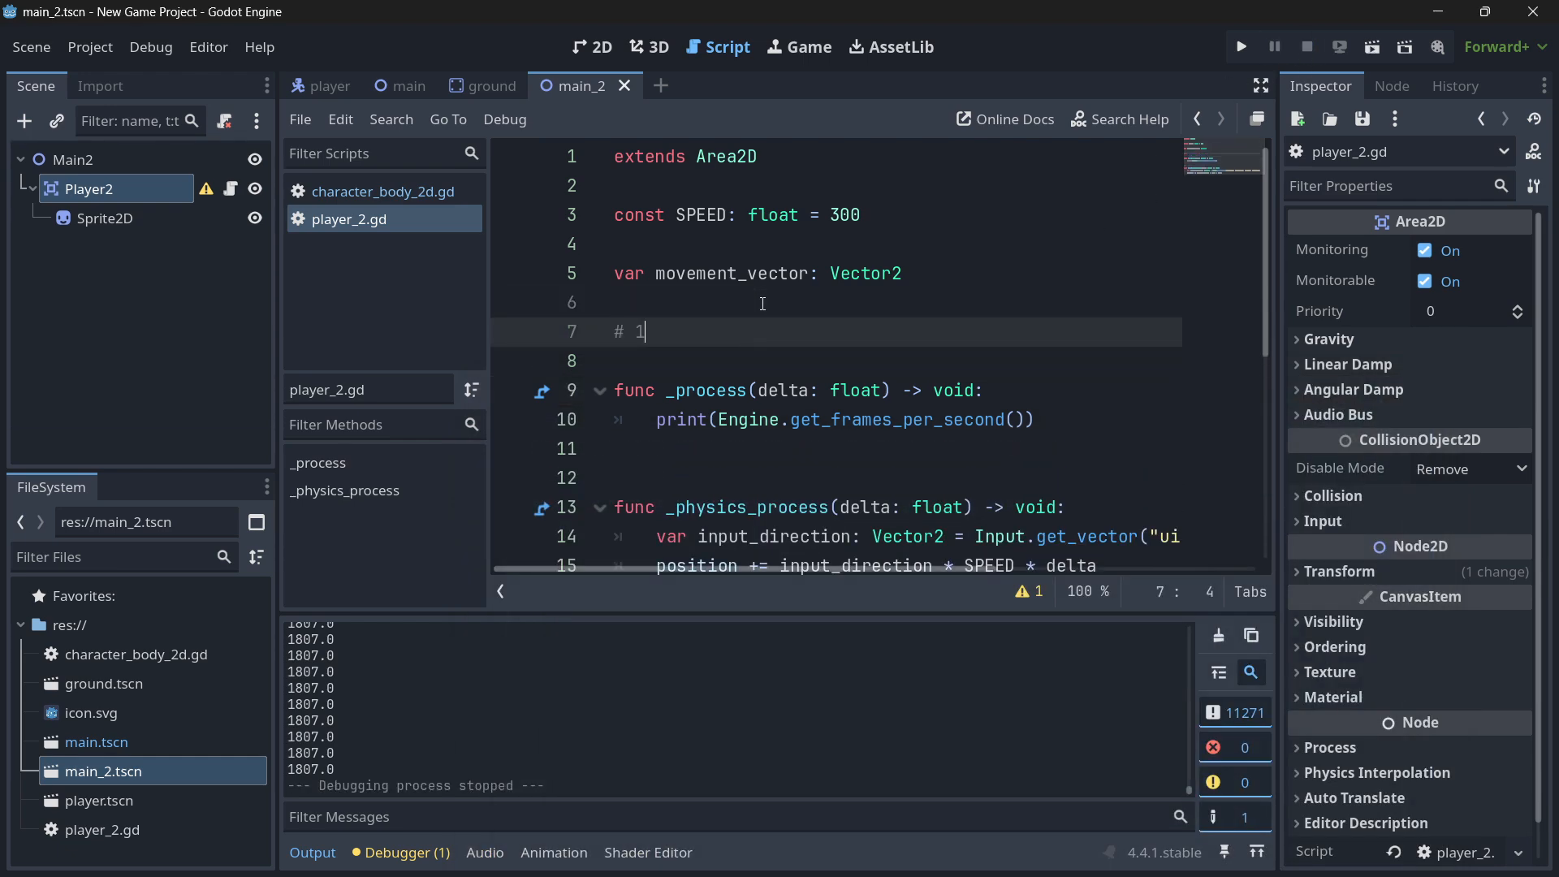
type("800 -> process")
type("#")
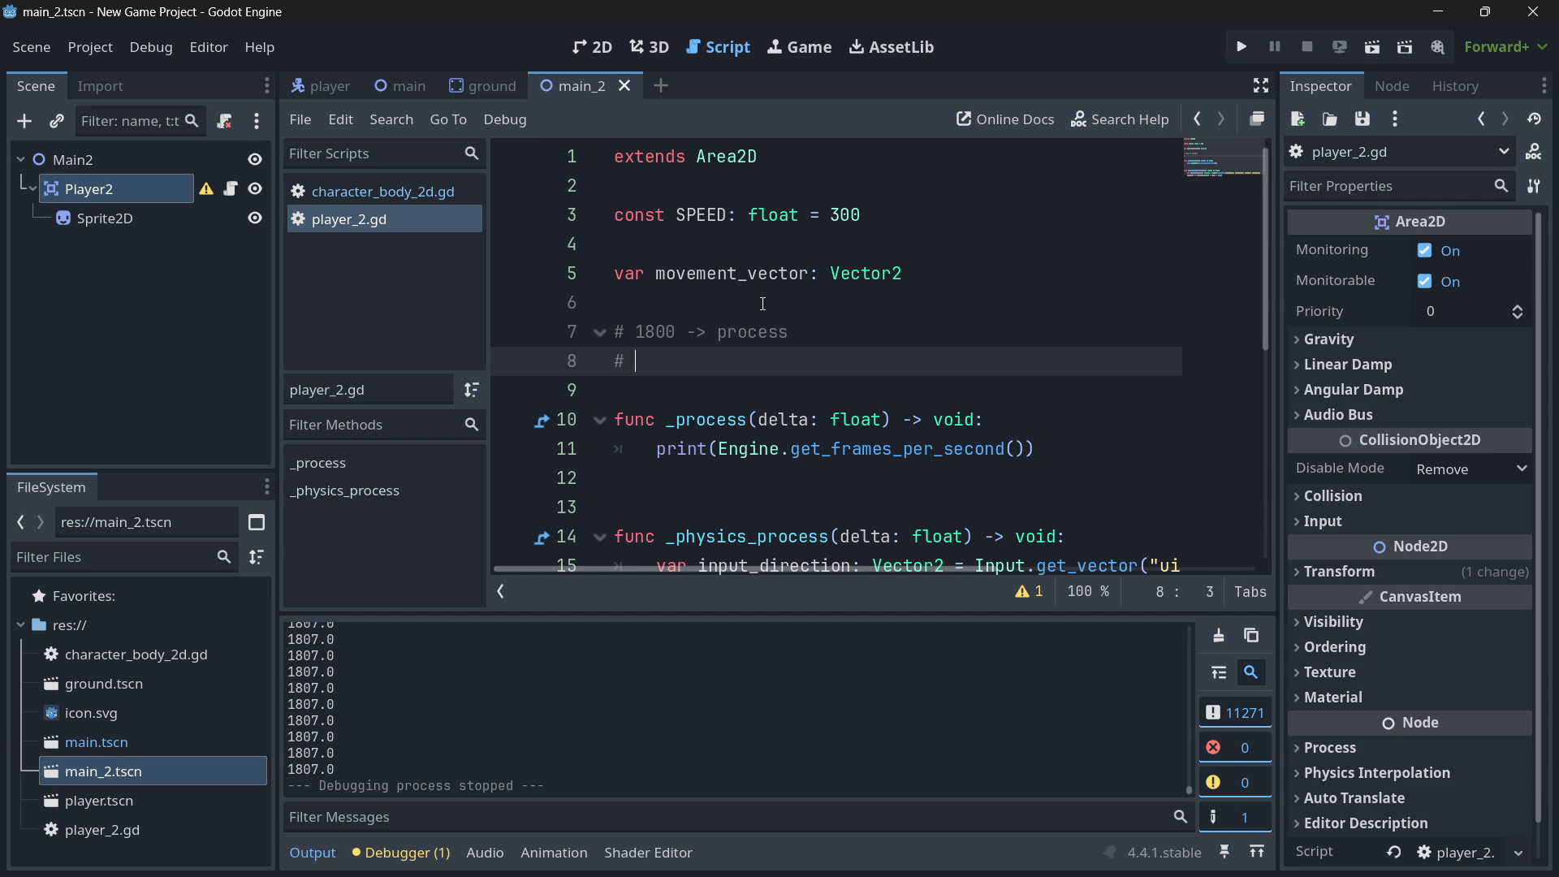
type("60 ->")
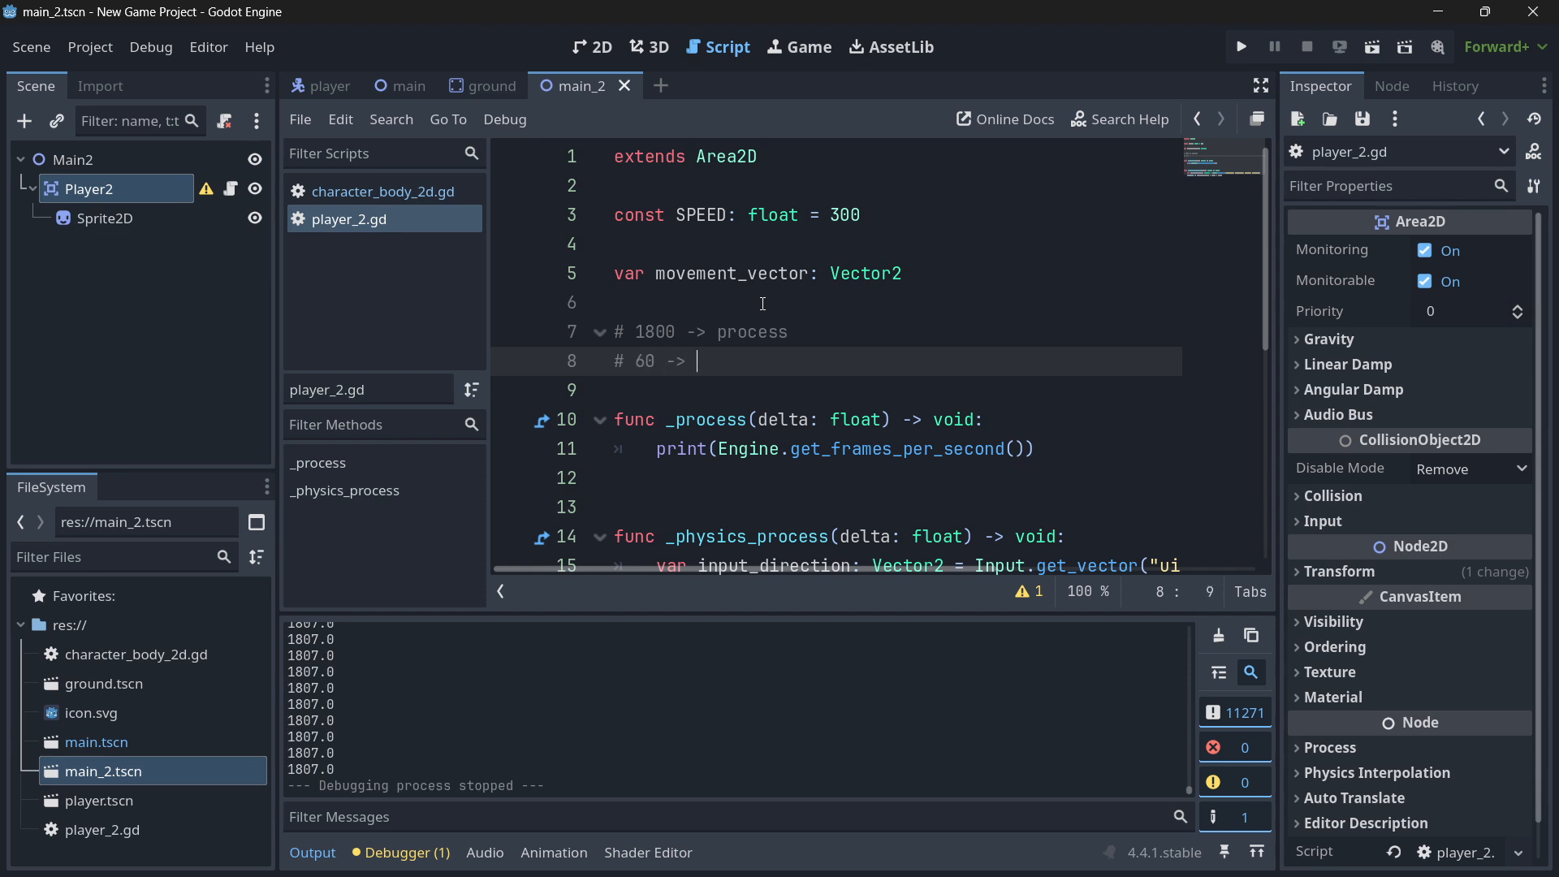
type("physics_process")
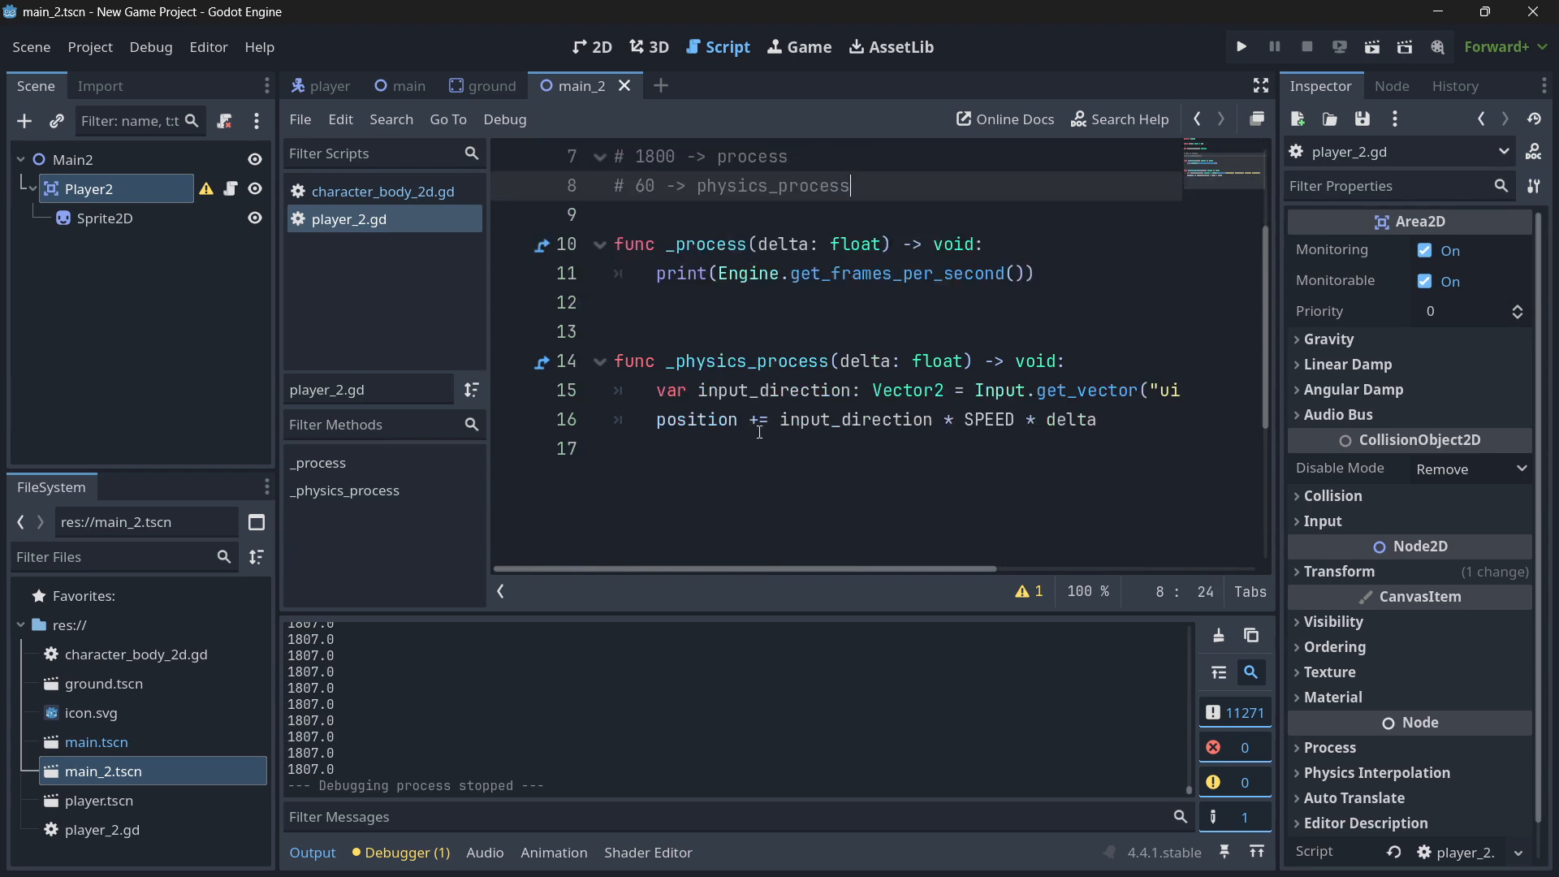
double_click(747, 361)
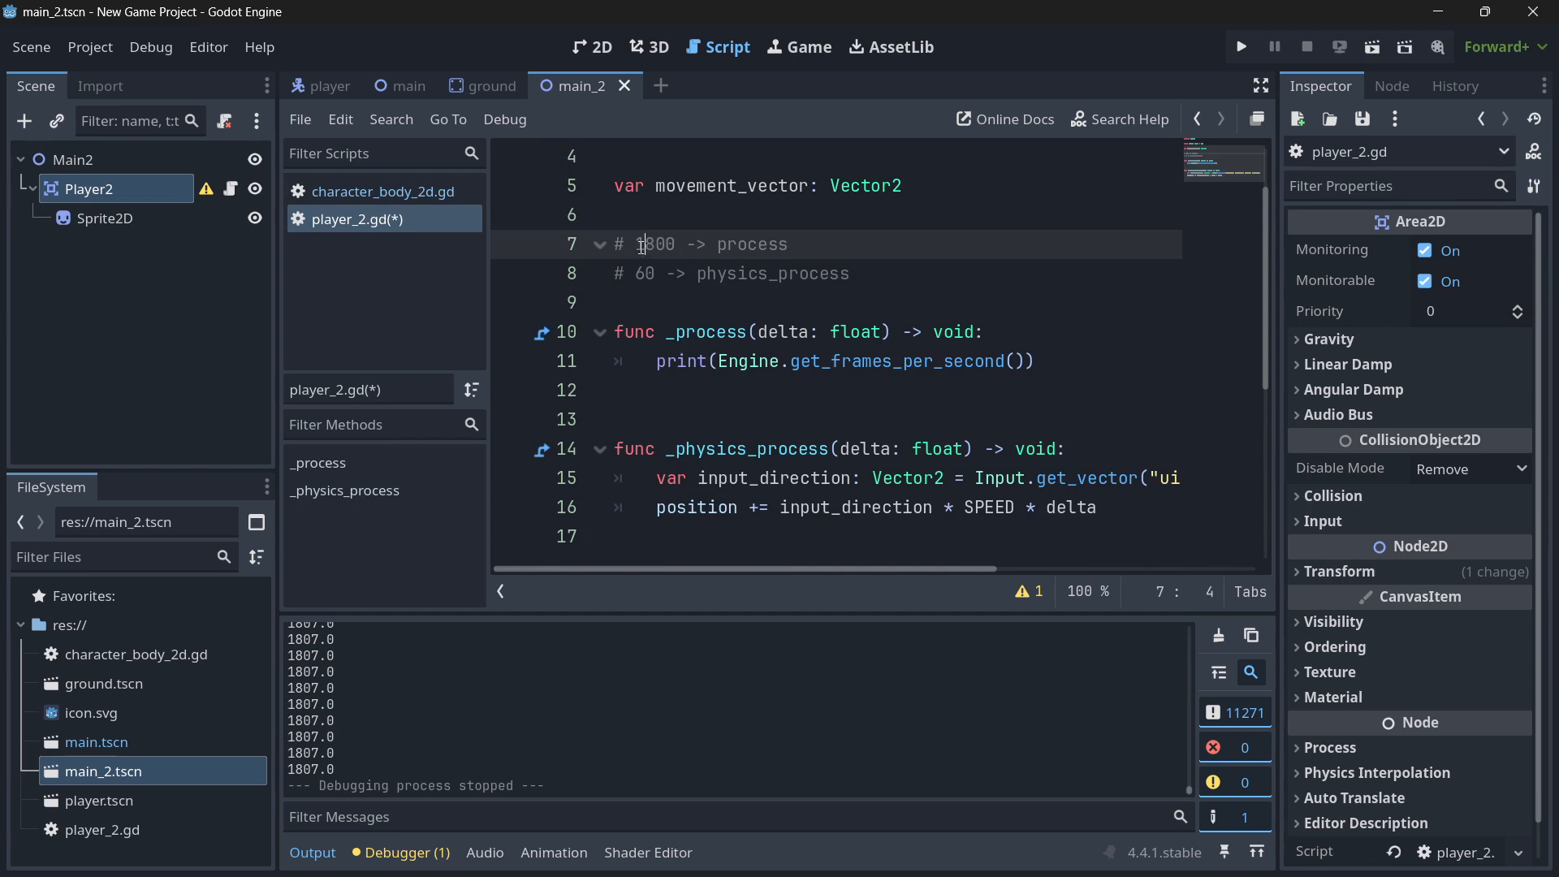
Highlight the 1800 figure in the comment, then open character_body_2d.gd
double_click(654, 244)
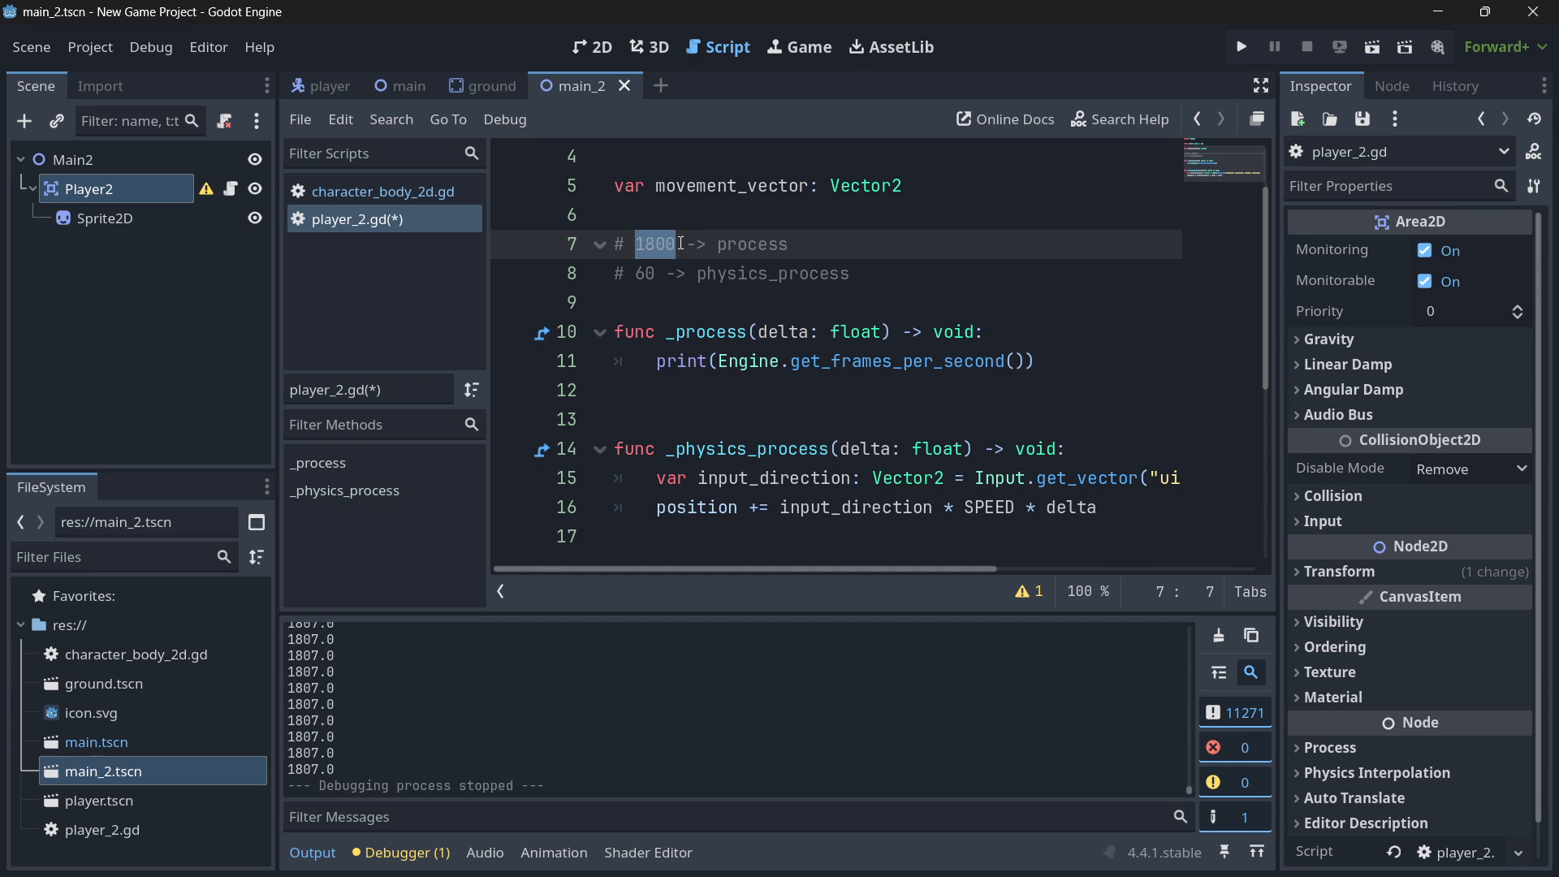
left_click(617, 449)
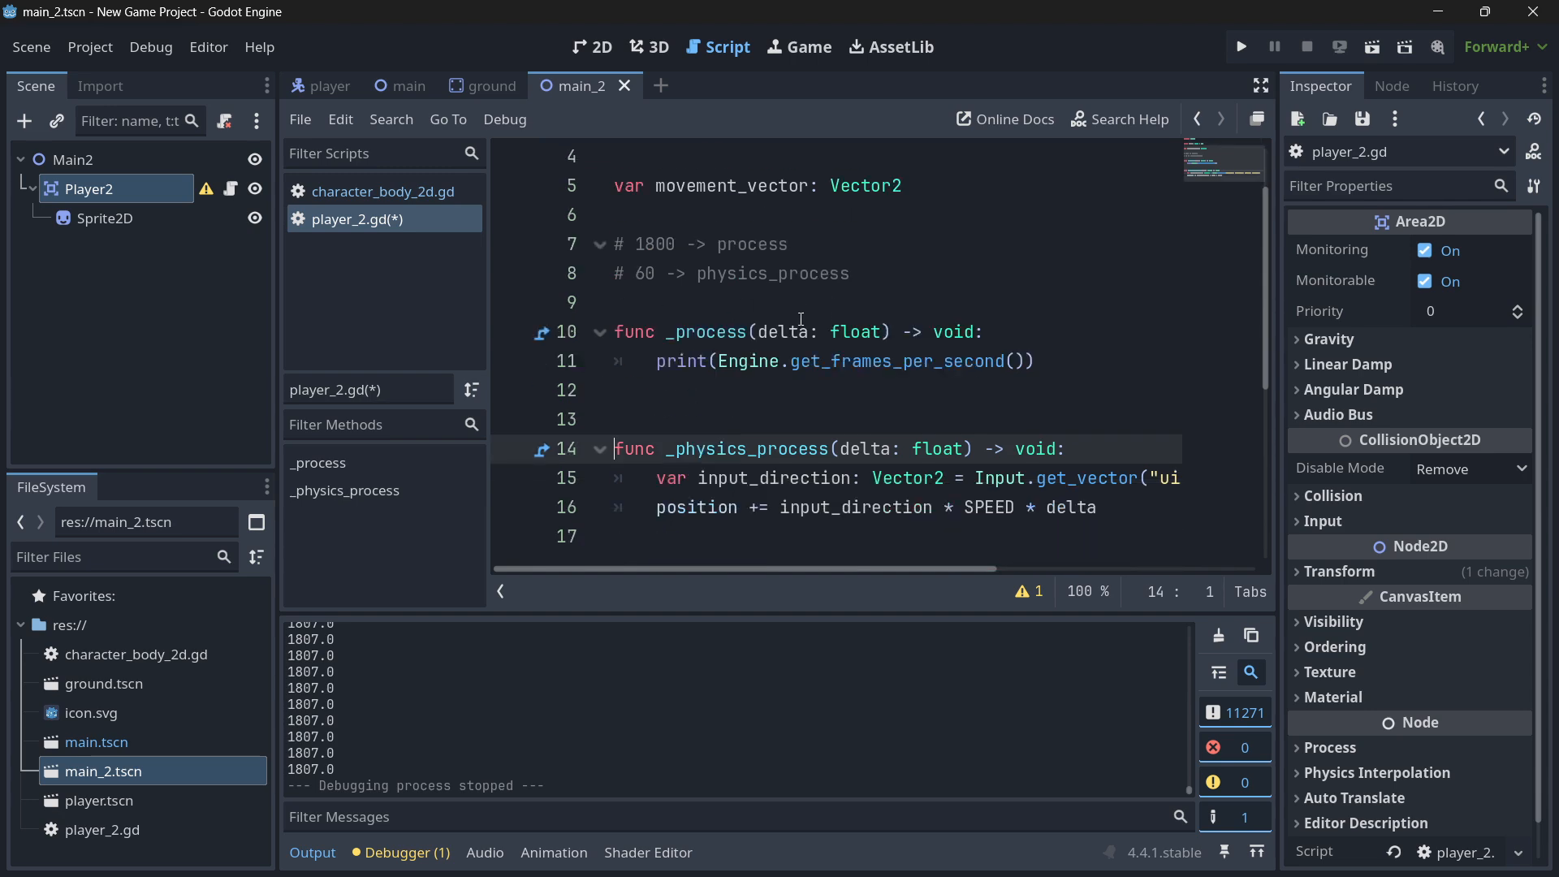
left_click(382, 191)
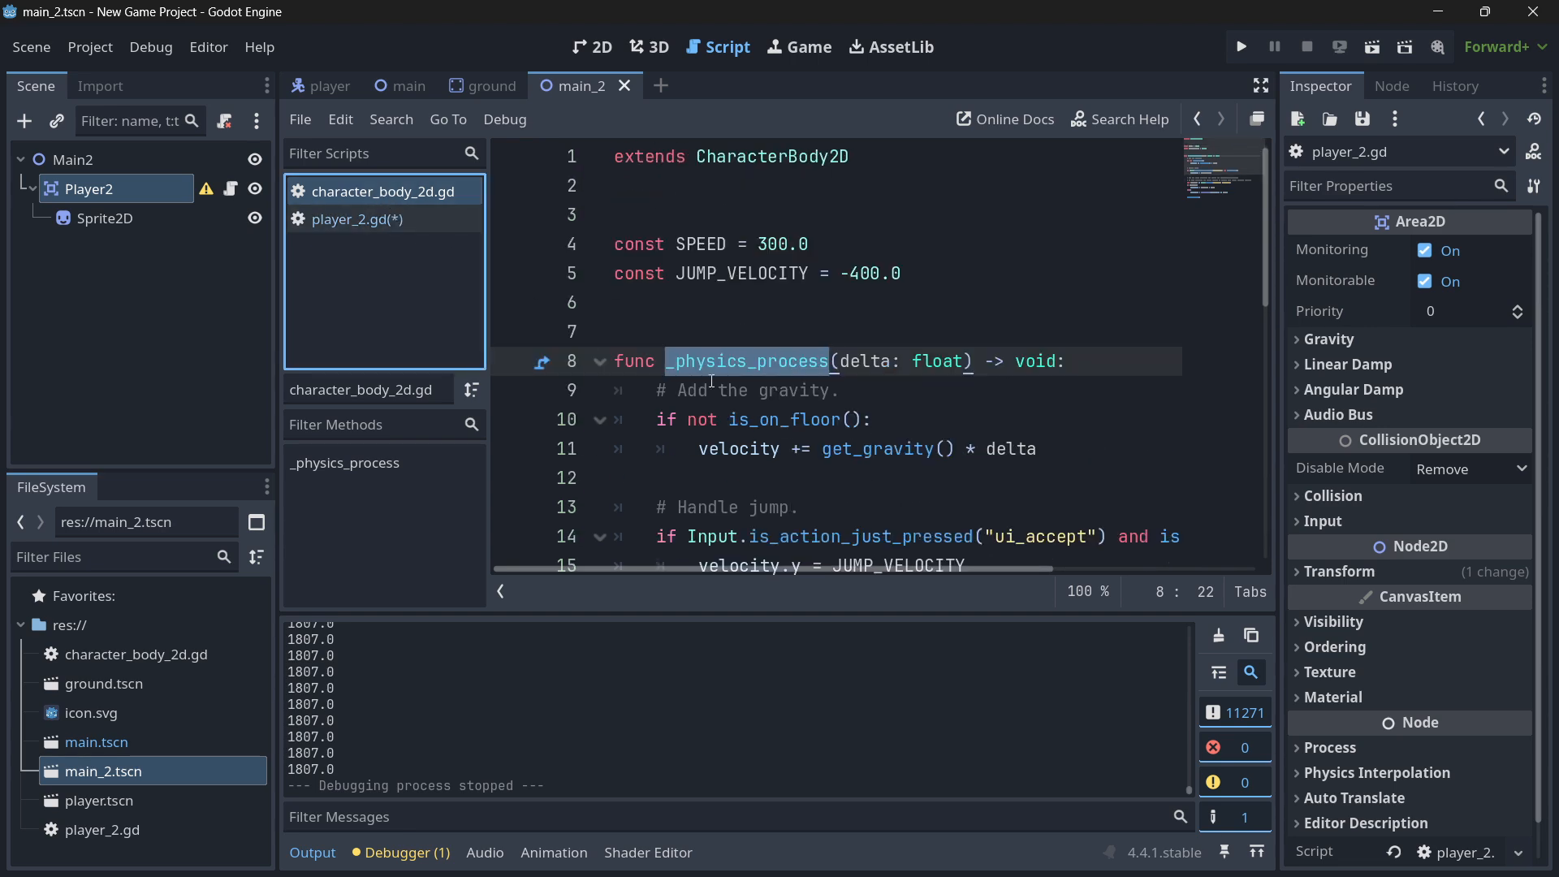
On the main scene, rename the function to _process and run the game
left_click(405, 85)
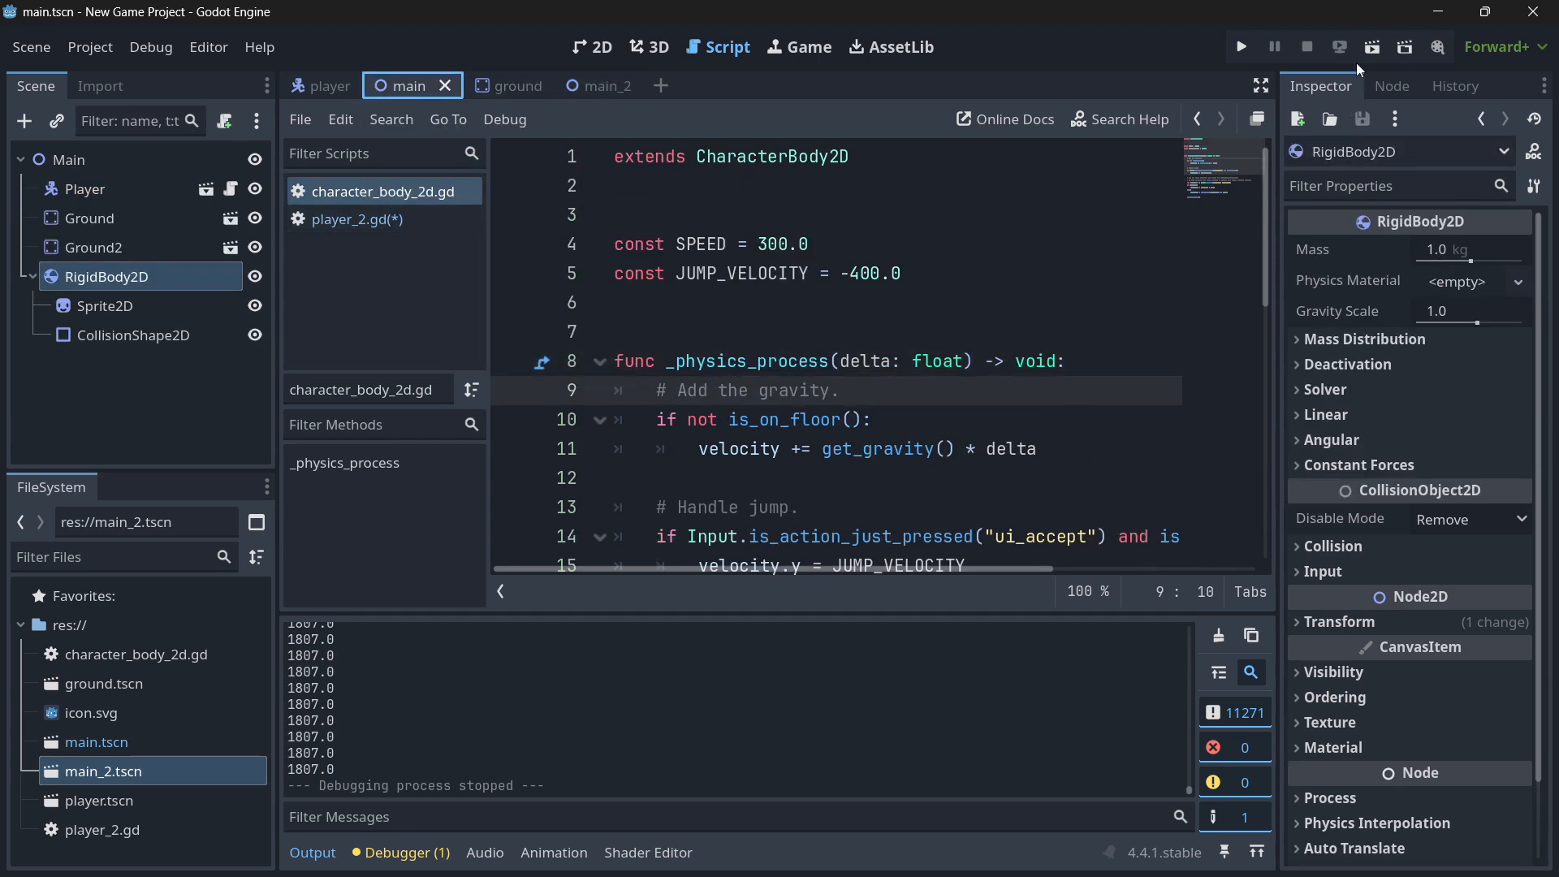
left_click(1241, 46)
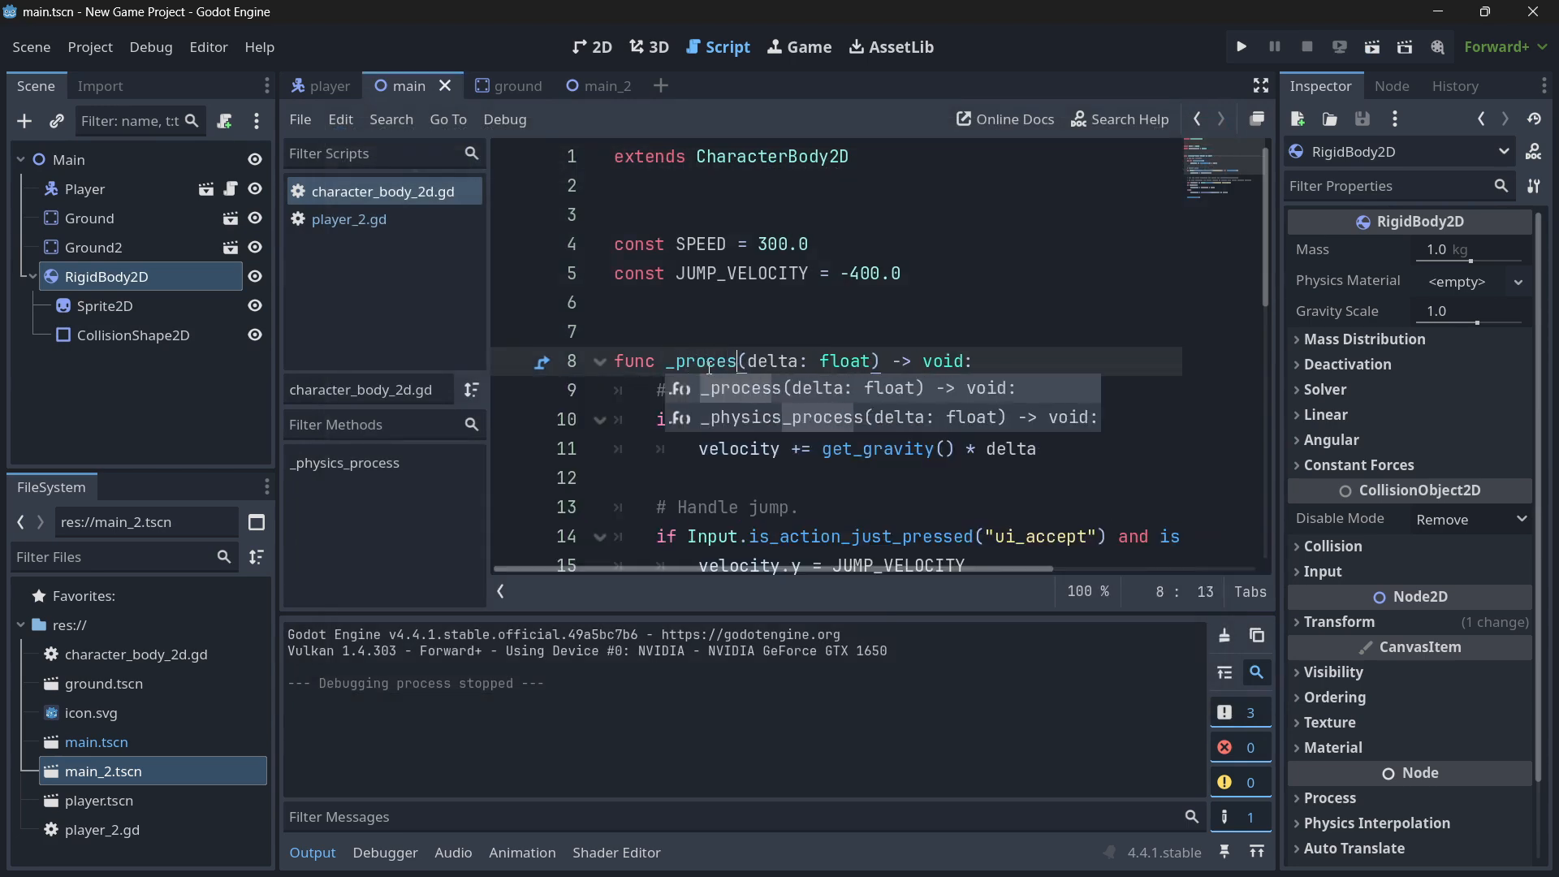
left_click(1241, 47)
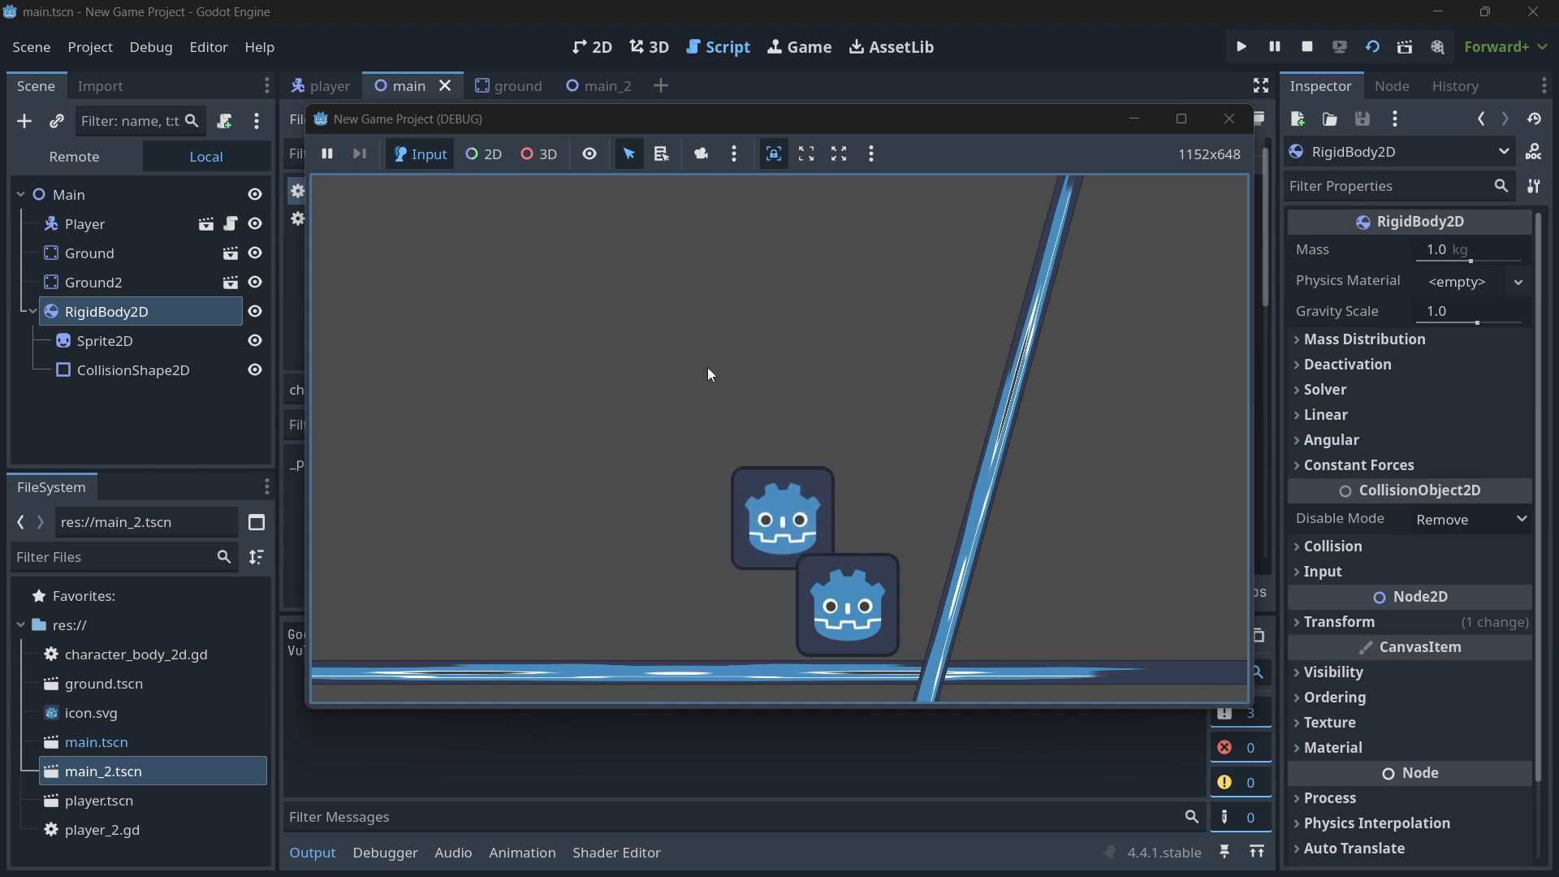
mouse_move(853, 574)
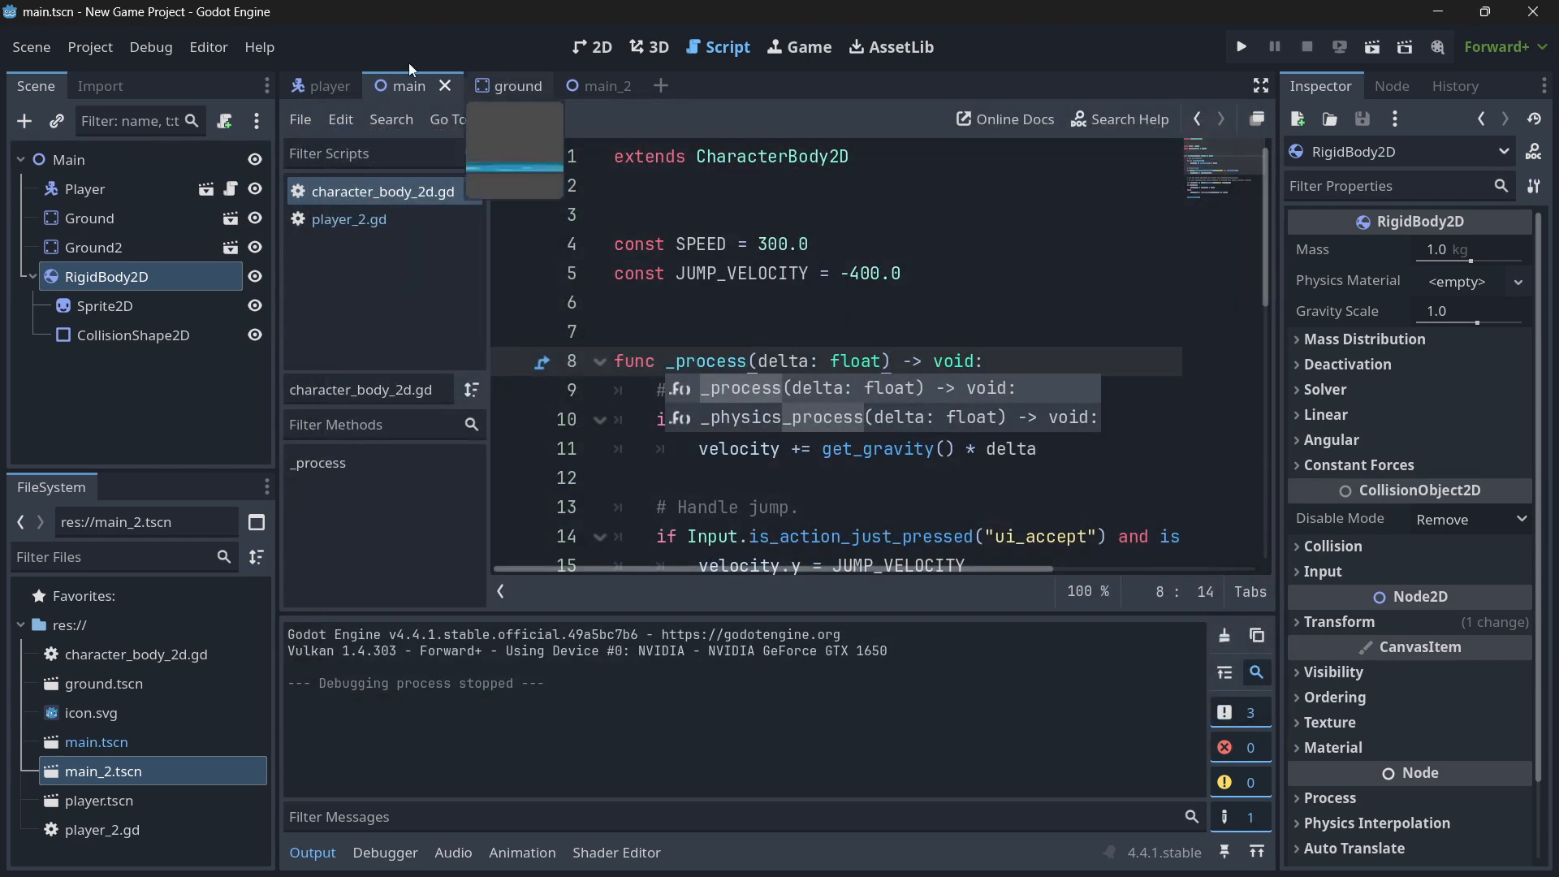
Enable Debug > Visible Collision Shapes, close the game, and restore _physics_process
left_click(90, 47)
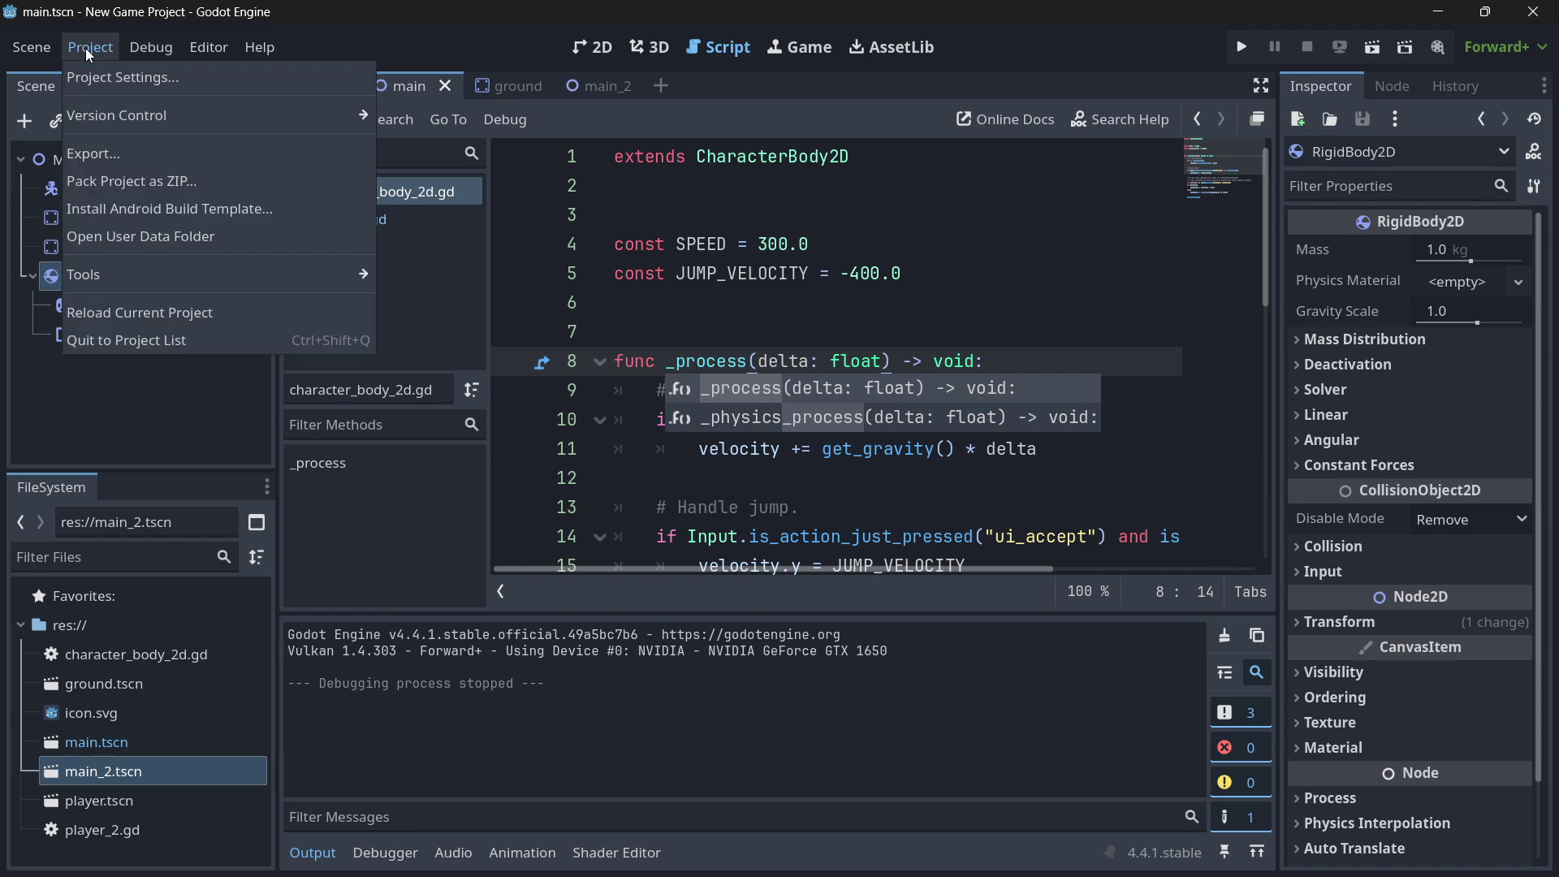
left_click(151, 46)
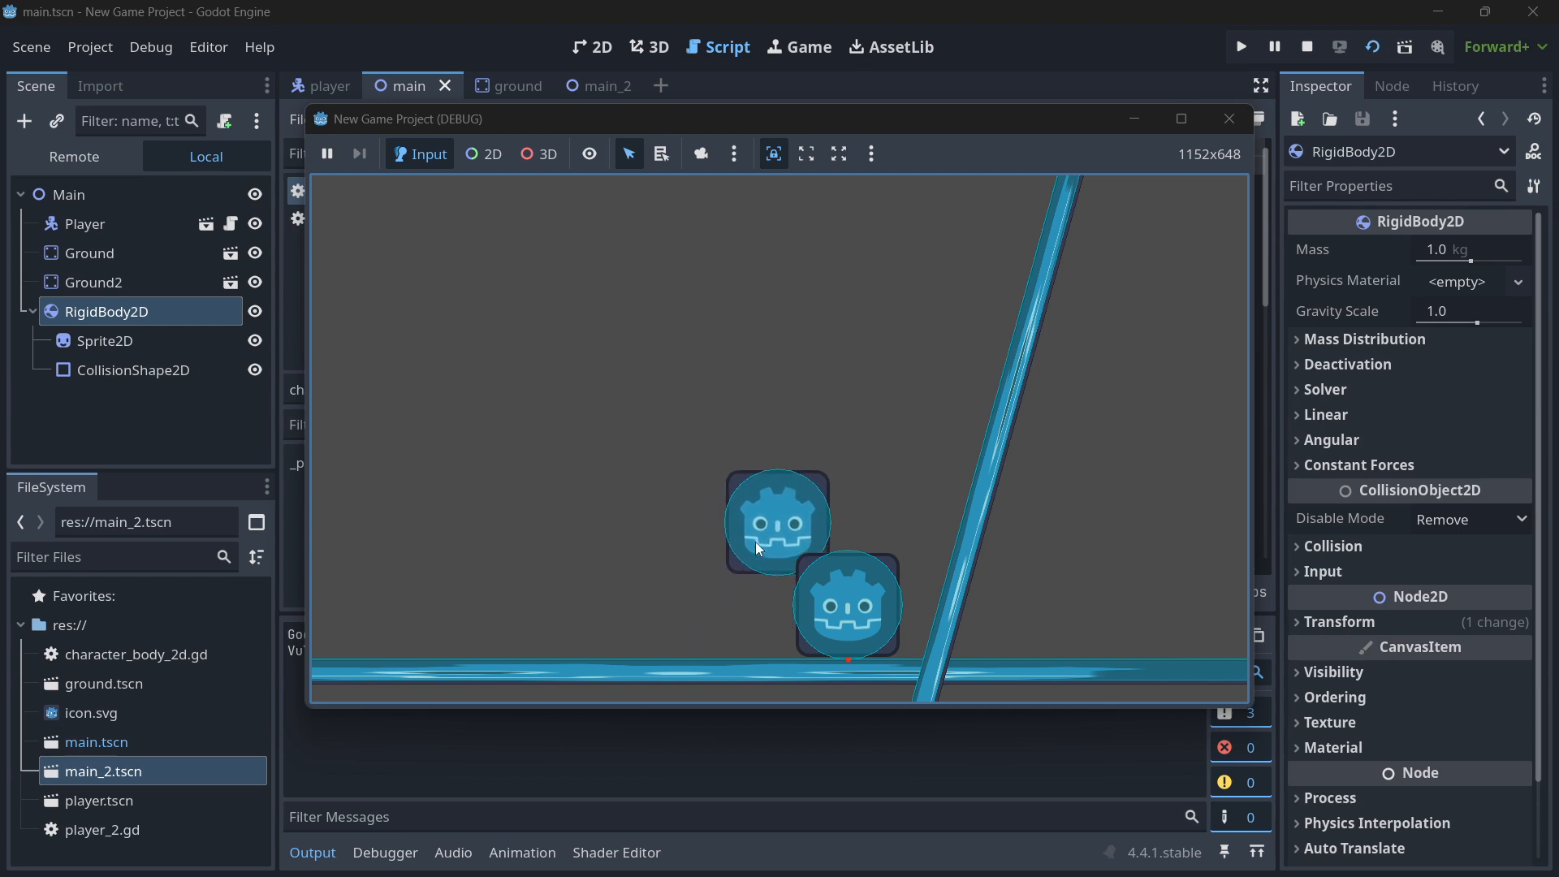
mouse_move(1120, 201)
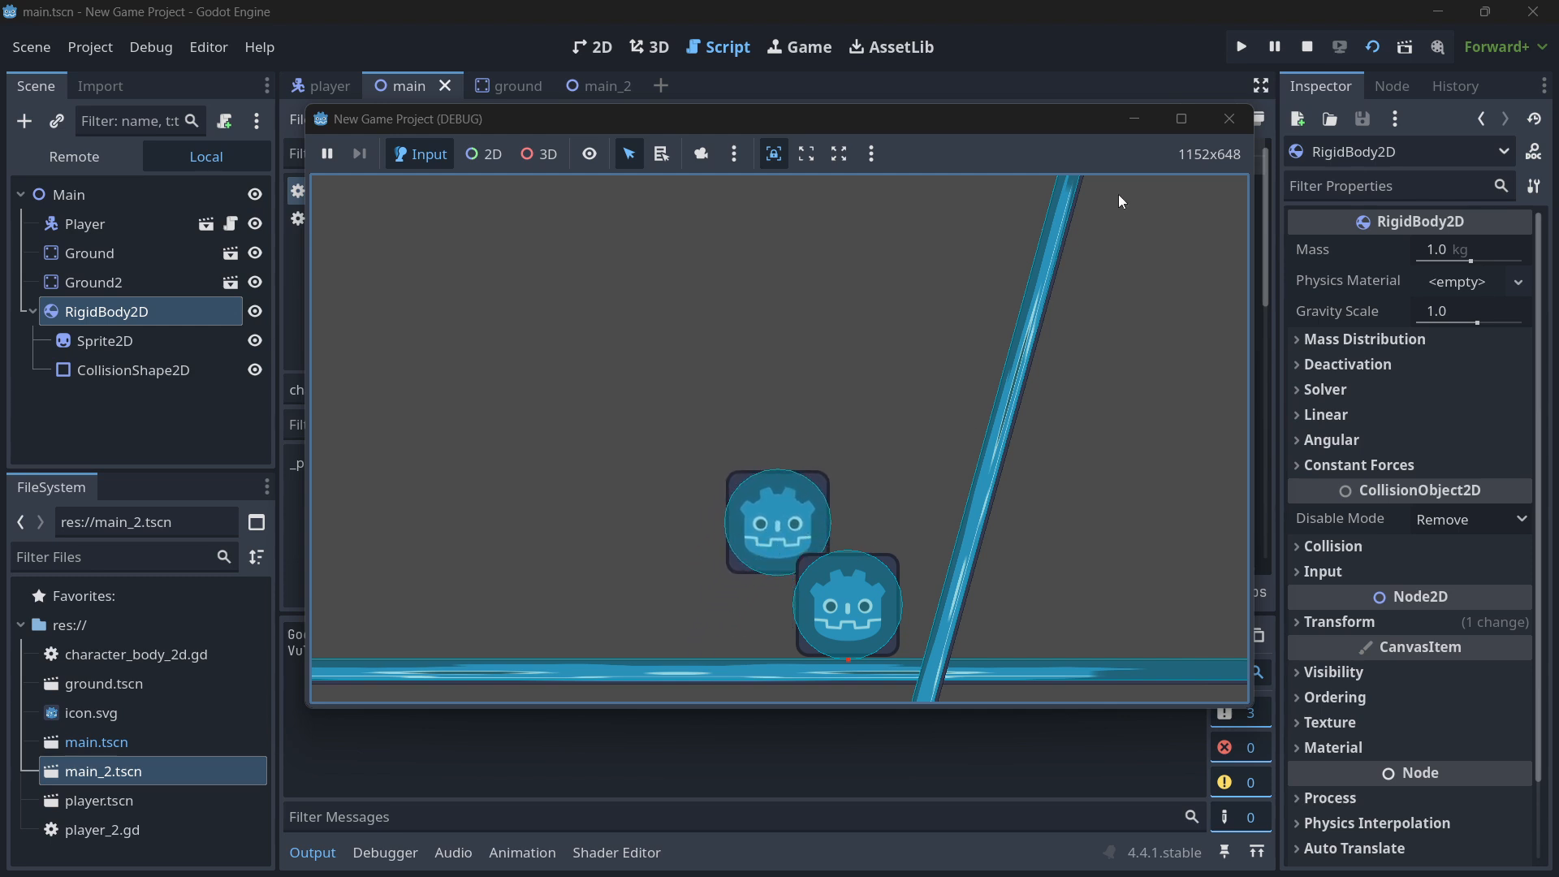
mouse_move(1230, 119)
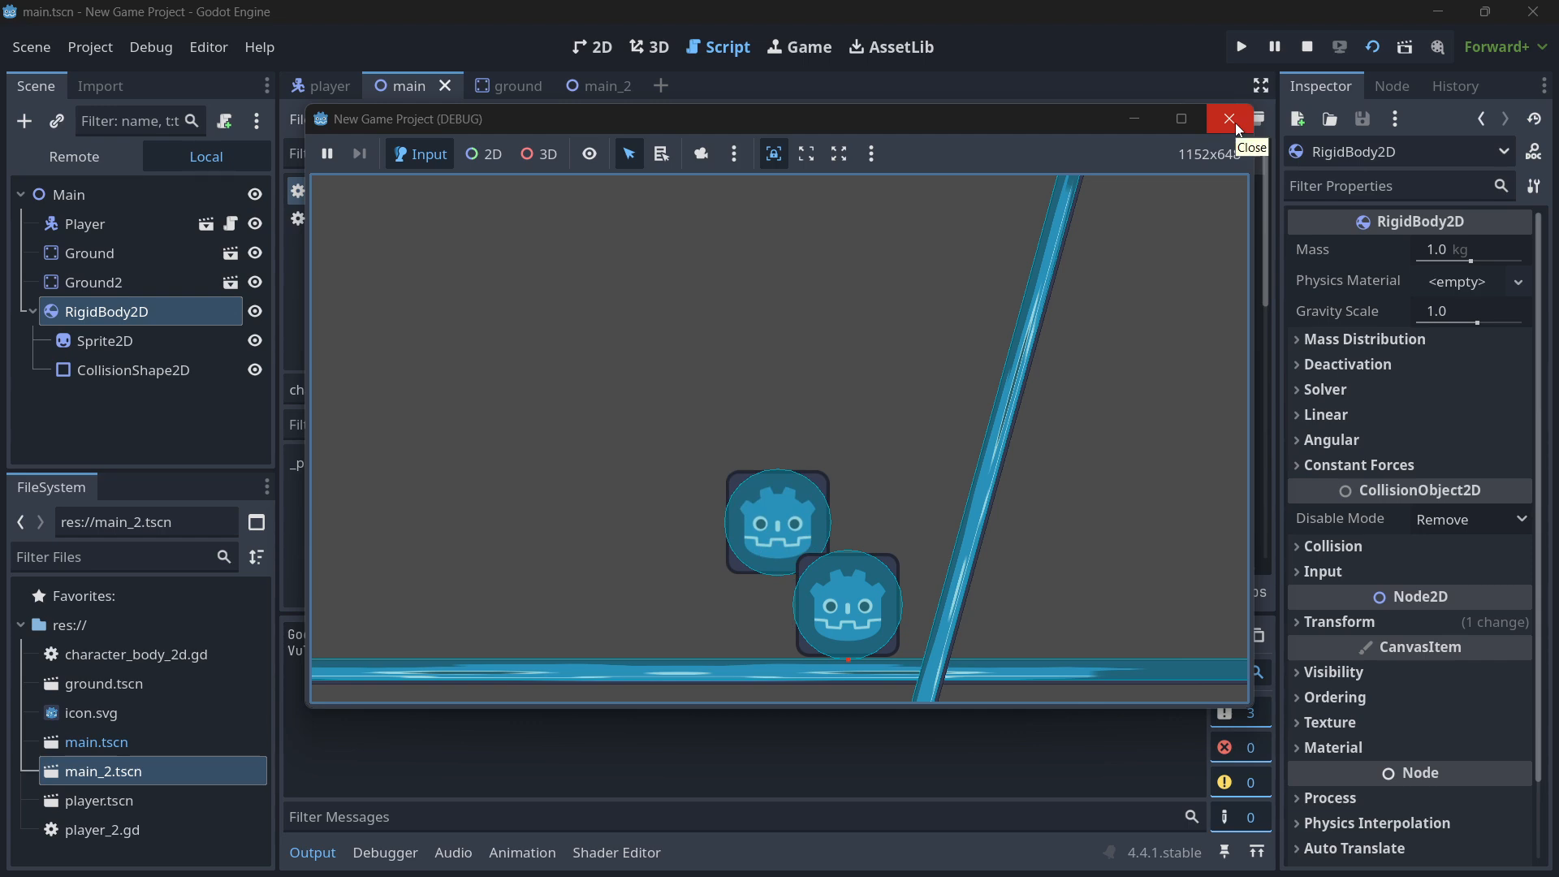
left_click(1229, 118)
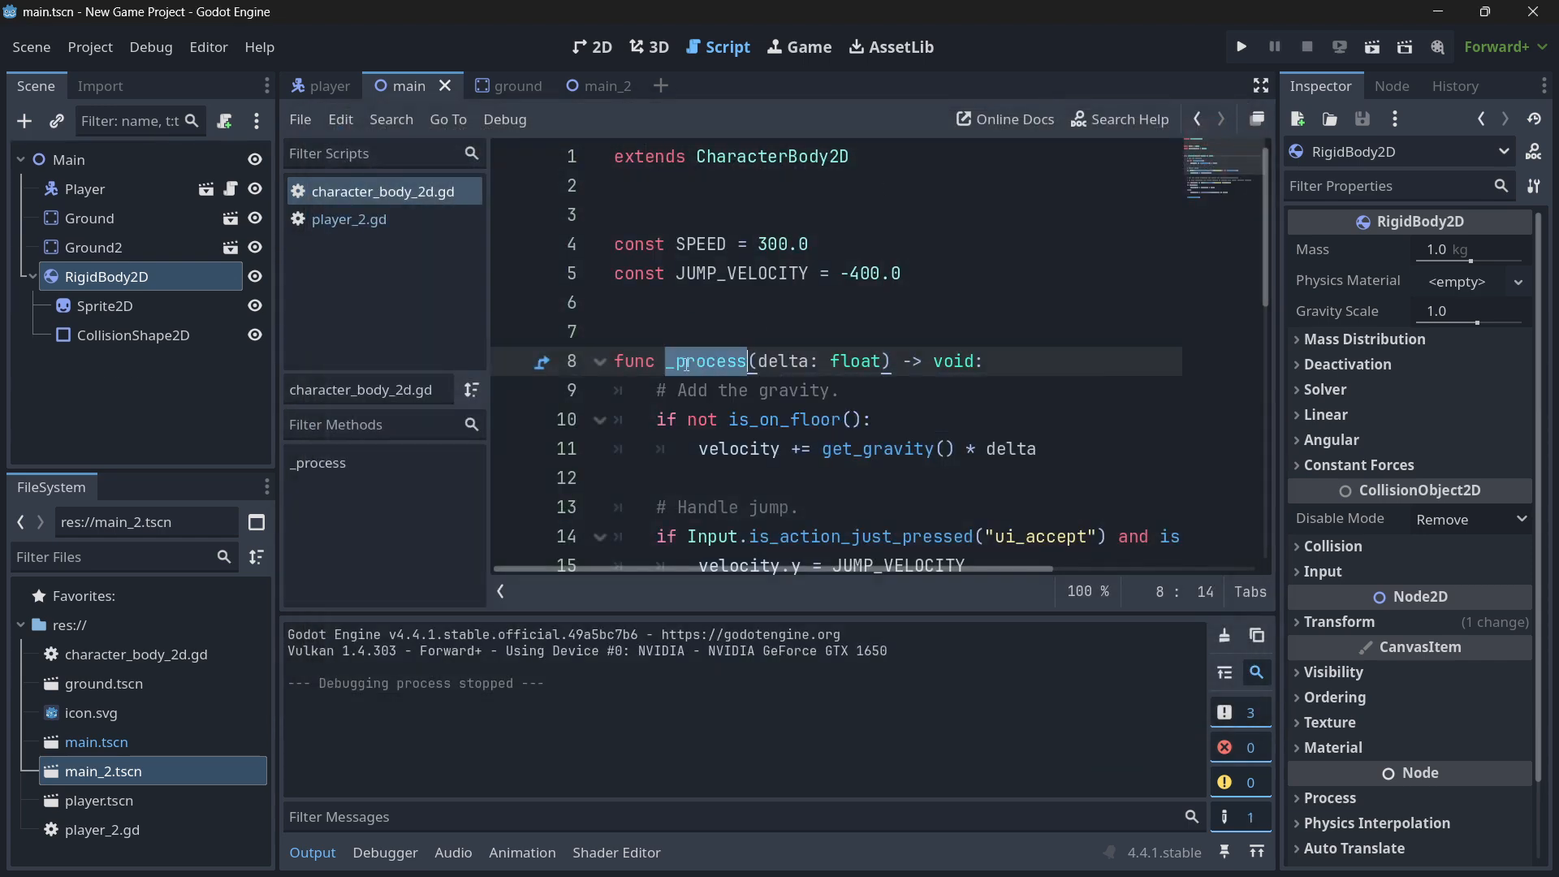
type("_physi")
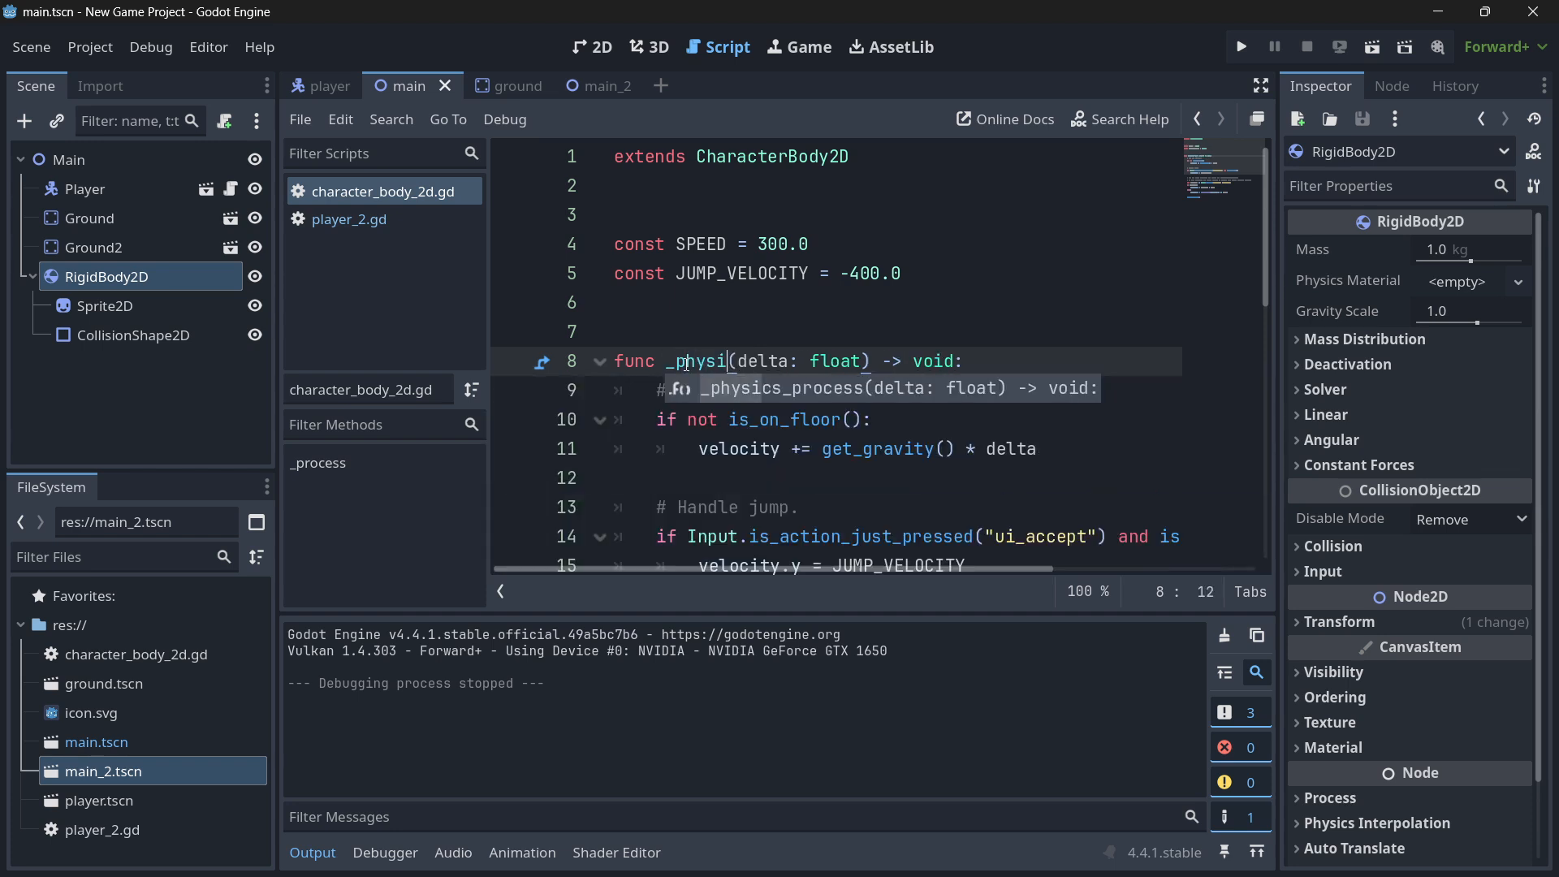
type("cs_process")
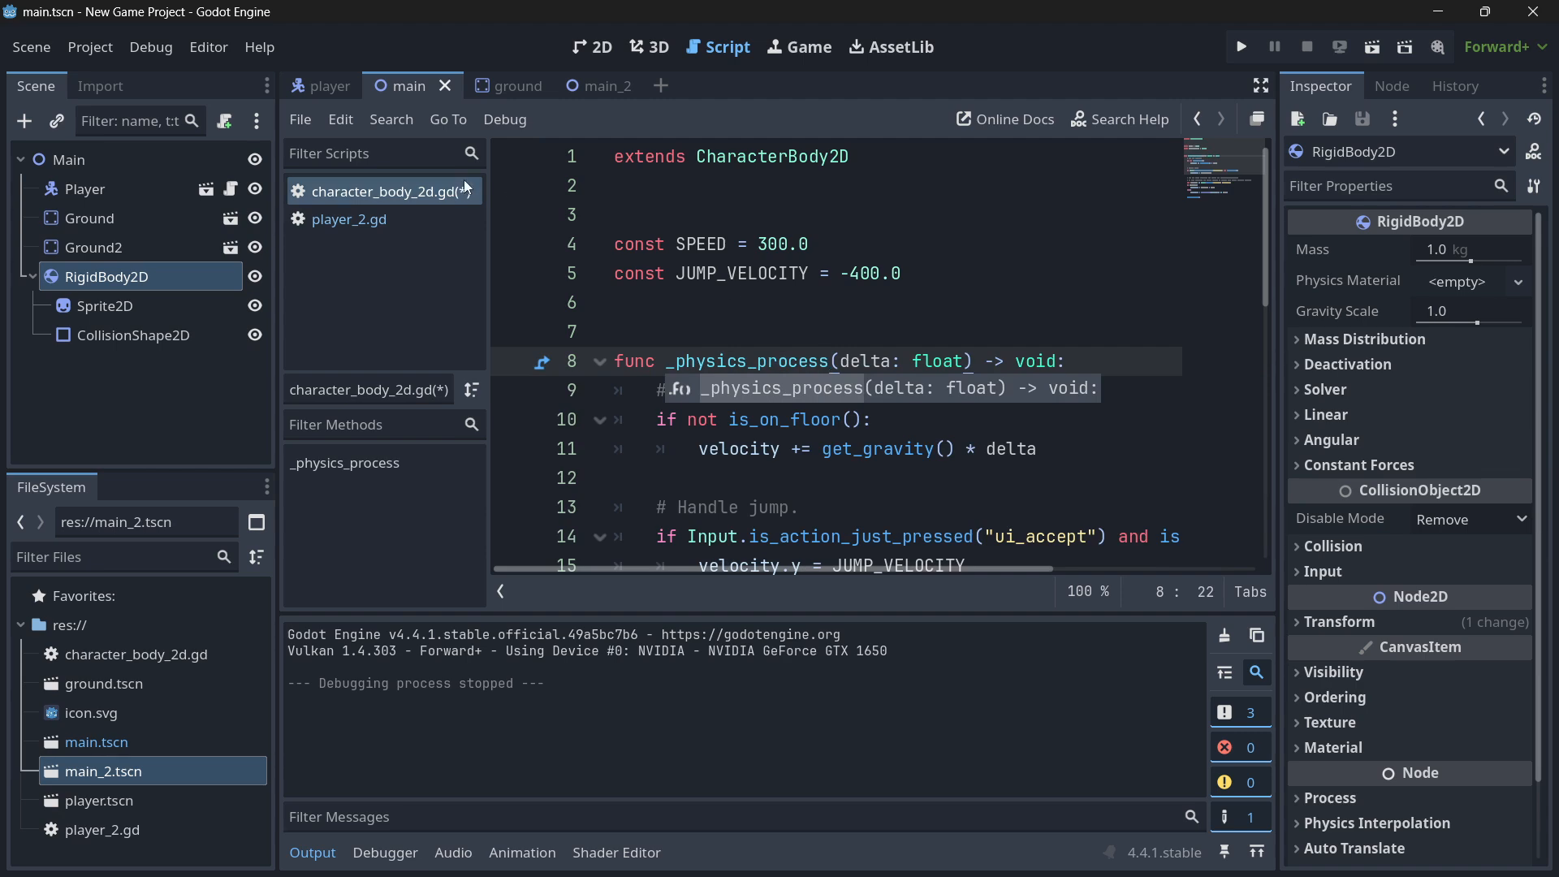
left_click(25, 121)
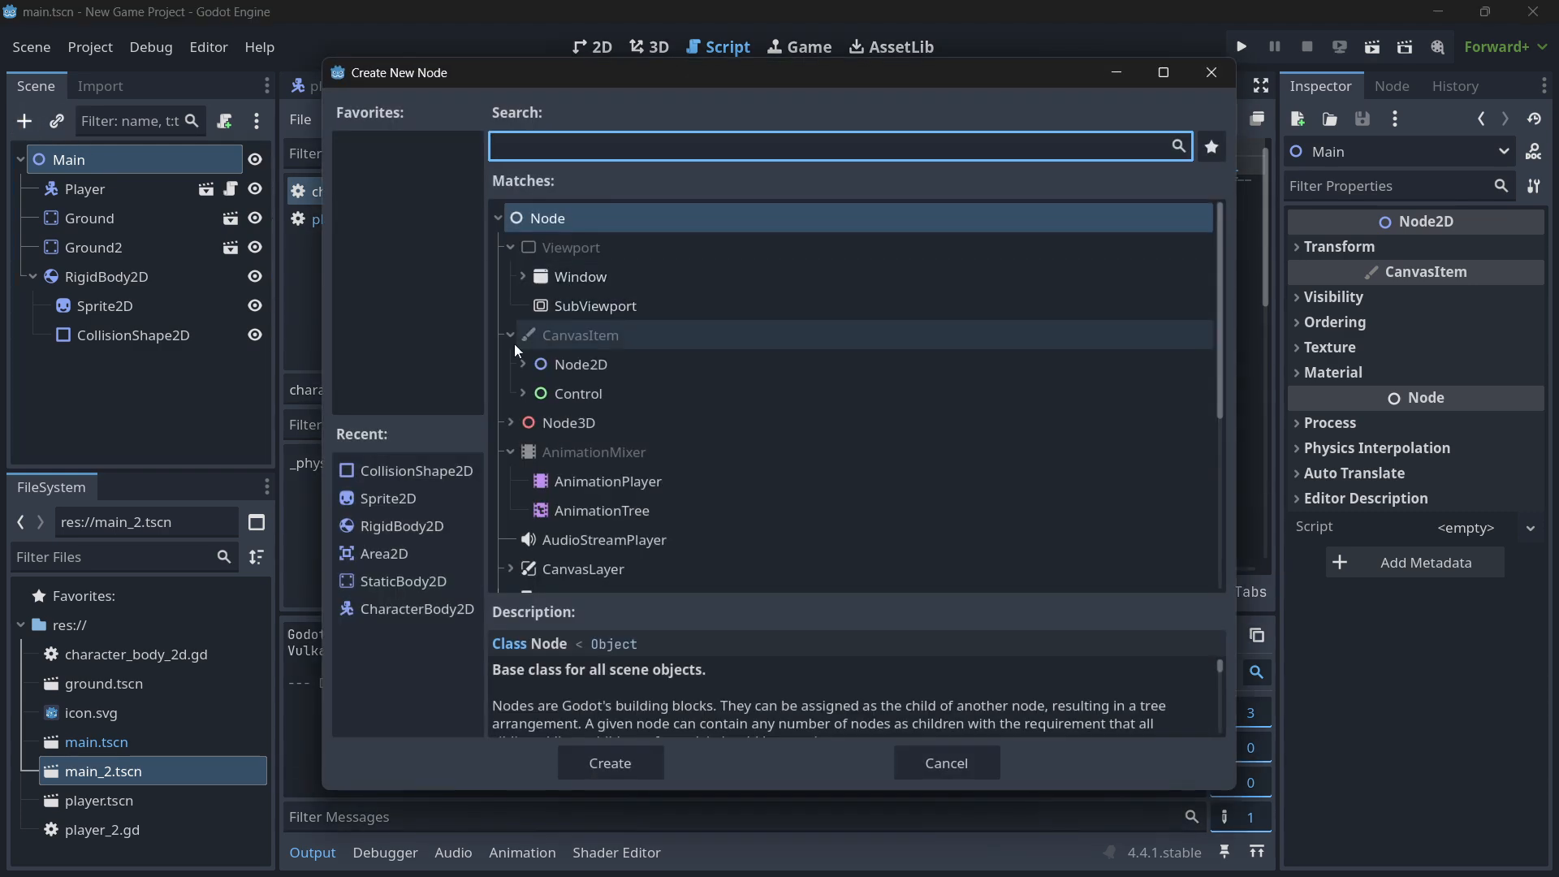
left_click(523, 365)
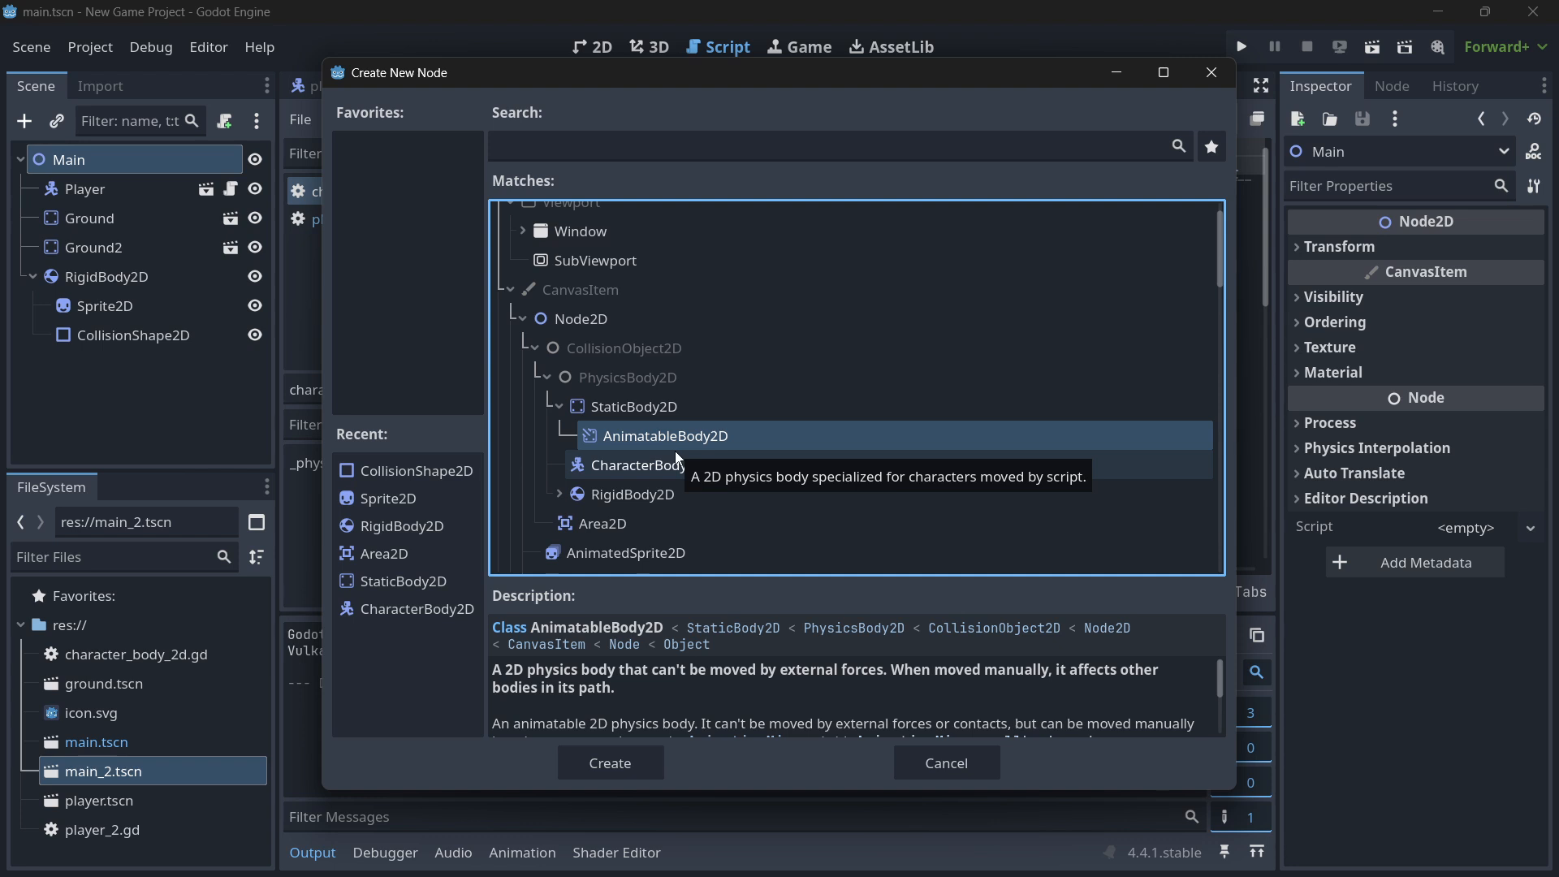
mouse_move(586, 445)
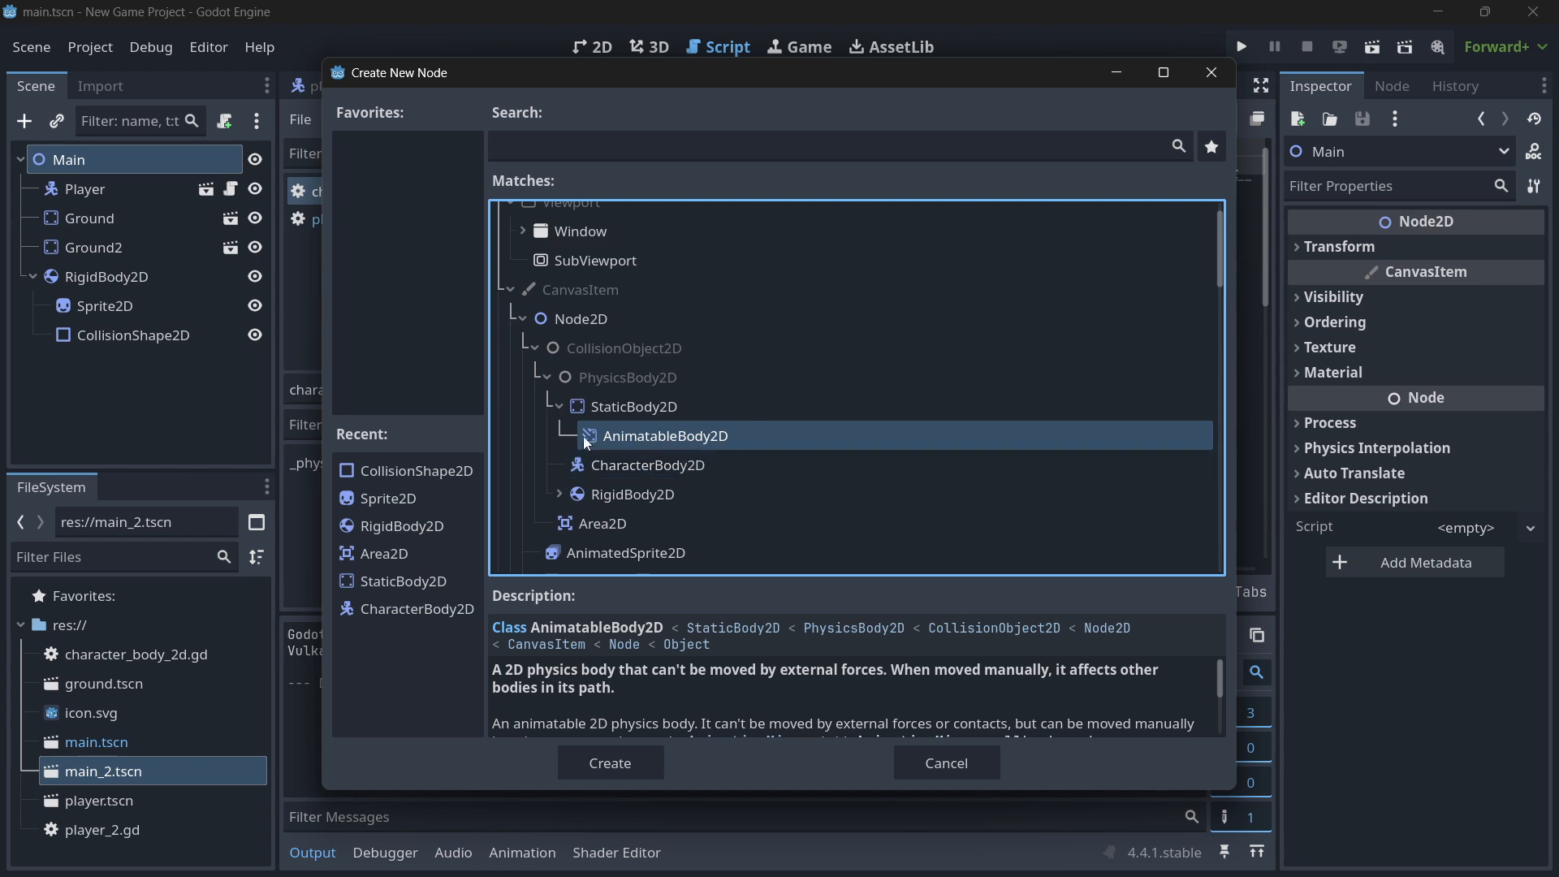
left_click(632, 495)
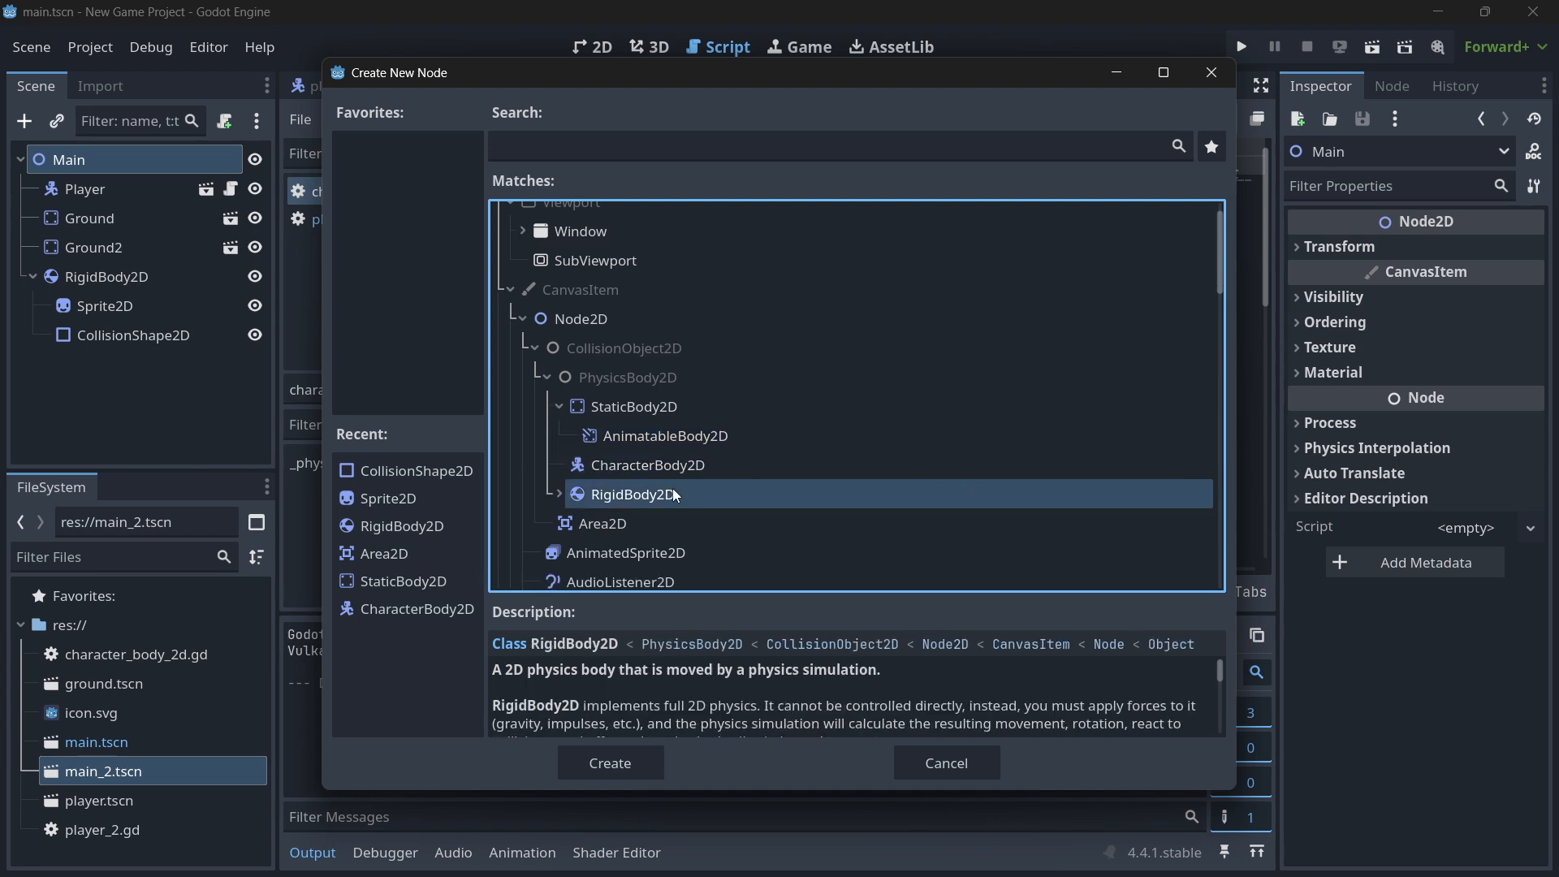
mouse_move(672, 495)
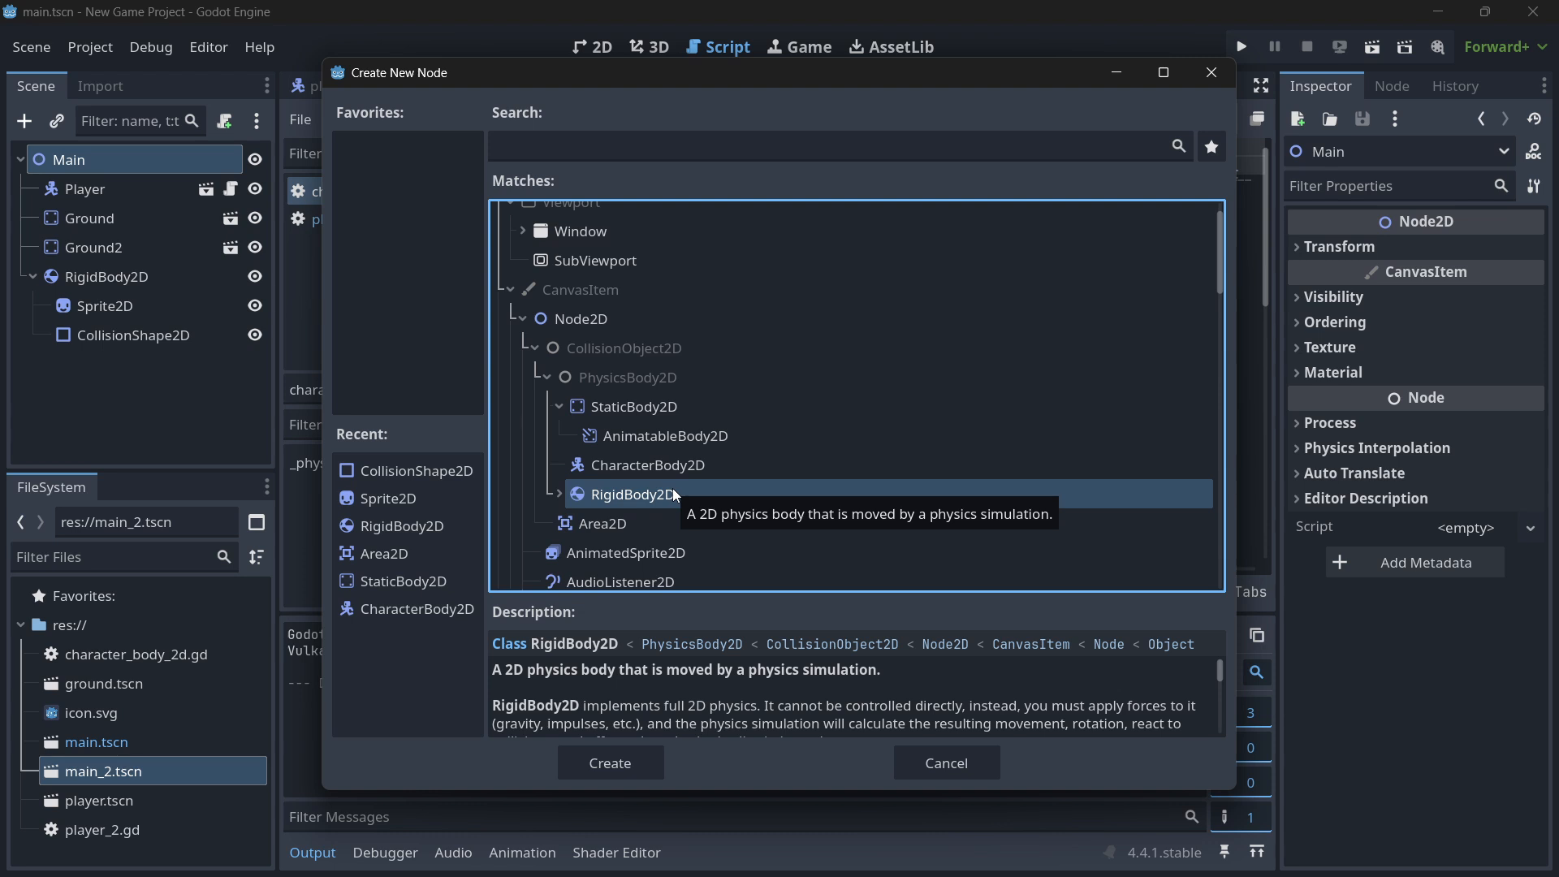
left_click(543, 378)
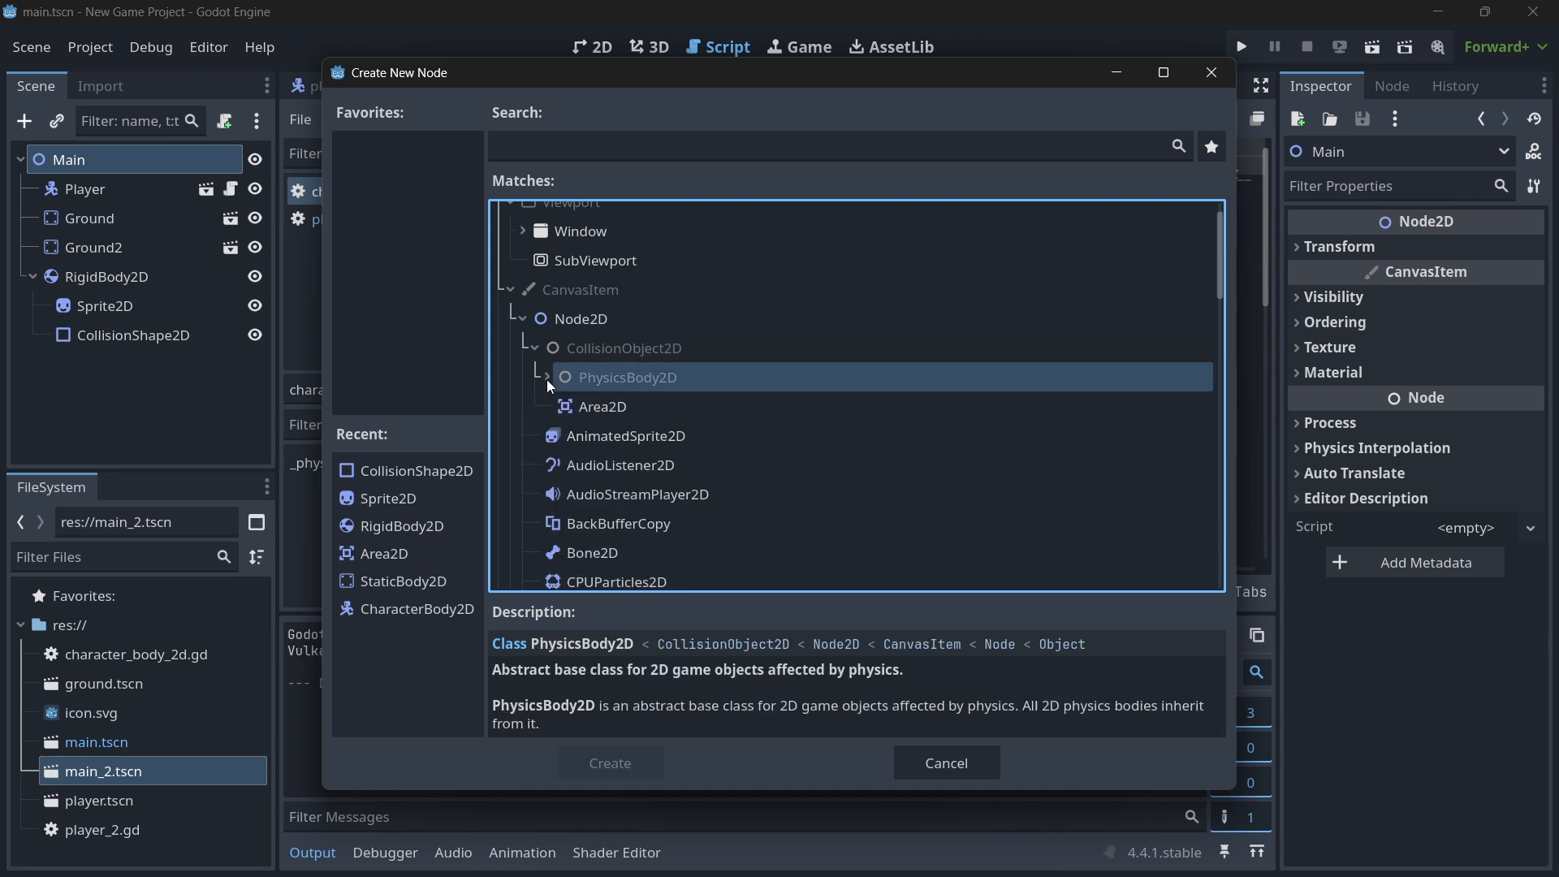
left_click(602, 407)
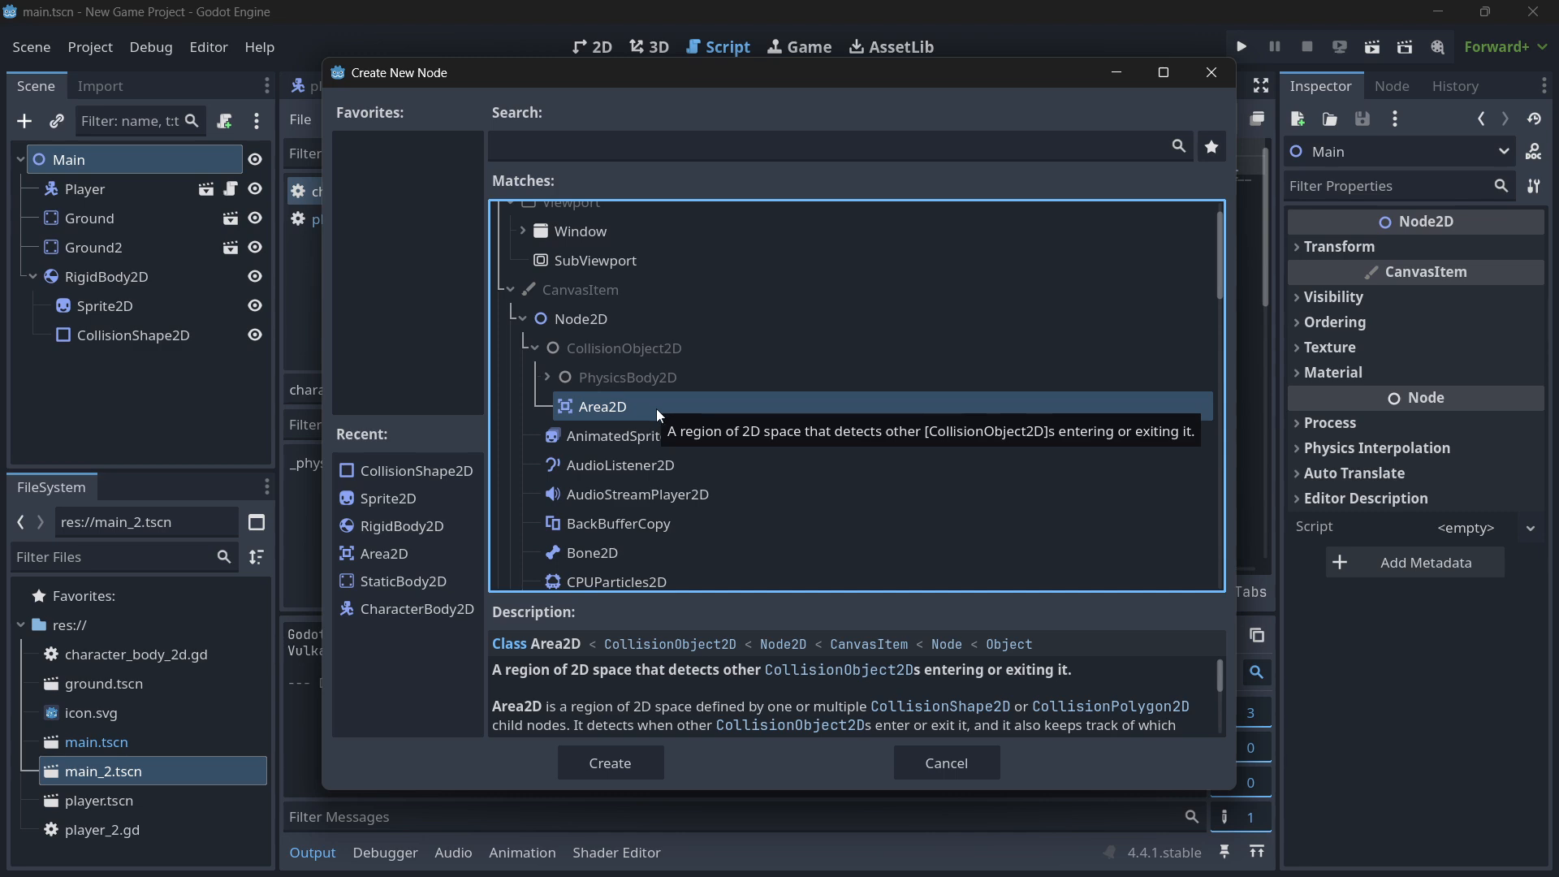
left_click(946, 763)
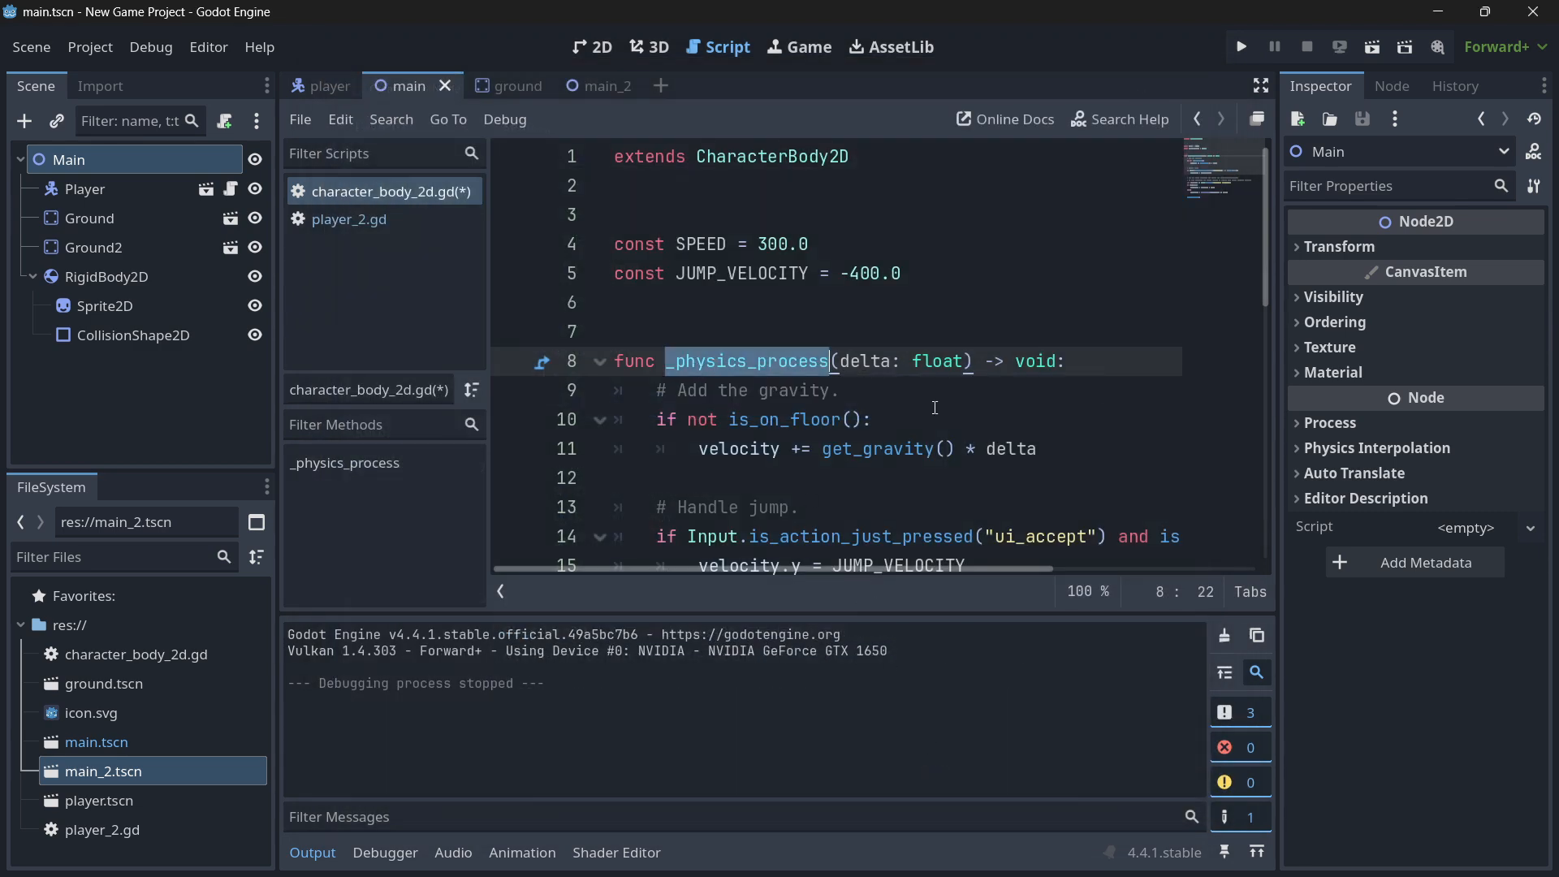
mouse_move(814, 332)
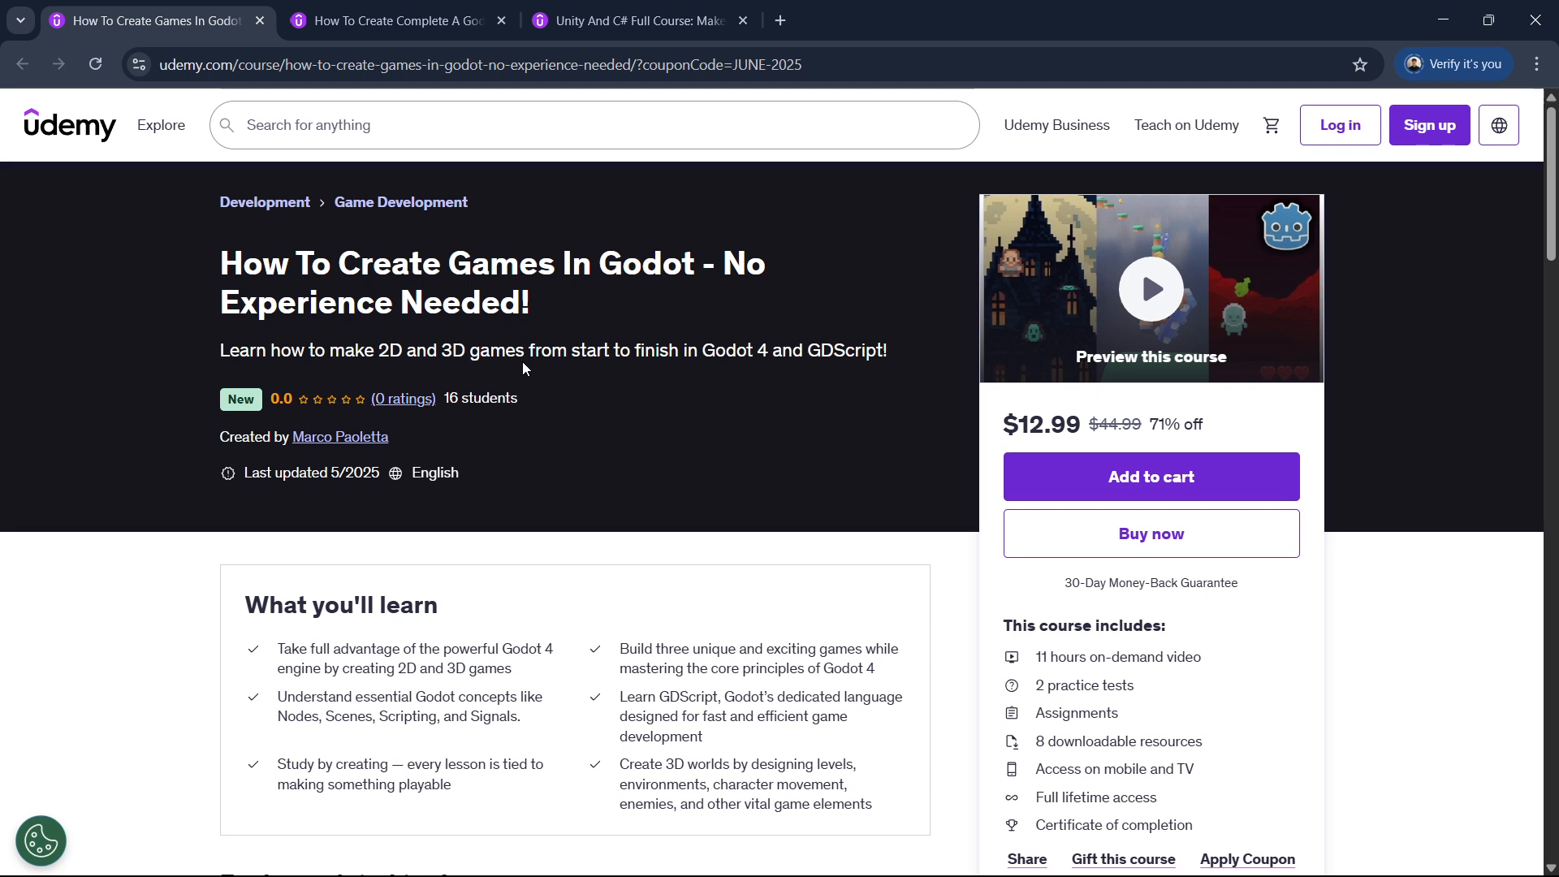
mouse_move(1150, 446)
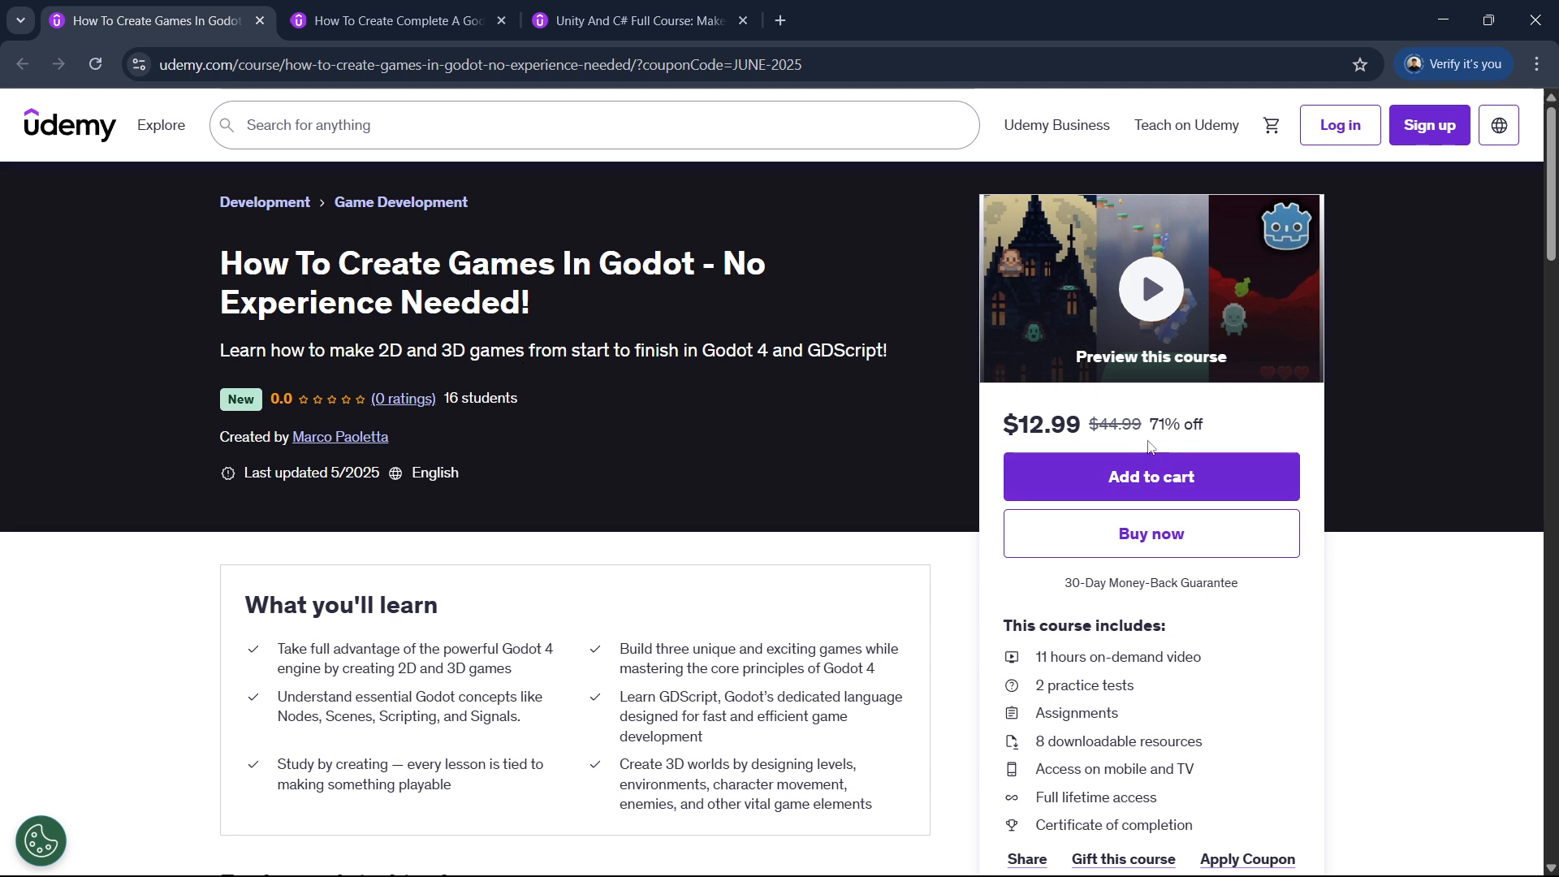
mouse_move(1215, 429)
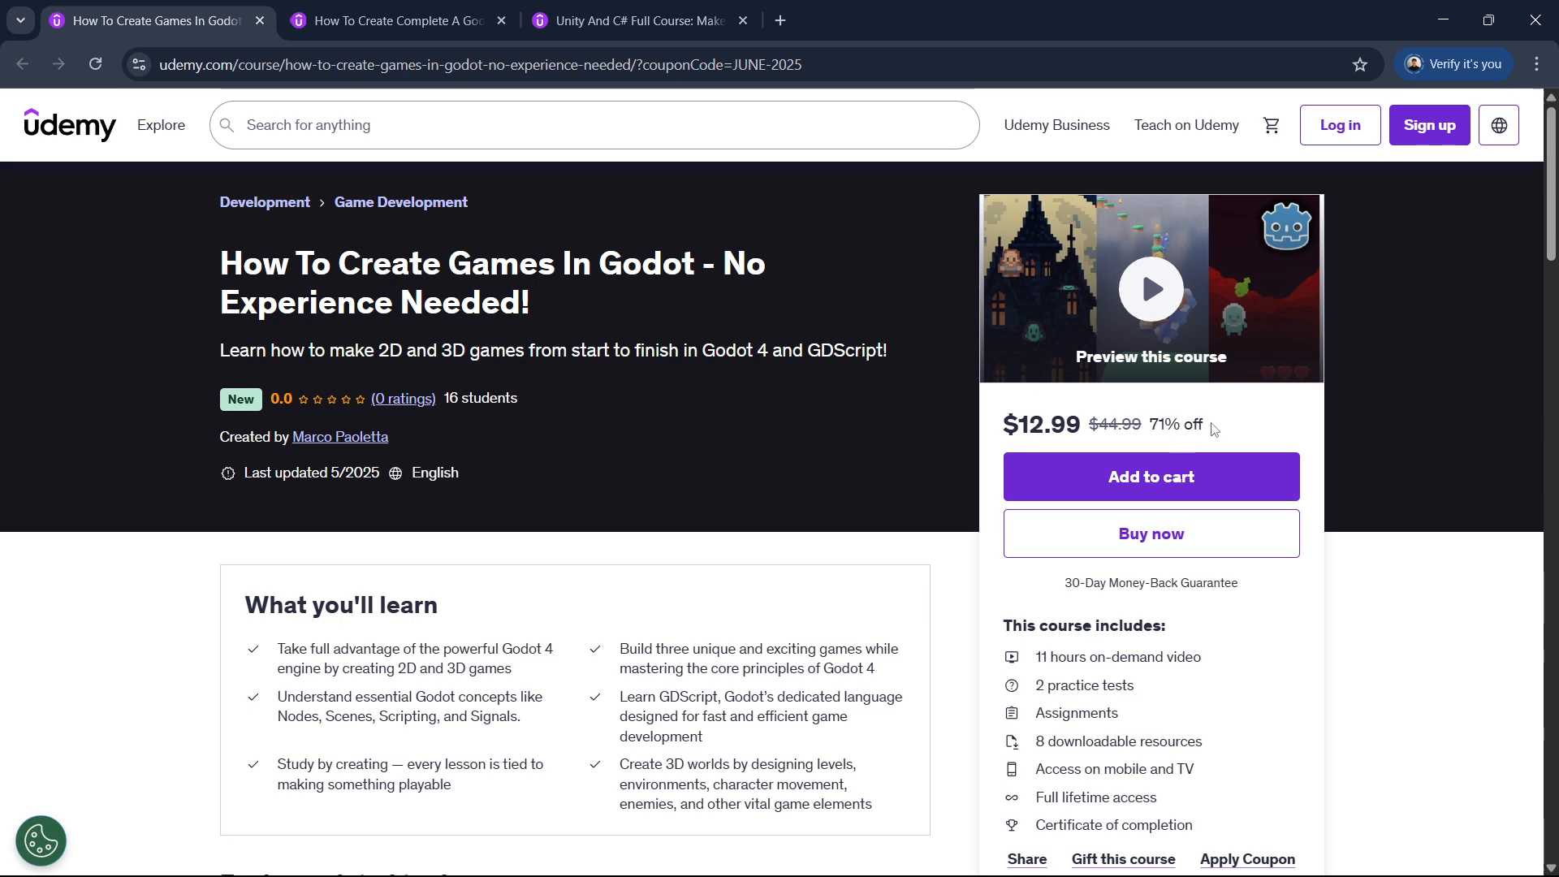
mouse_move(1033, 309)
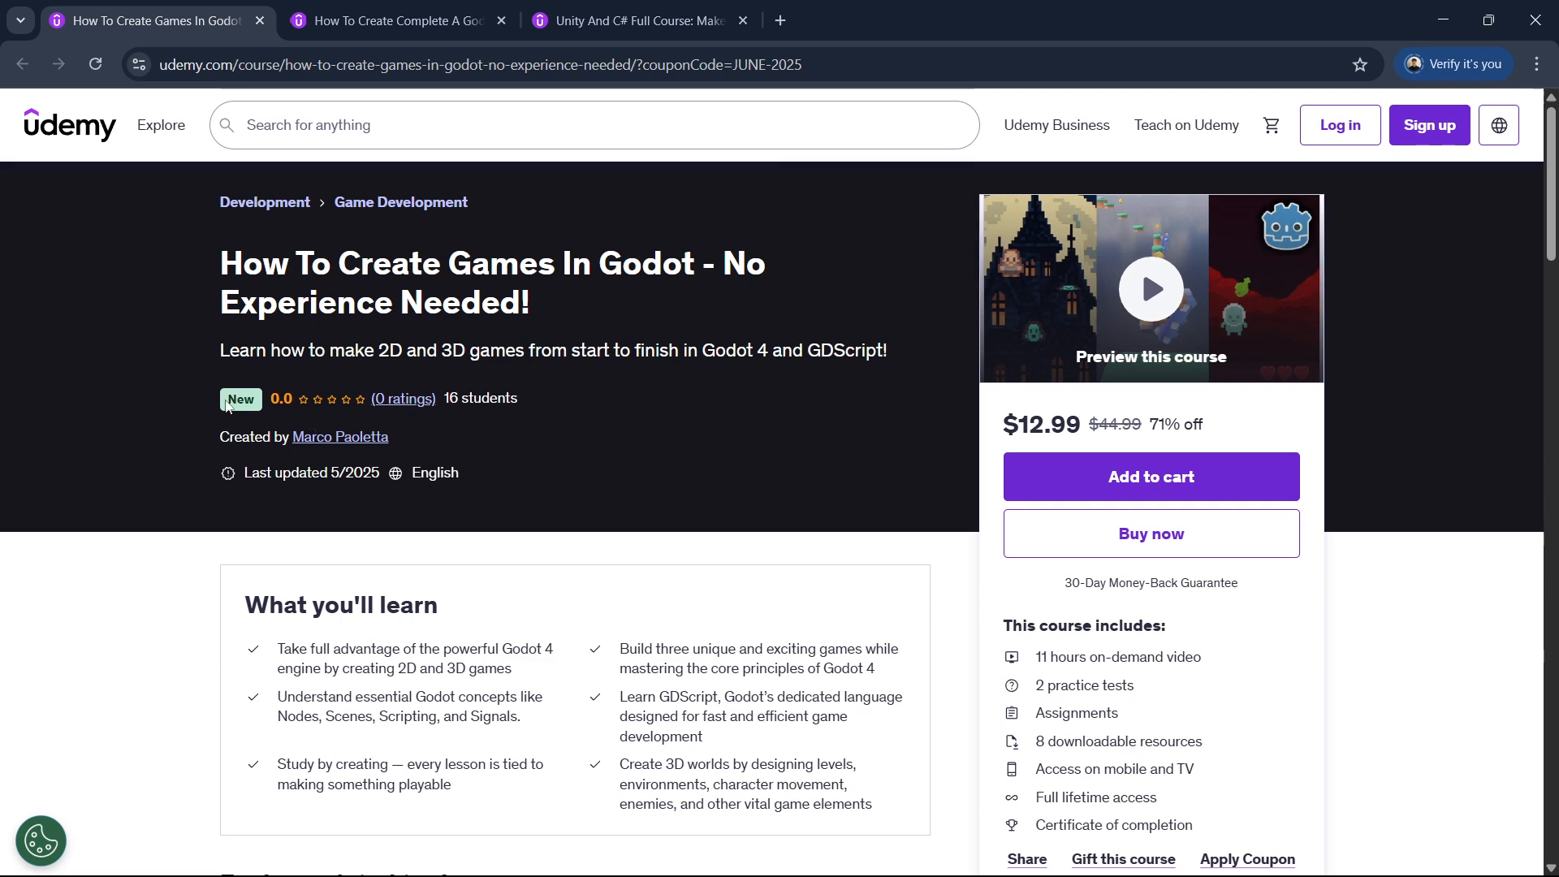
Go via the Godot course tab to the Unity And C# 2D RPG course page
left_click(401, 20)
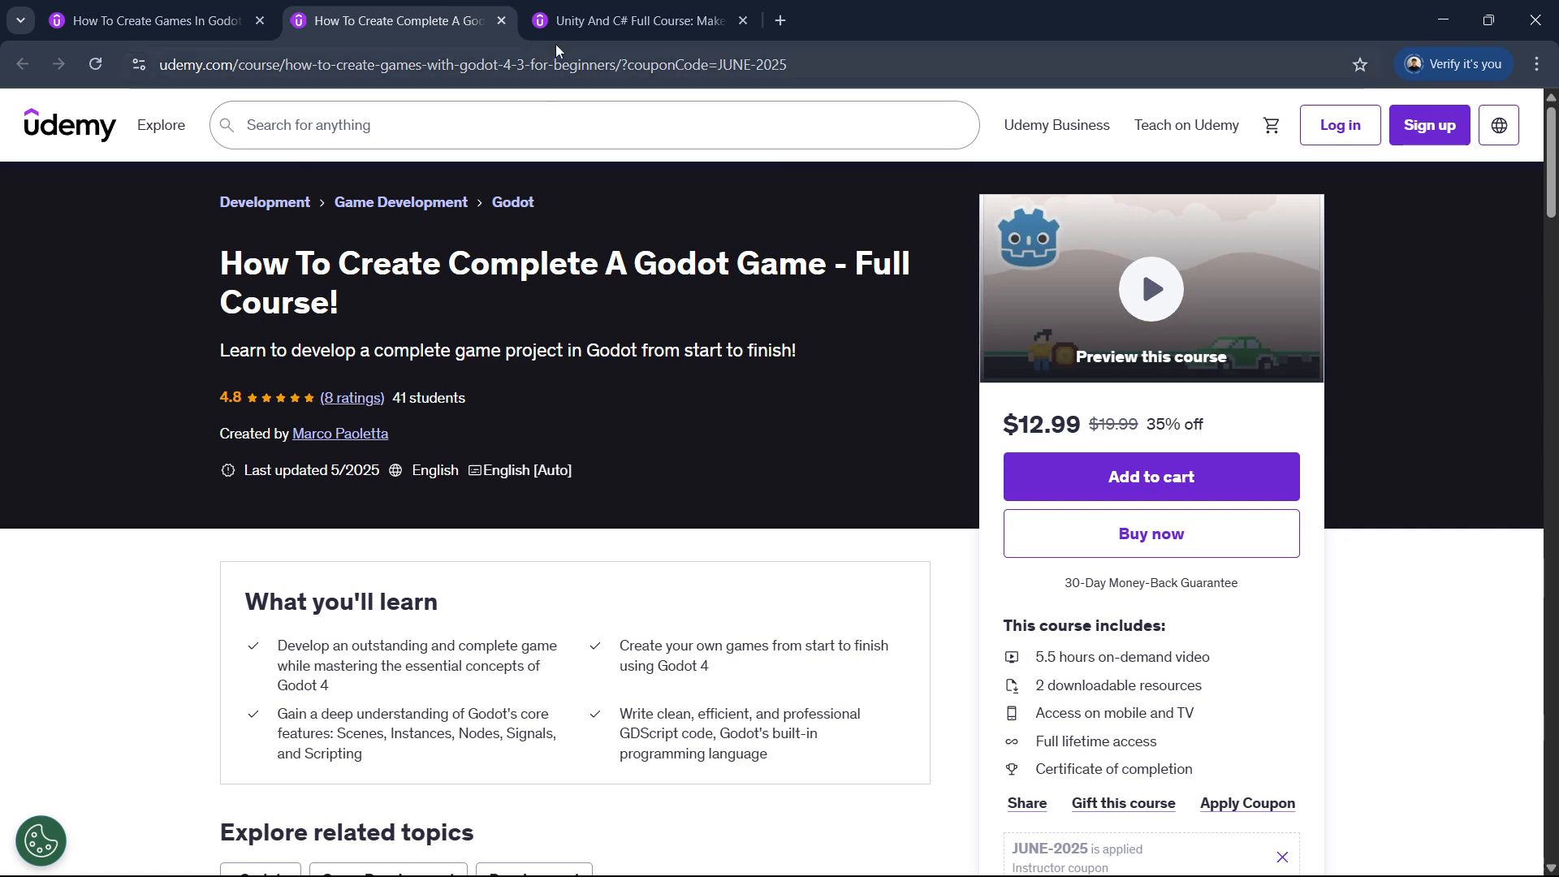
left_click(644, 21)
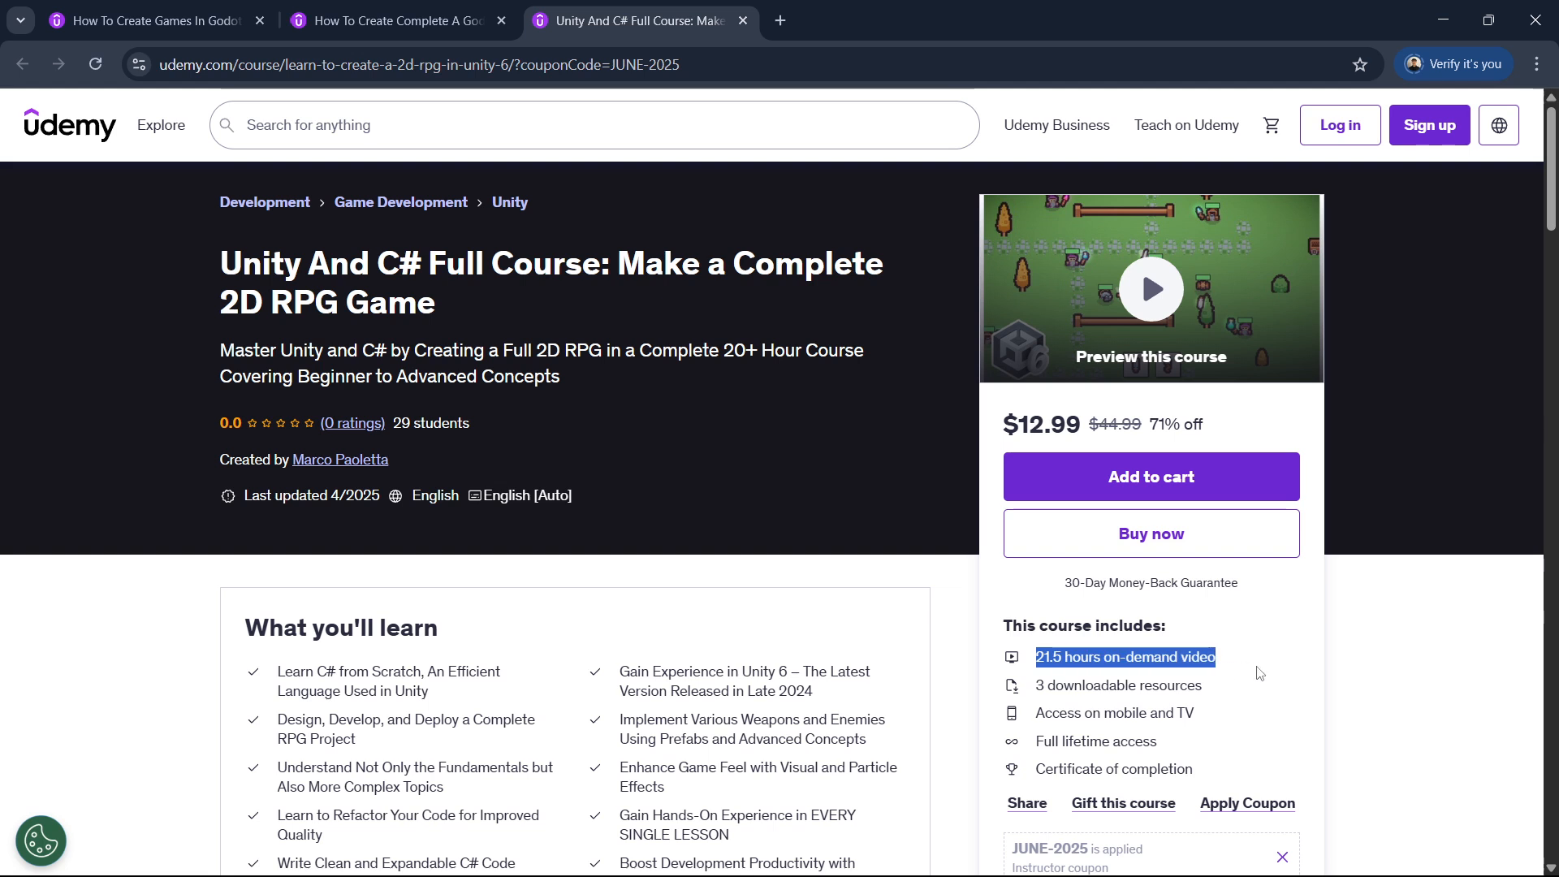
mouse_move(1296, 663)
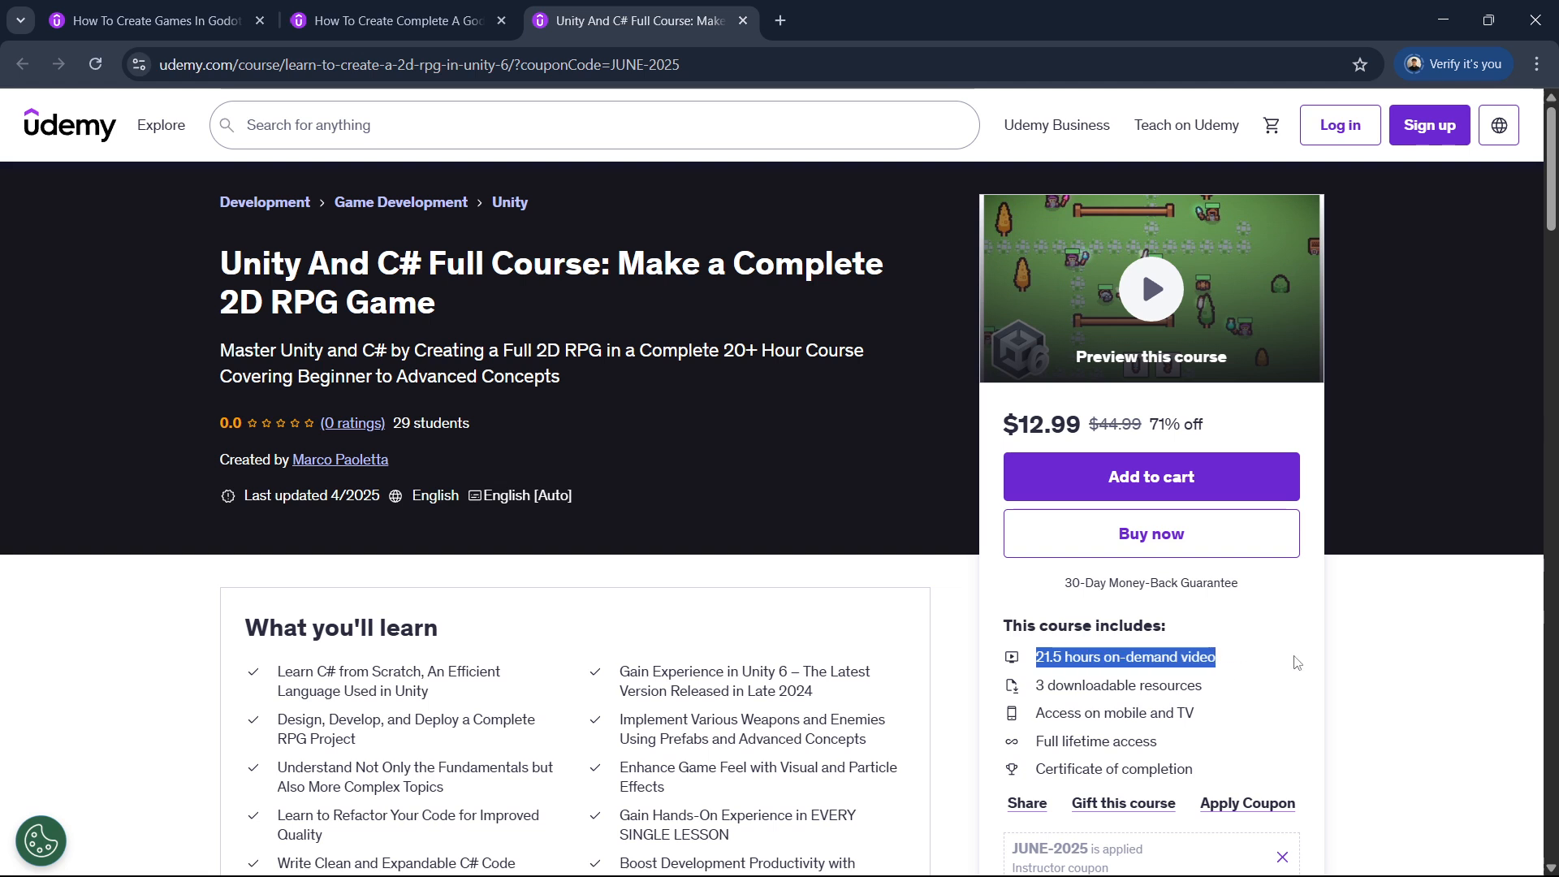